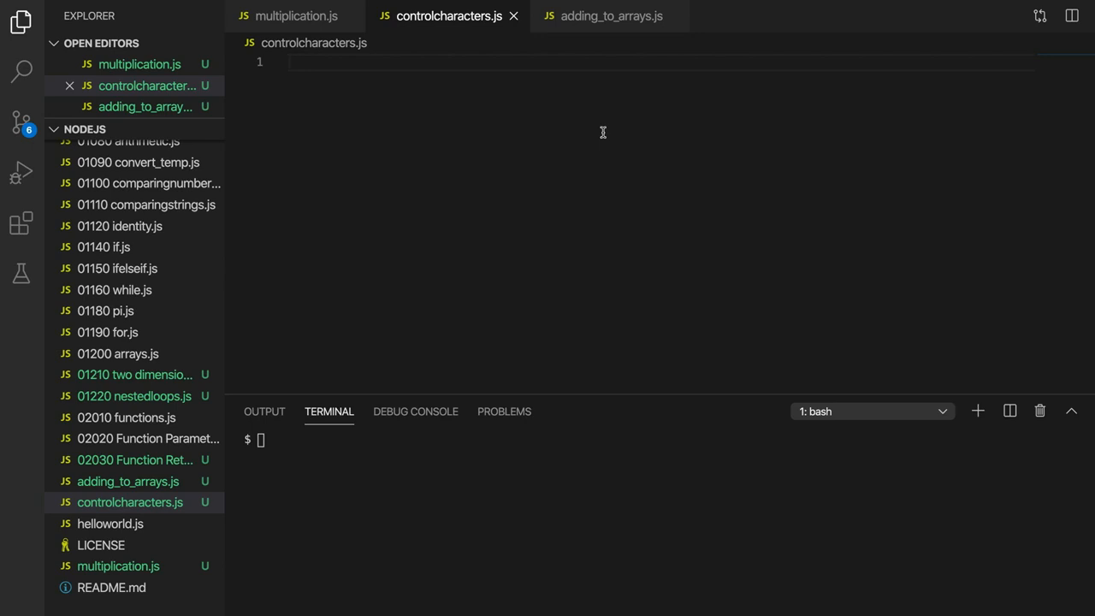
Step: Write 'use strict' and console.log('Hello') in controlcharacters.js, save, and focus the terminal
{"action": "type", "text": "'use strict';"}
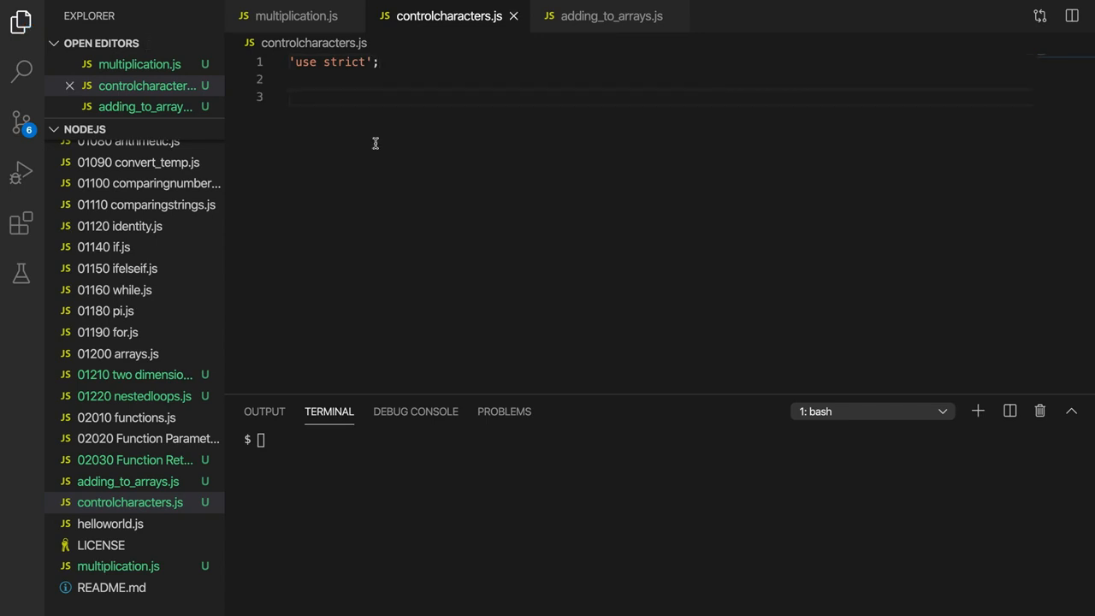
{"action": "type", "text": "console.log('Hello');"}
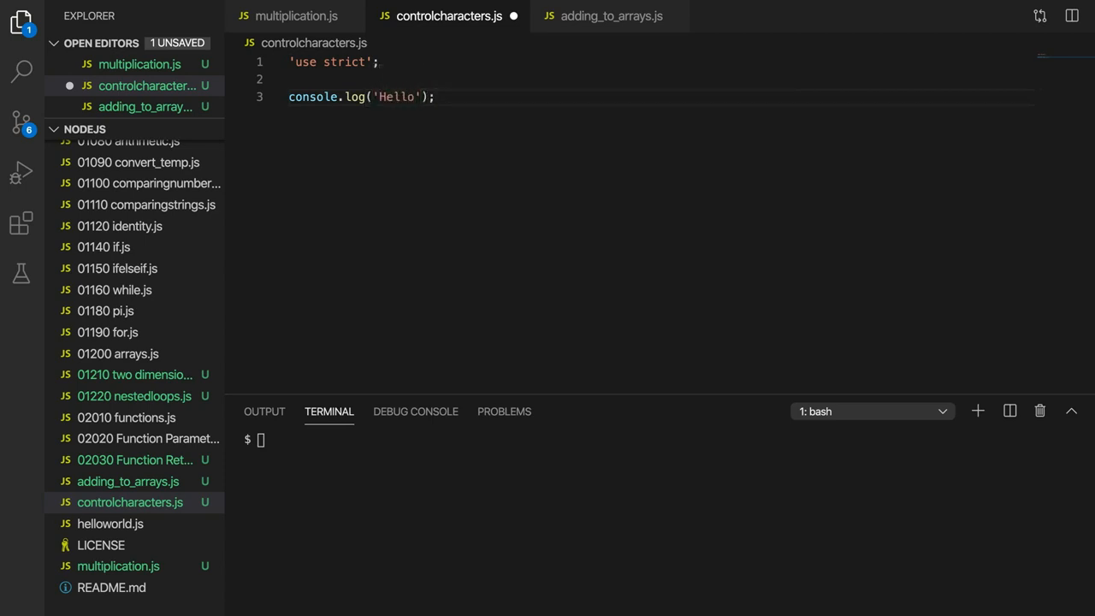
{"action": "key", "text": "ctrl+s"}
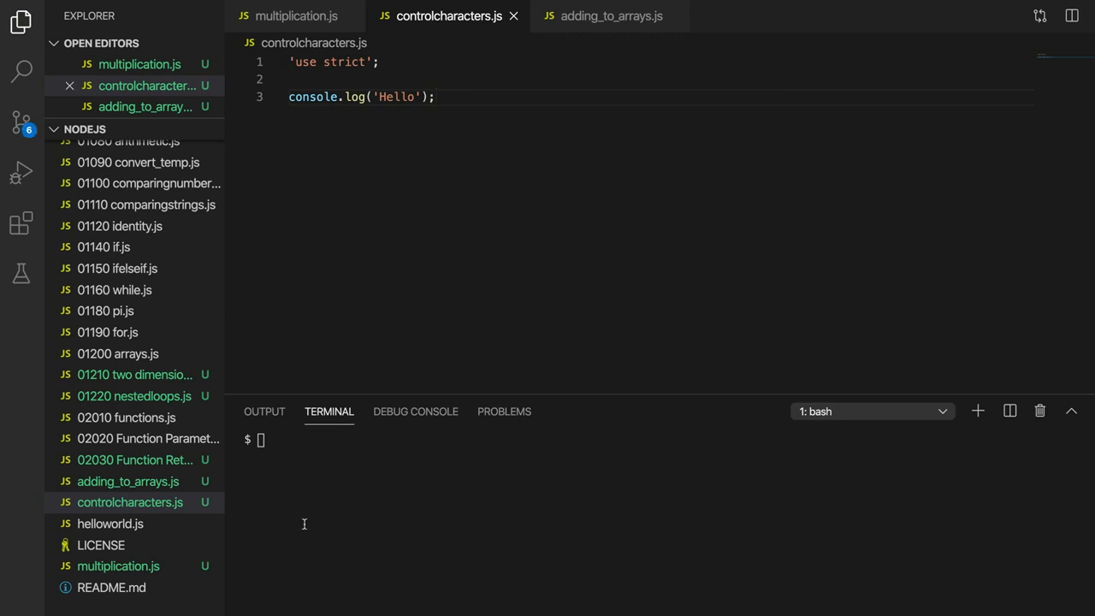
{"action": "double_click", "coordinate": [396, 96]}
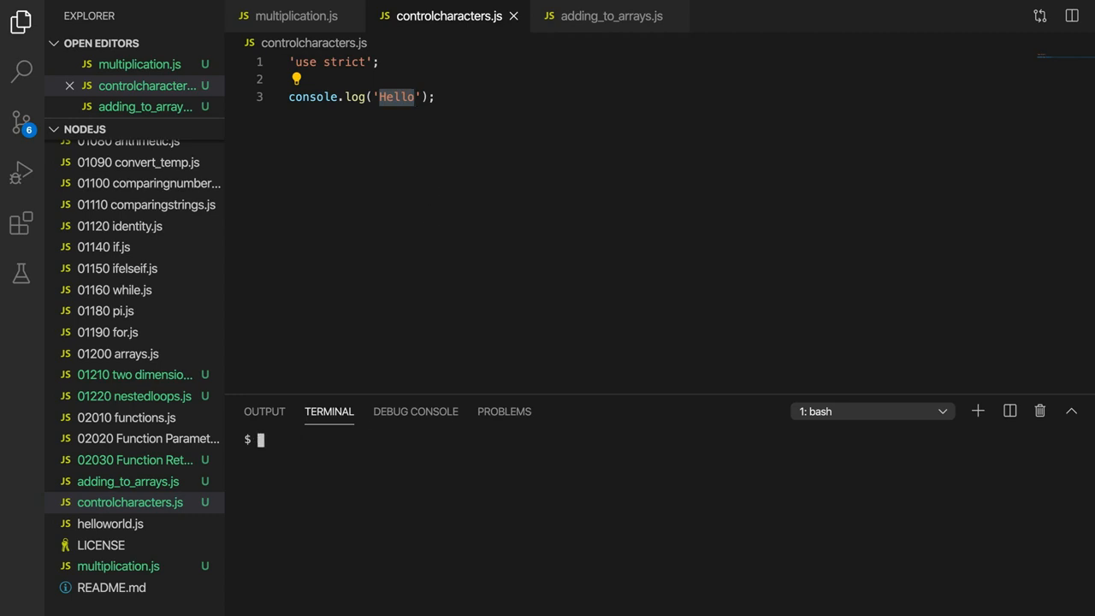
Step: Clear the terminal, run node controlcharacters.js, and highlight the printed Hello
{"action": "type", "text": "clear"}
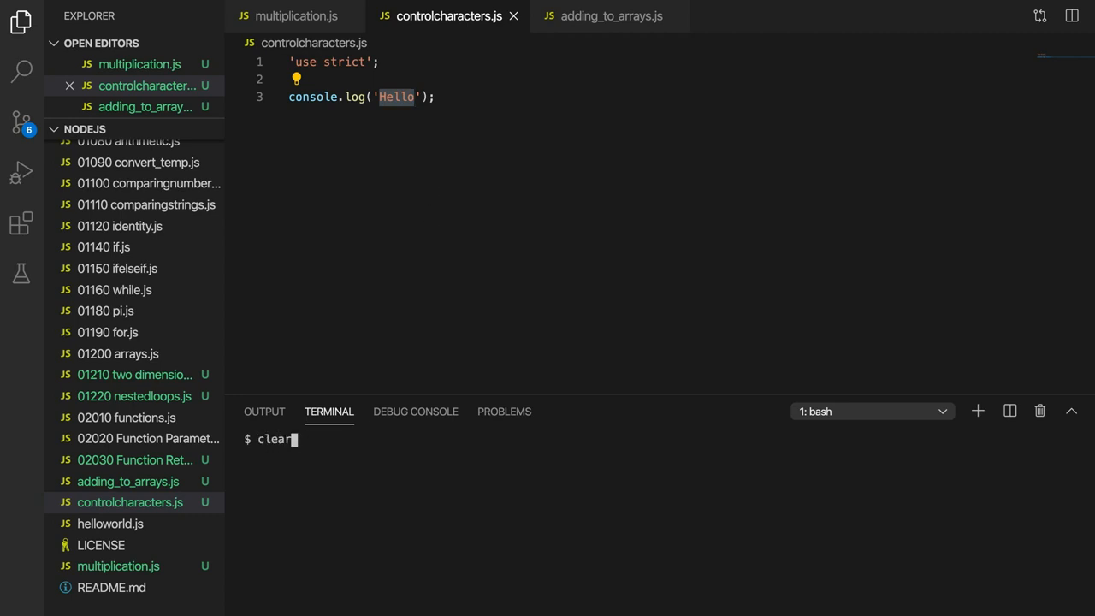
{"action": "type", "text": "node controlcharacters.js"}
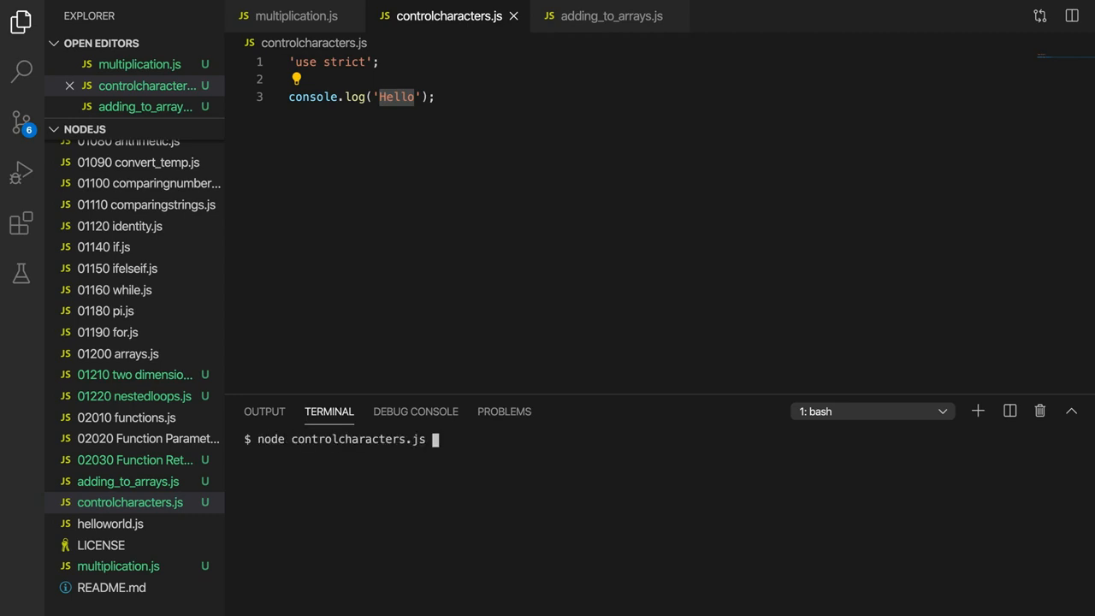
{"action": "type", "text": "\\"}
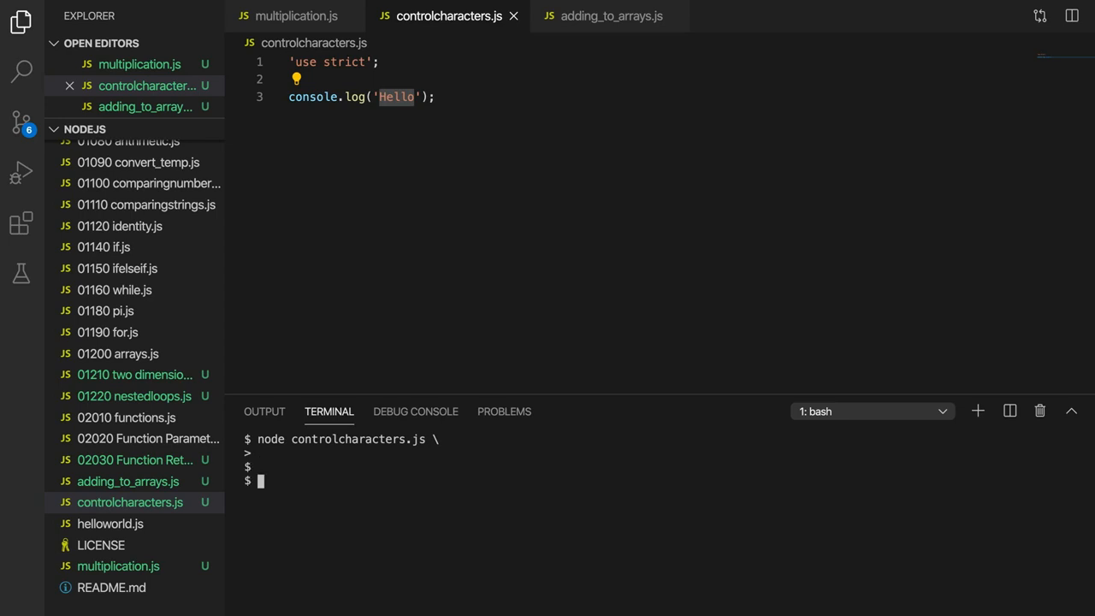
{"action": "type", "text": "clear"}
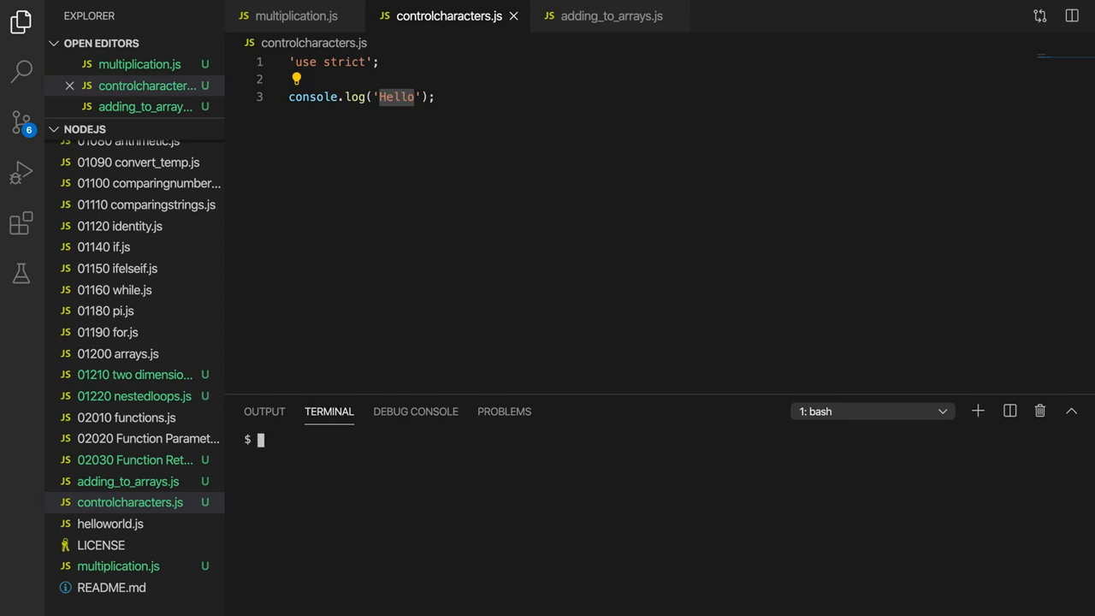
{"action": "type", "text": "node controlcharacters.js"}
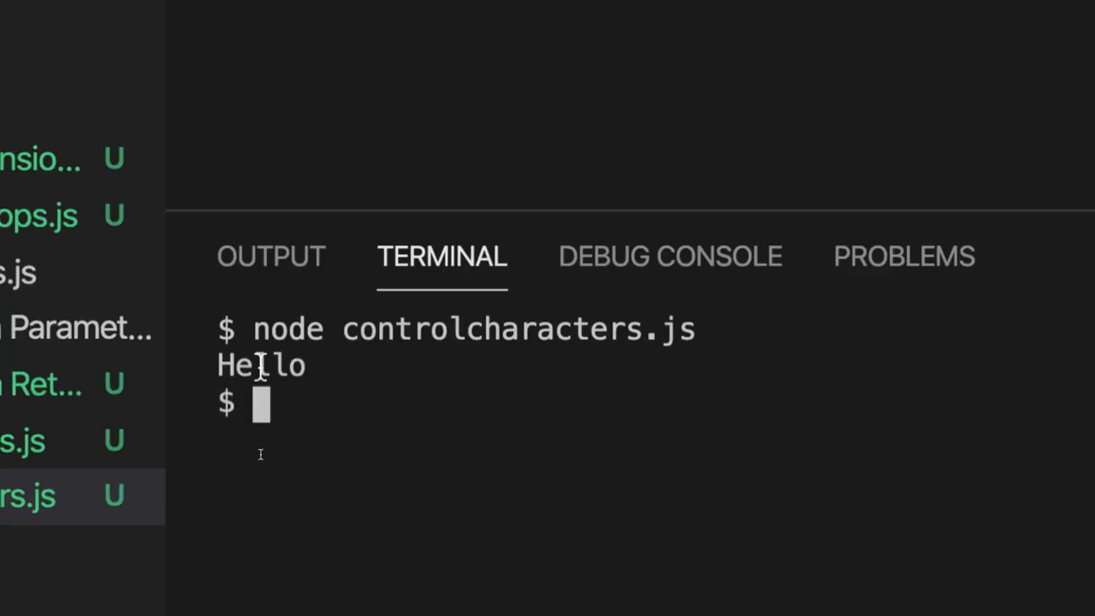
{"action": "double_click", "coordinate": [259, 365]}
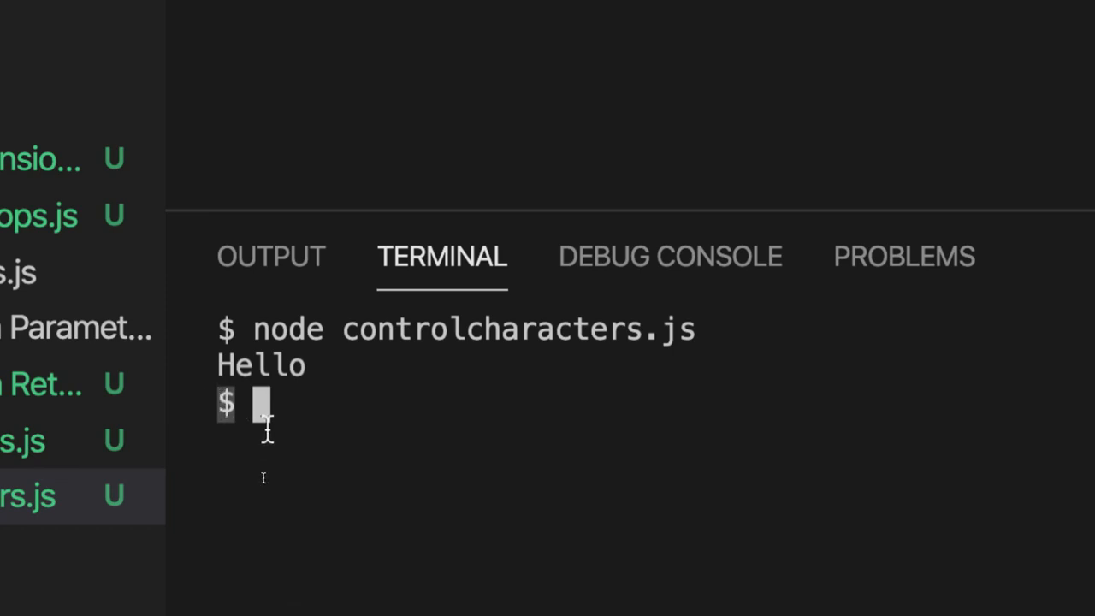
{"action": "mouse_move", "coordinate": [306, 403]}
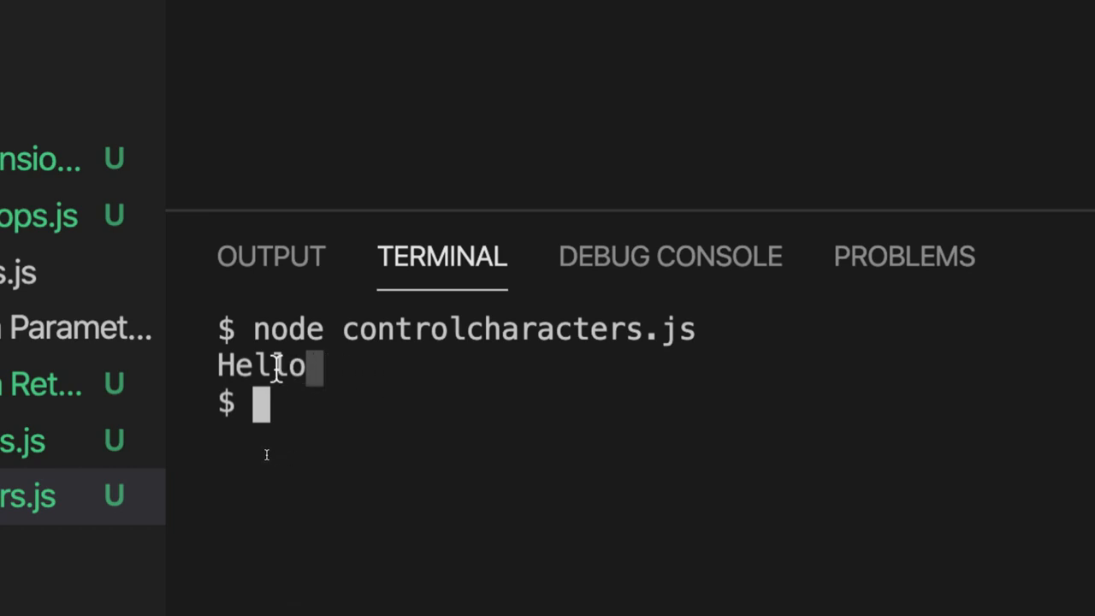
{"action": "double_click", "coordinate": [261, 365]}
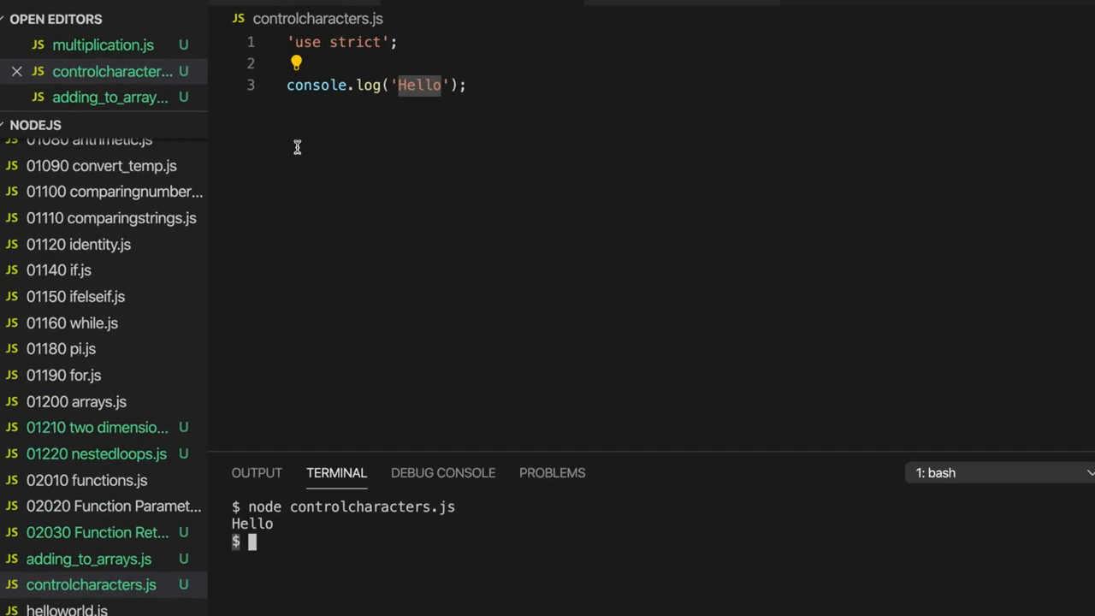
Step: Copy the Hello log line, rerun node controlcharacters.js, and highlight both printed Hellos
{"action": "triple_click", "coordinate": [376, 84]}
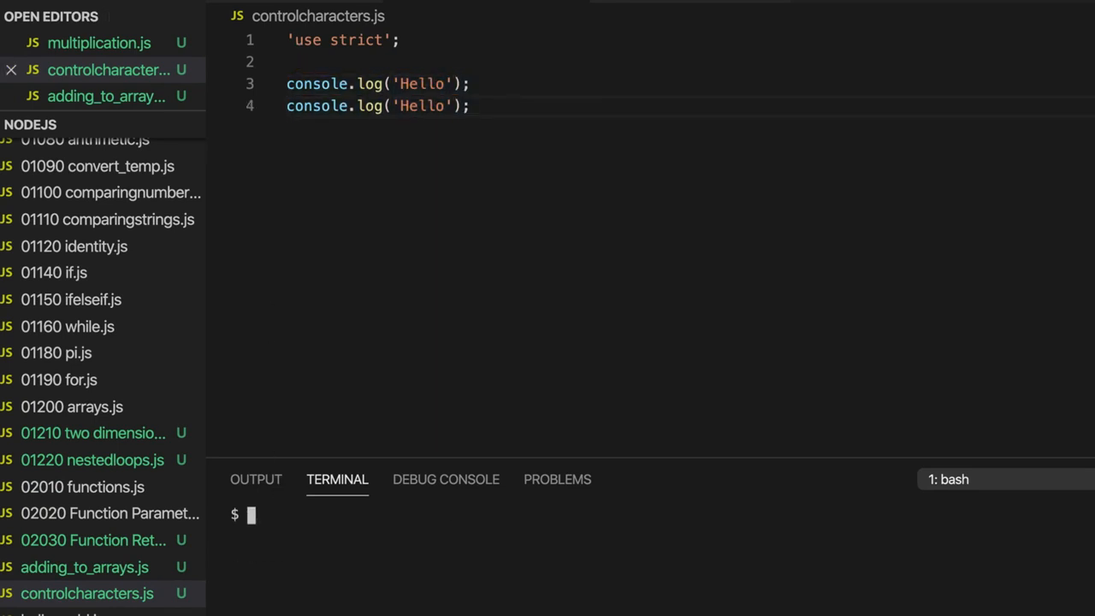
{"action": "type", "text": "node controlcharacters.js"}
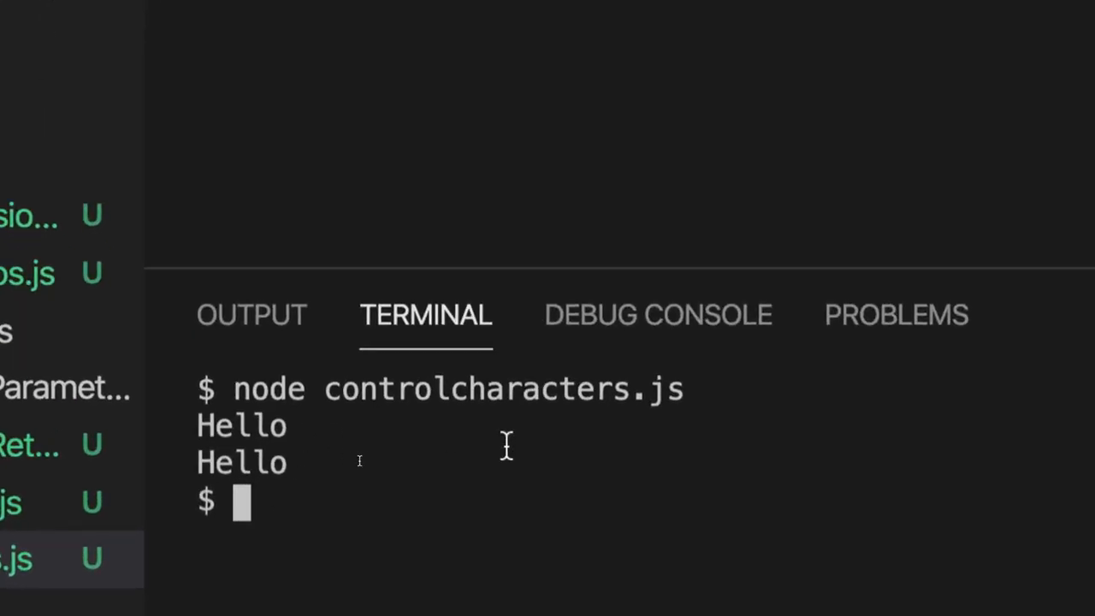
{"action": "double_click", "coordinate": [242, 425]}
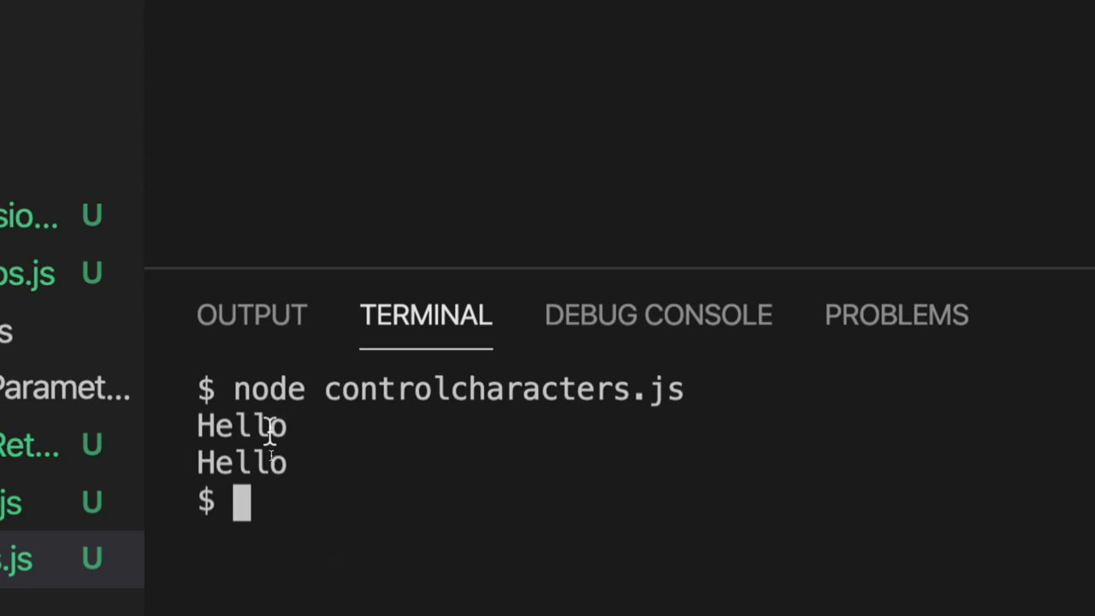
{"action": "mouse_move", "coordinate": [206, 461]}
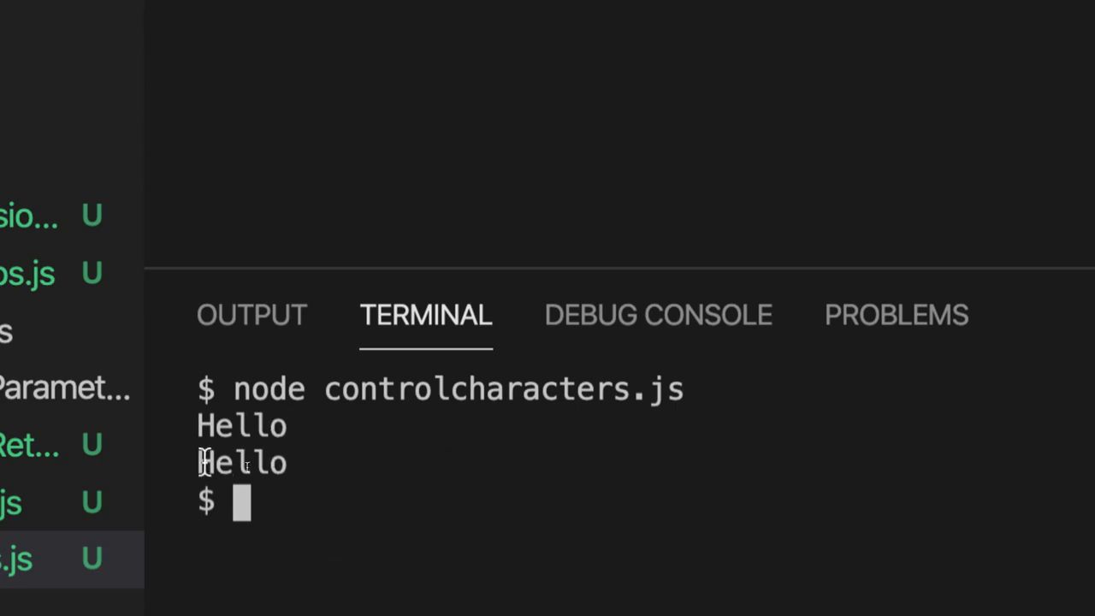
{"action": "double_click", "coordinate": [242, 462]}
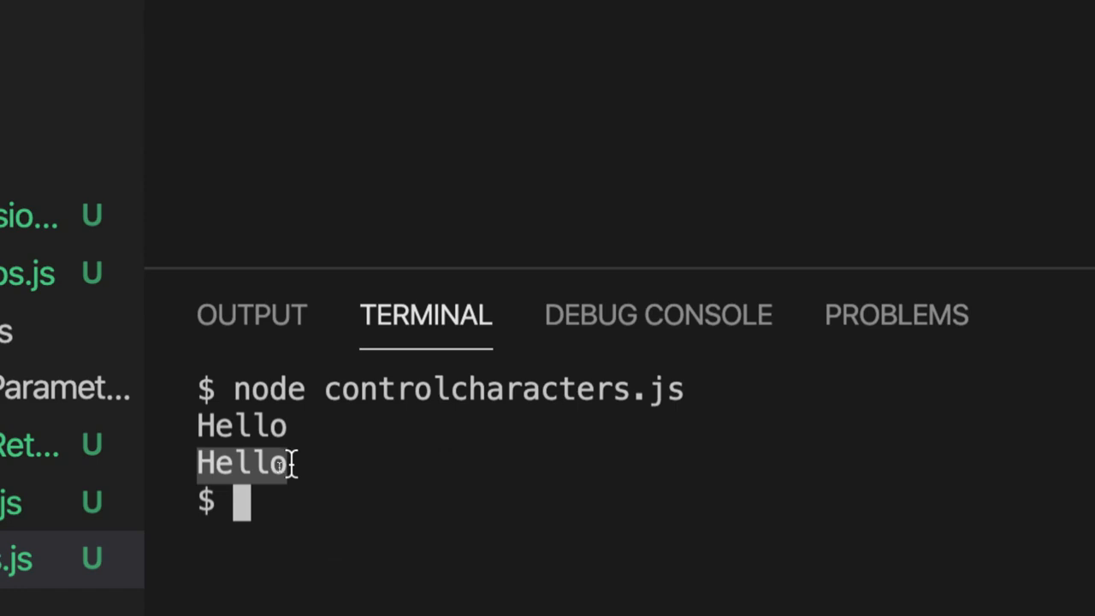
{"action": "mouse_move", "coordinate": [268, 488]}
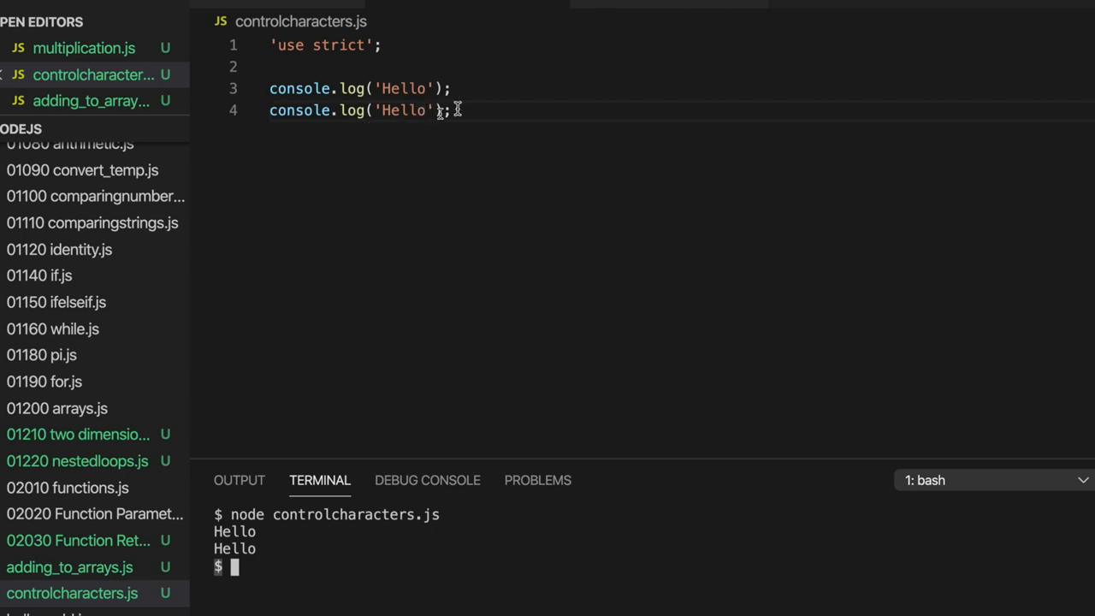
{"action": "mouse_move", "coordinate": [438, 110]}
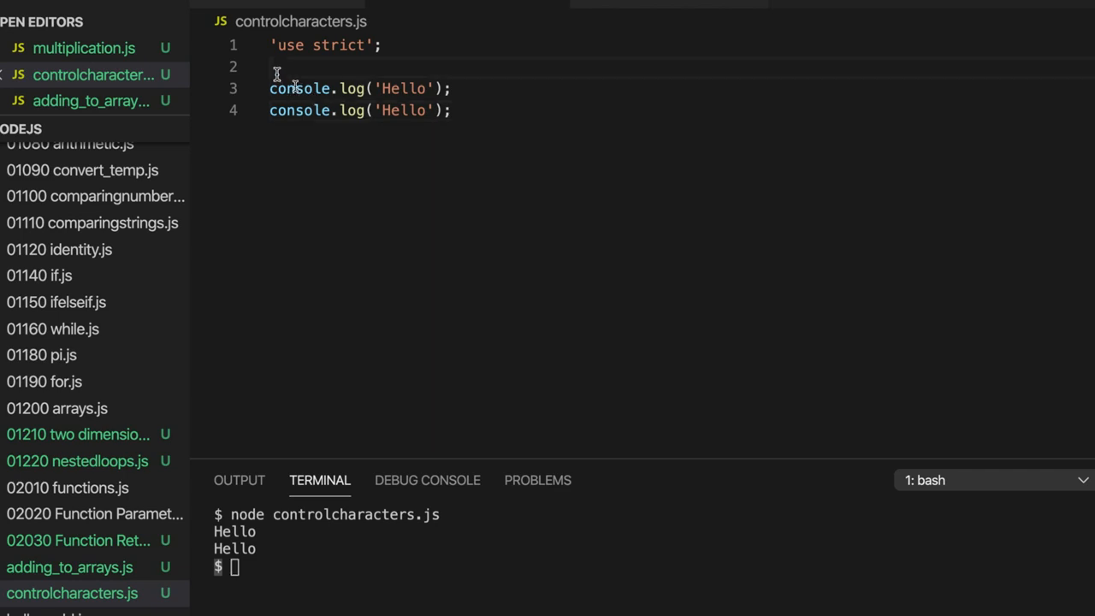
Step: Put /* and */ around the two console.log('Hello') lines and add a new line below
{"action": "type", "text": "/8"}
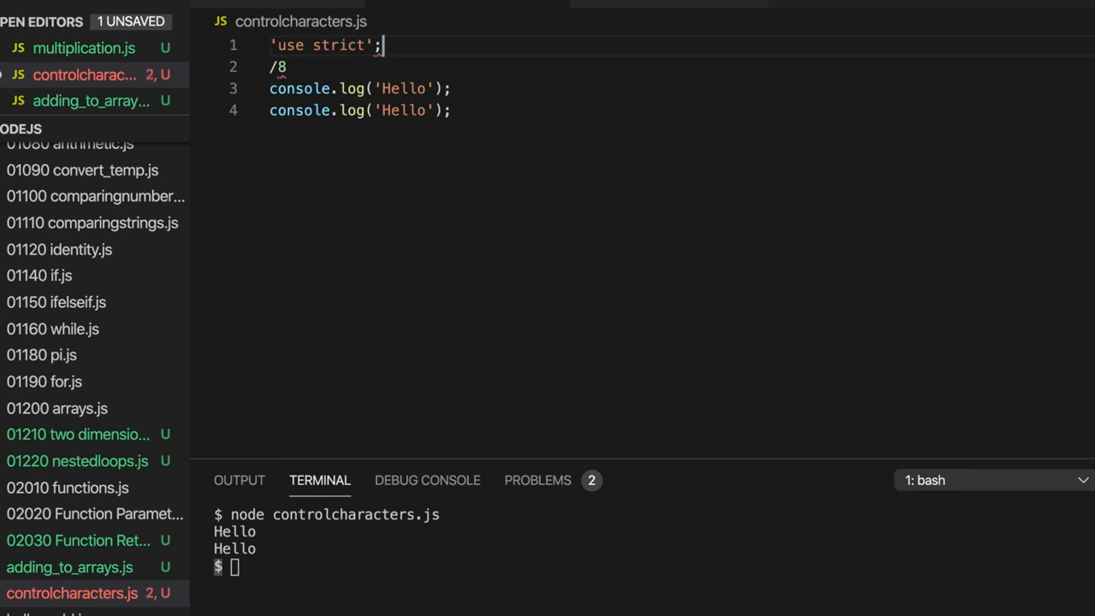
{"action": "key", "text": "Backspace"}
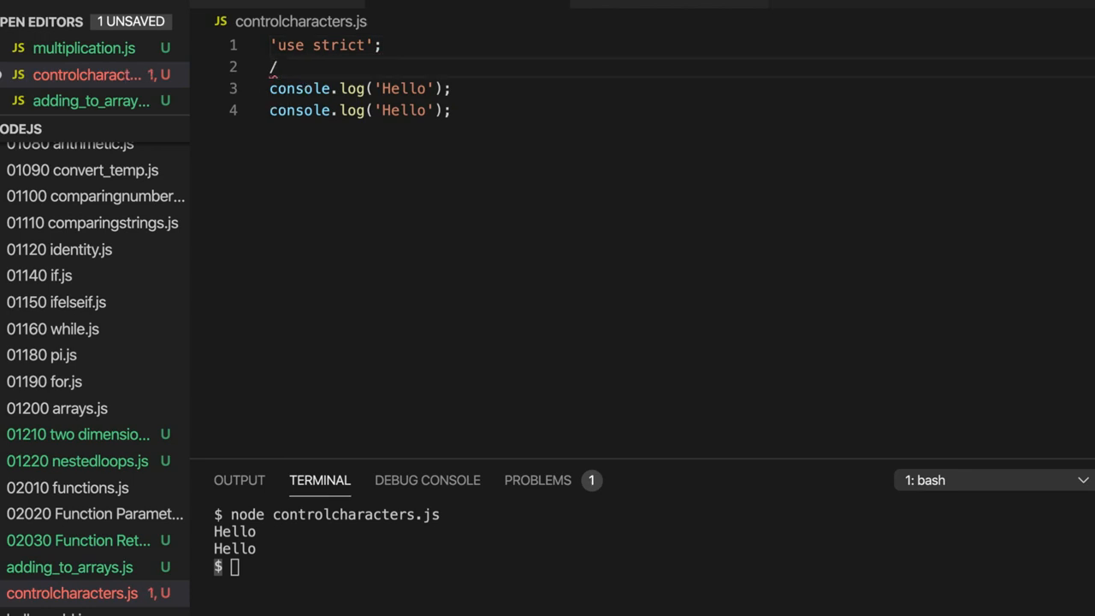
{"action": "type", "text": "*"}
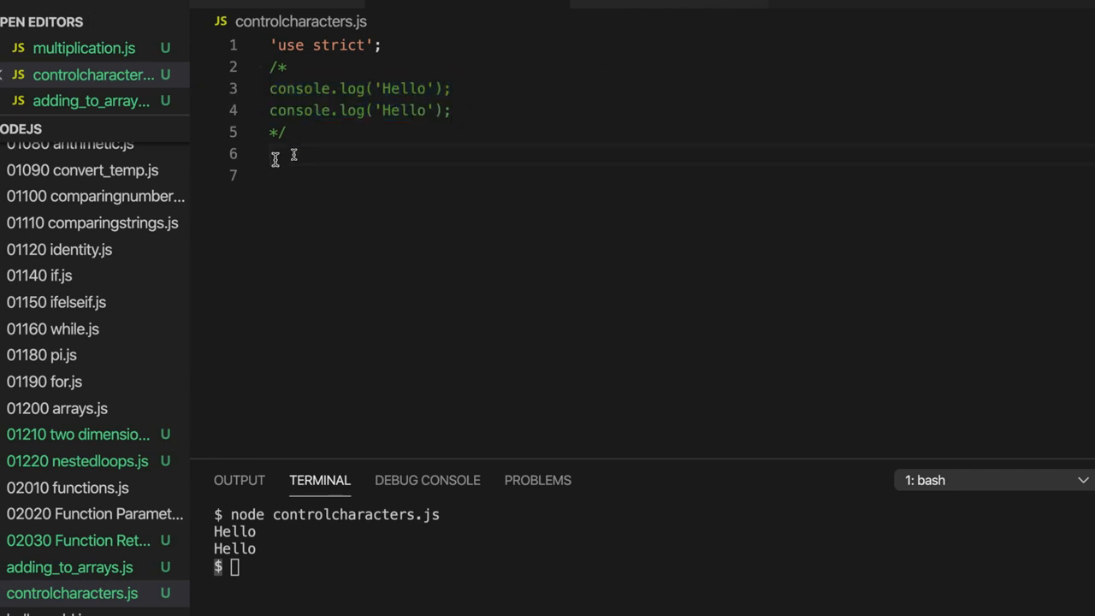
{"action": "key", "text": "Enter"}
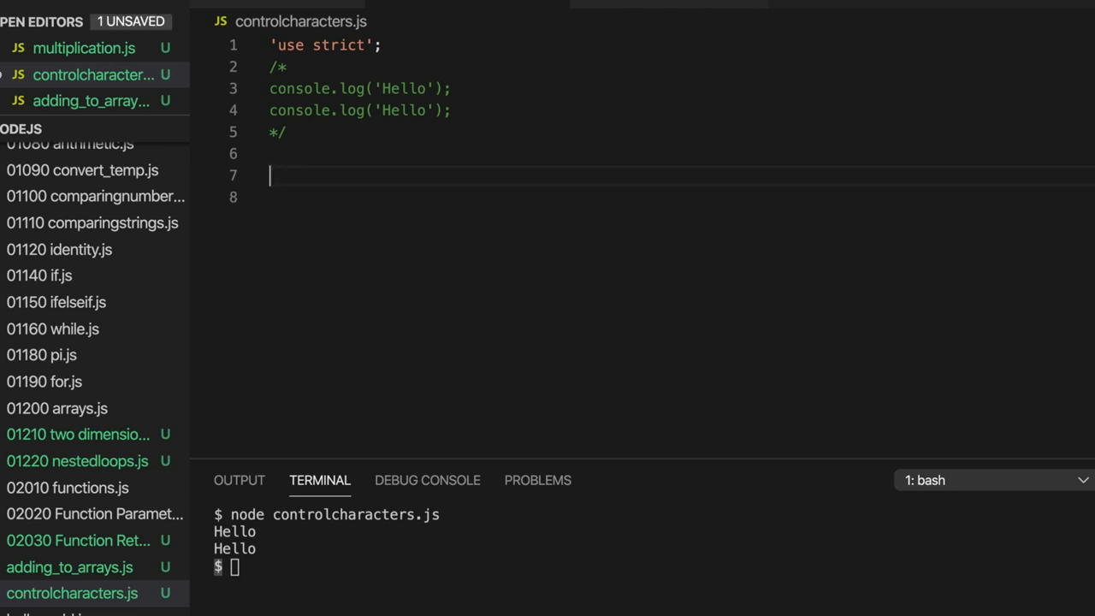
Step: Type a new console.log('Hi\nHi') line below the comment block
{"action": "type", "text": "console.log"}
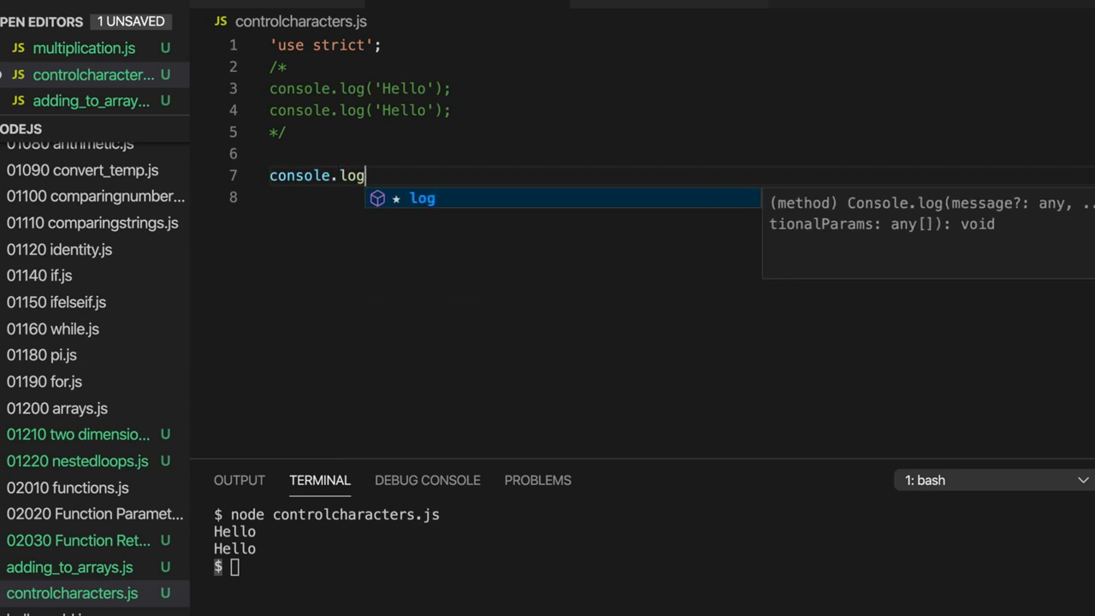
{"action": "type", "text": "('')"}
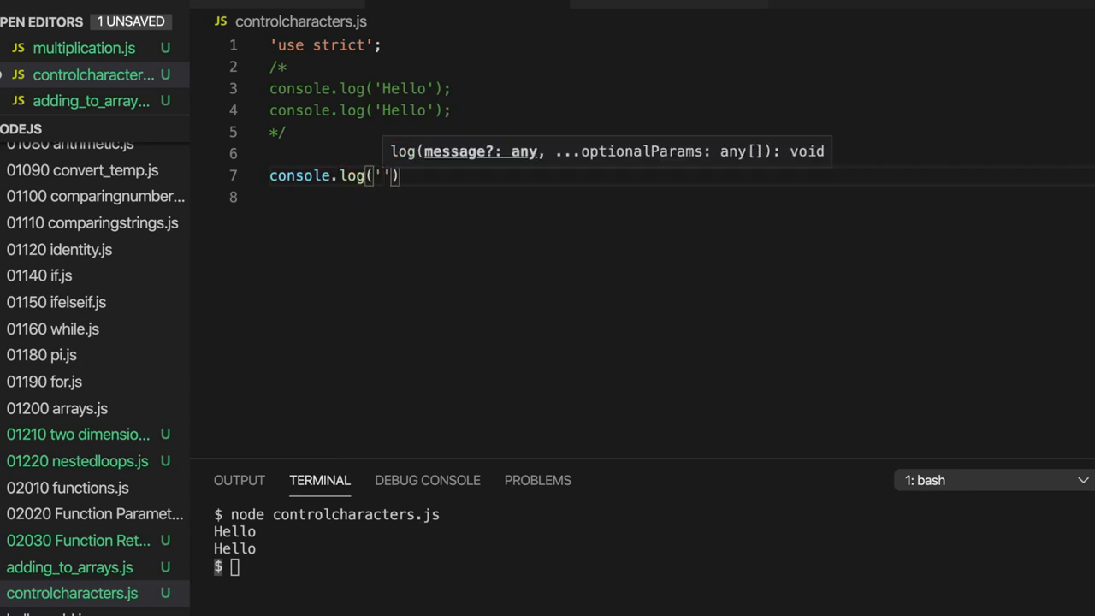
{"action": "type", "text": "Hi"}
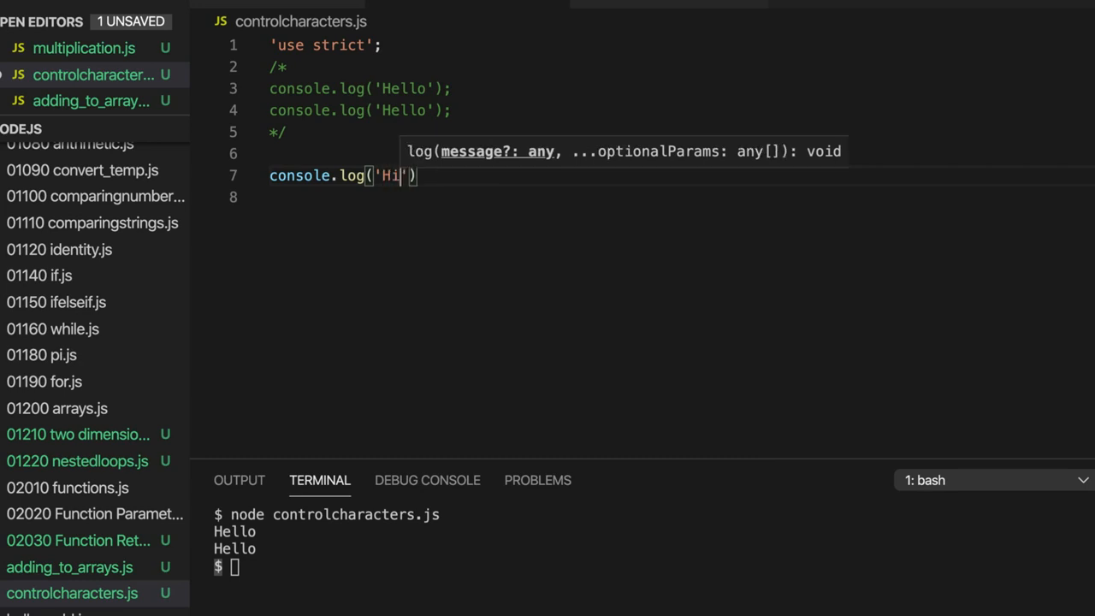
{"action": "type", "text": "\\nN"}
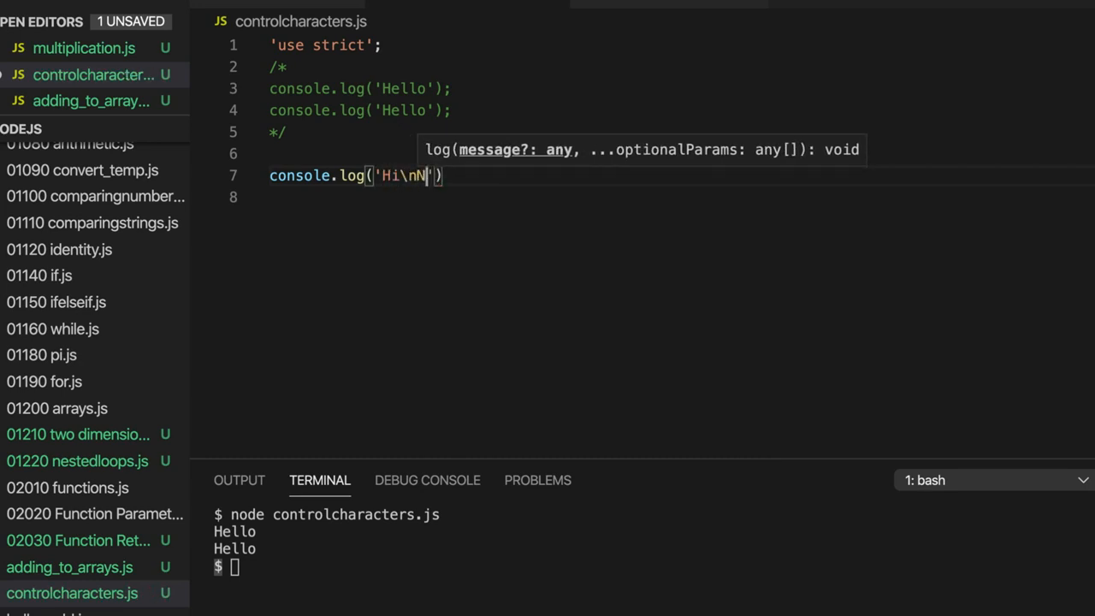
{"action": "type", "text": "Hi"}
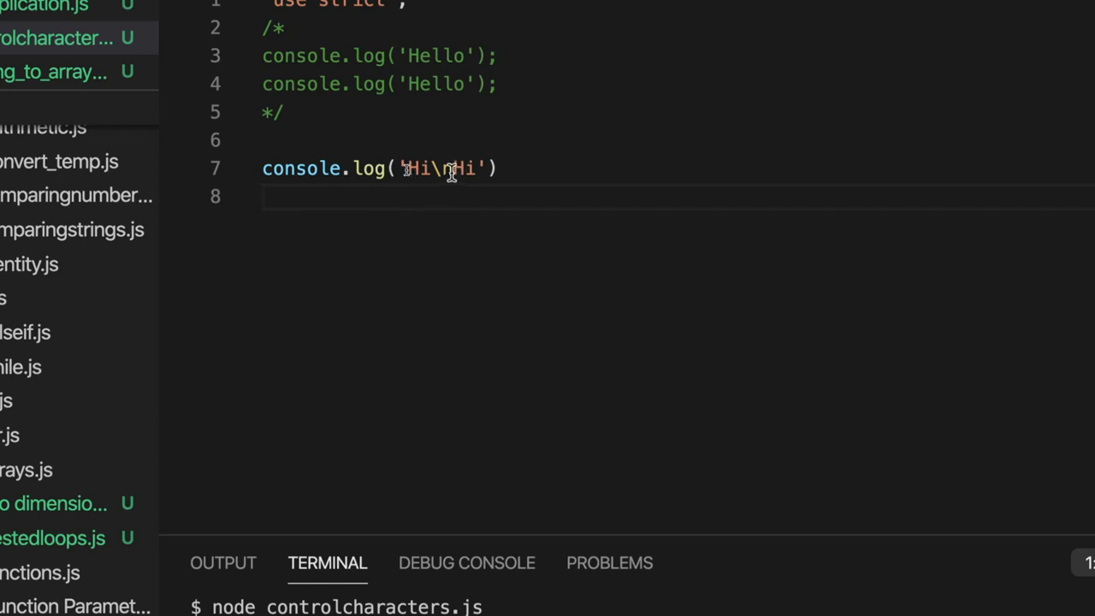
Step: Fix the Hi\nHi escape sequence and remove the stray slash after the second Hi
{"action": "double_click", "coordinate": [444, 167]}
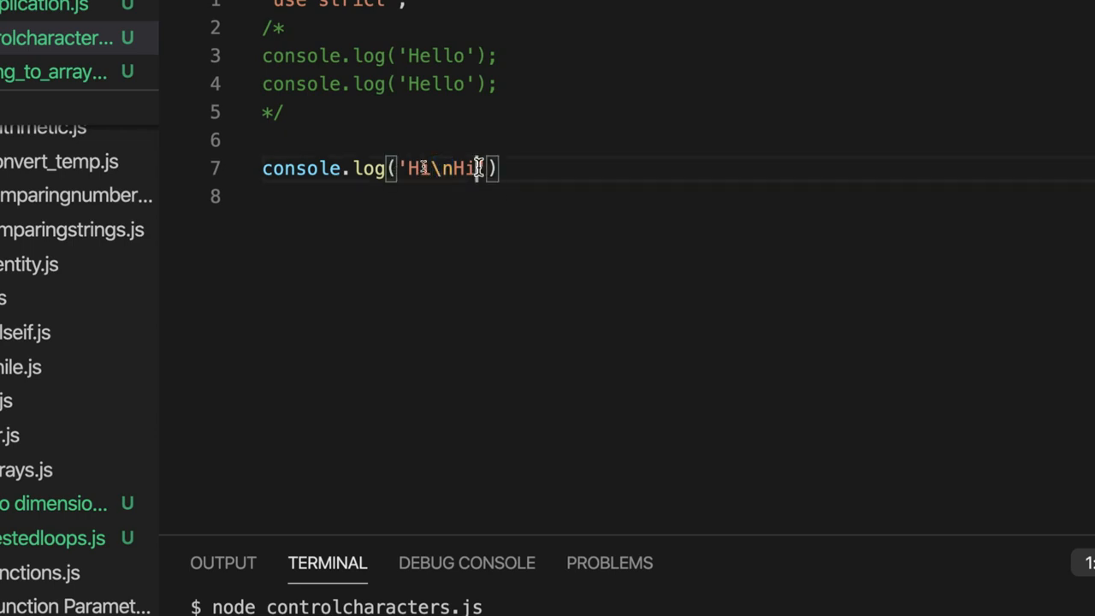
{"action": "type", "text": "/"}
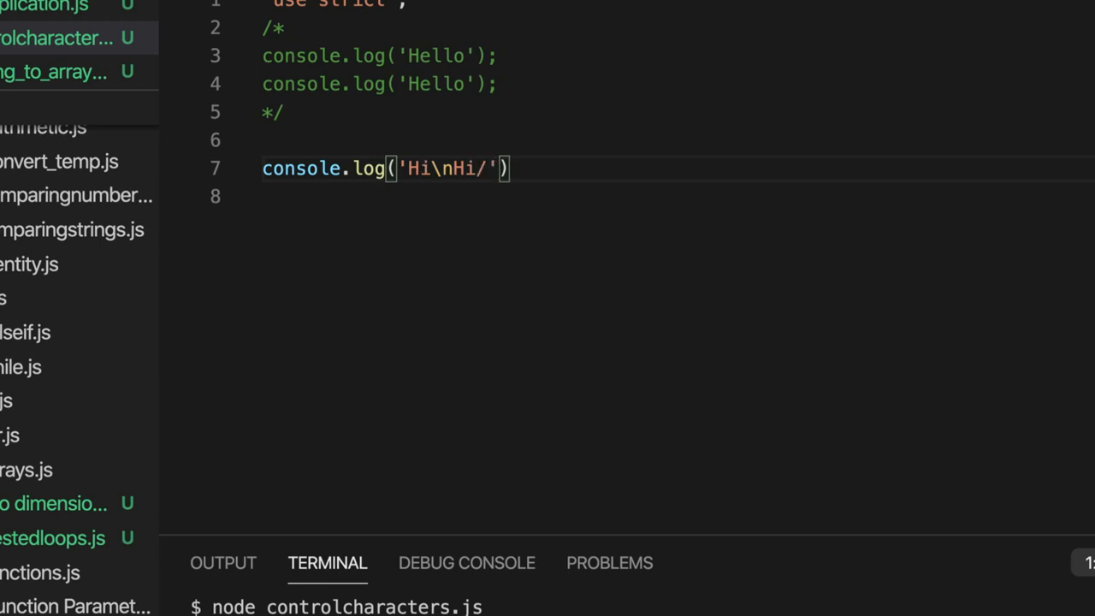
{"action": "key", "text": "Backspace"}
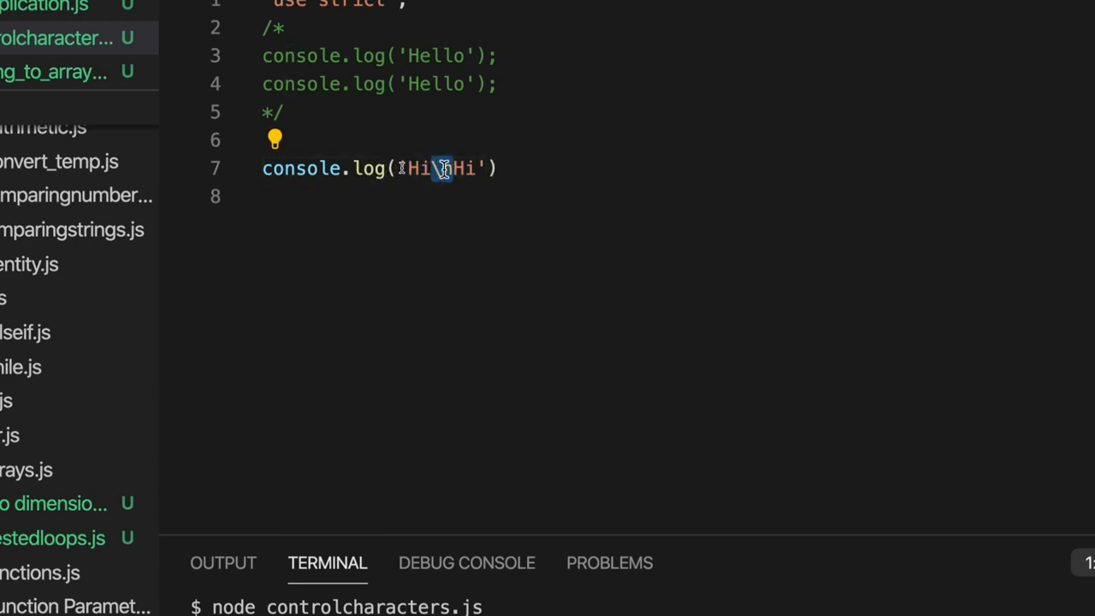
{"action": "type", "text": "\\n"}
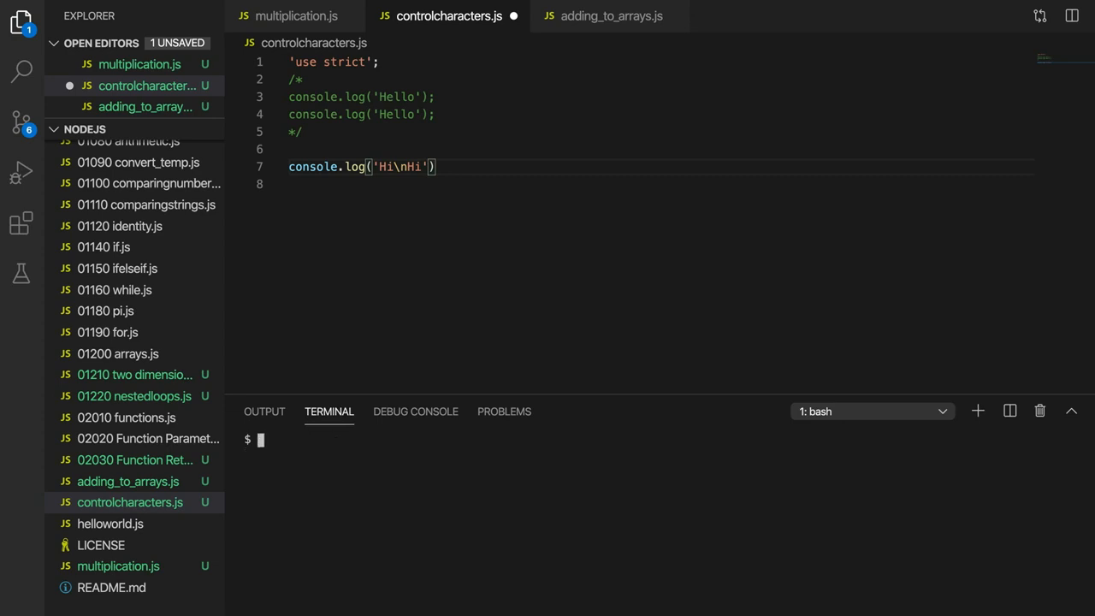
Step: Run node controlcharacters.js to print Hi on two lines, then end line 7 with a semicolon
{"action": "type", "text": "node controlcharacters.js"}
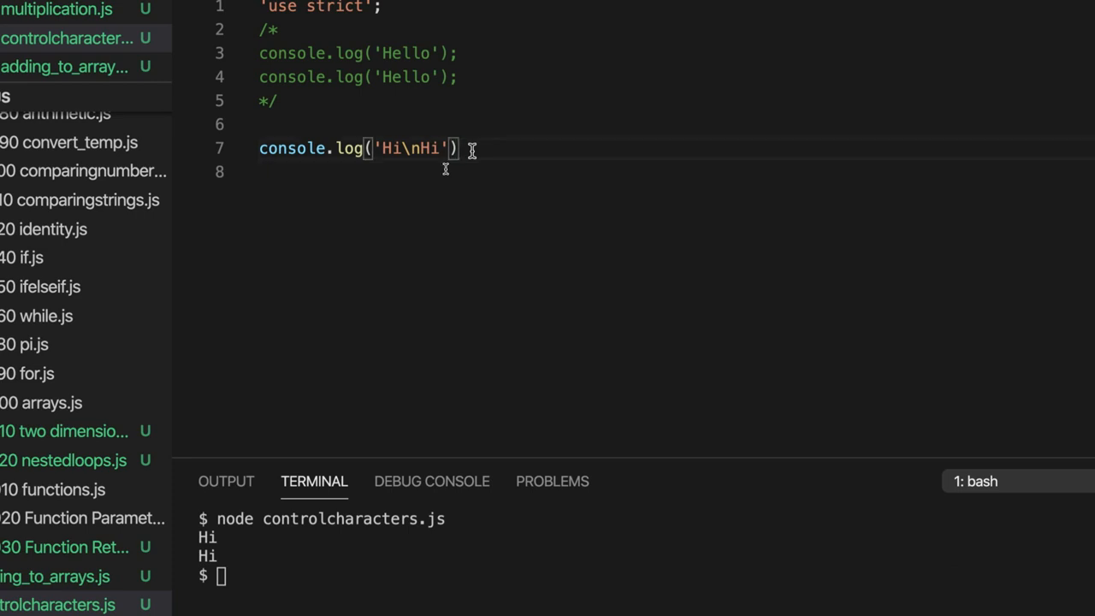
{"action": "type", "text": ";"}
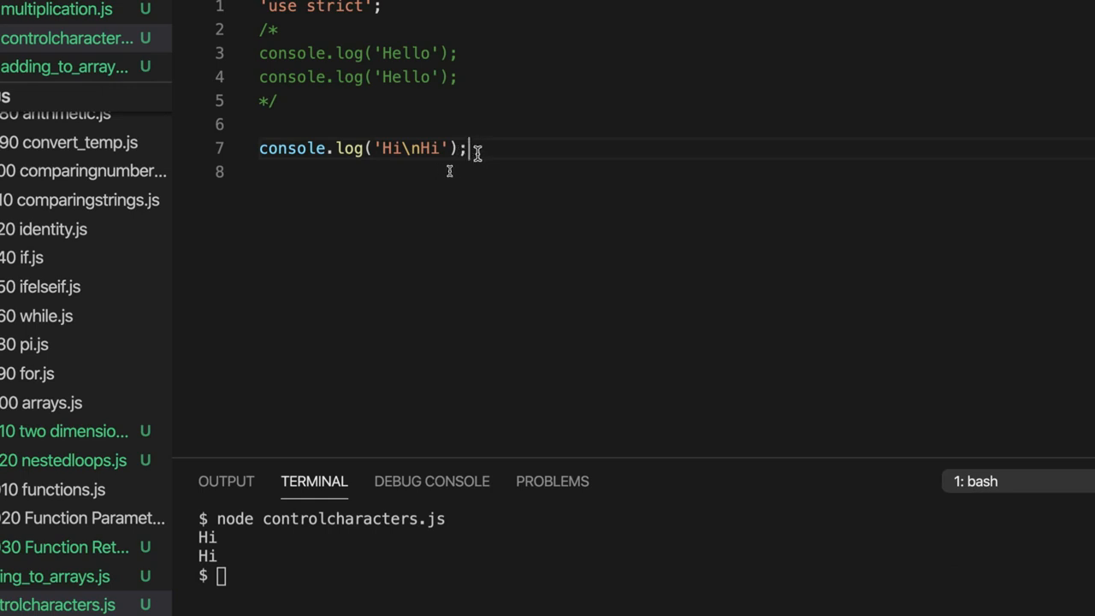
{"action": "triple_click", "coordinate": [359, 148]}
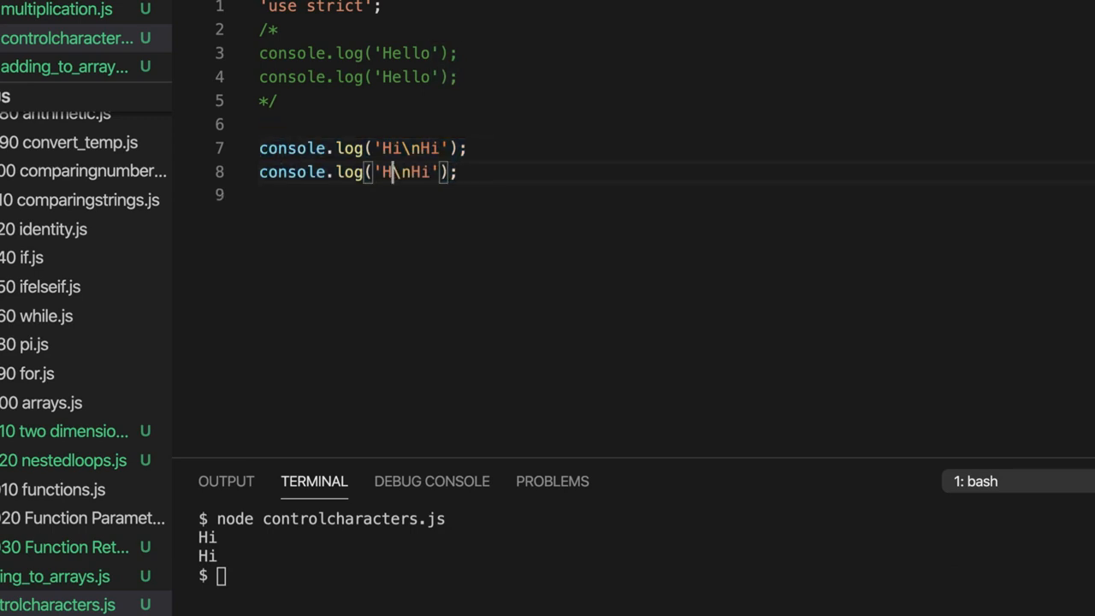
Step: Change line 8 to log 'Hello\tHello' and clear the terminal
{"action": "type", "text": "ello"}
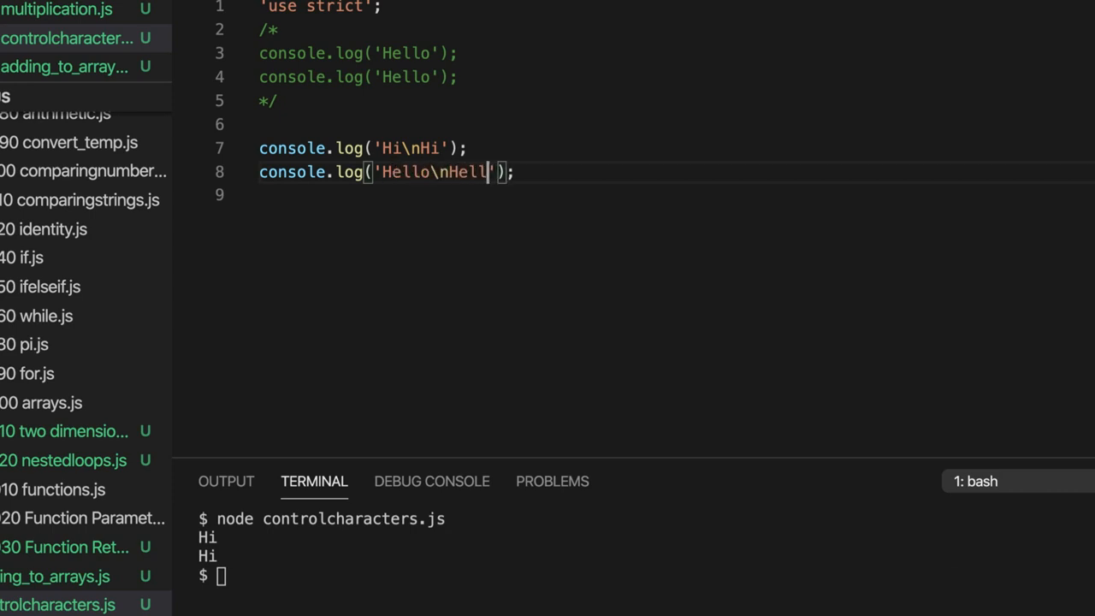
{"action": "type", "text": "o"}
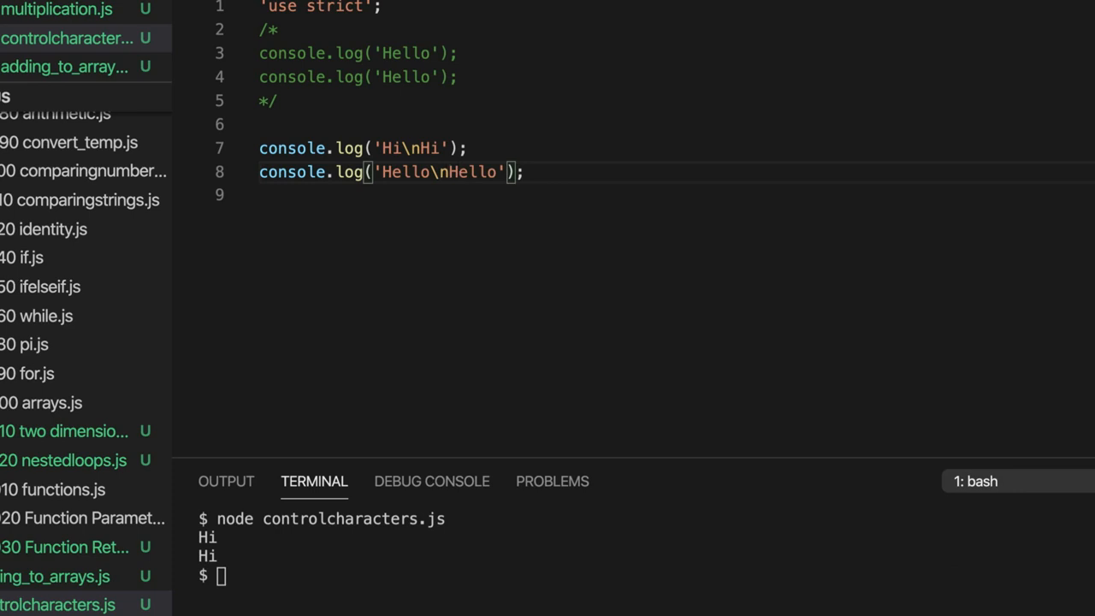
{"action": "type", "text": "t"}
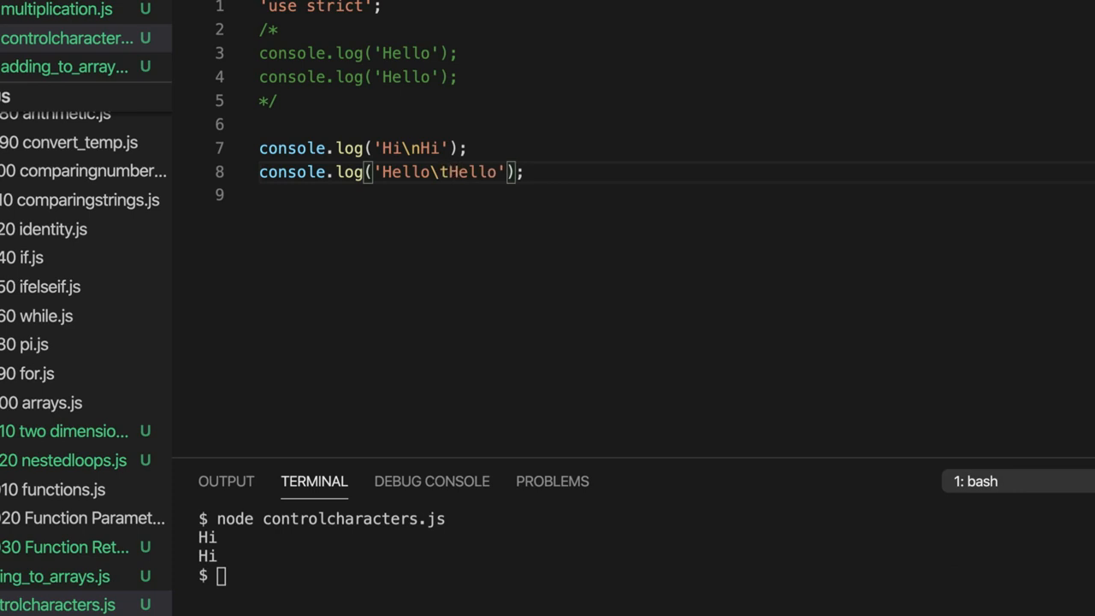
{"action": "type", "text": "c"}
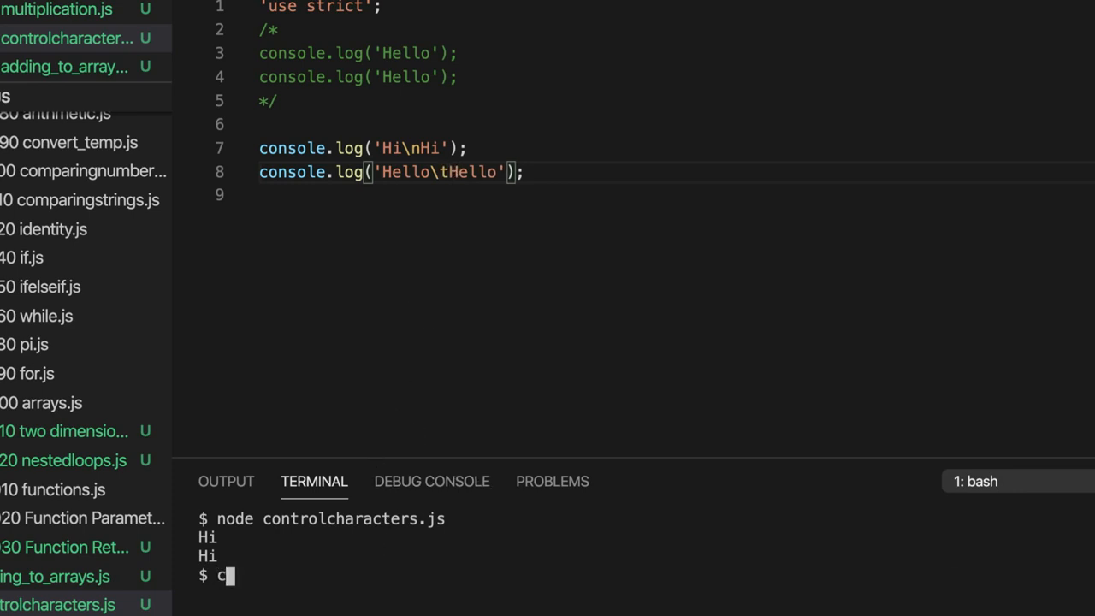
{"action": "type", "text": "lear"}
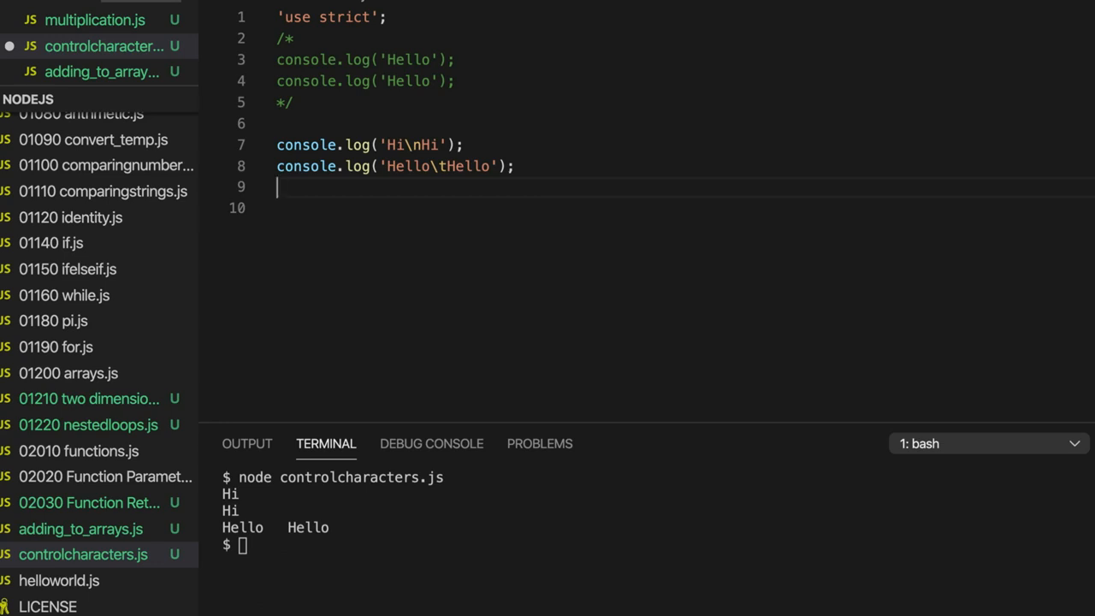
Step: Add console.log('cat\tdog\tmouse') on line 9
{"action": "type", "text": "console.log"}
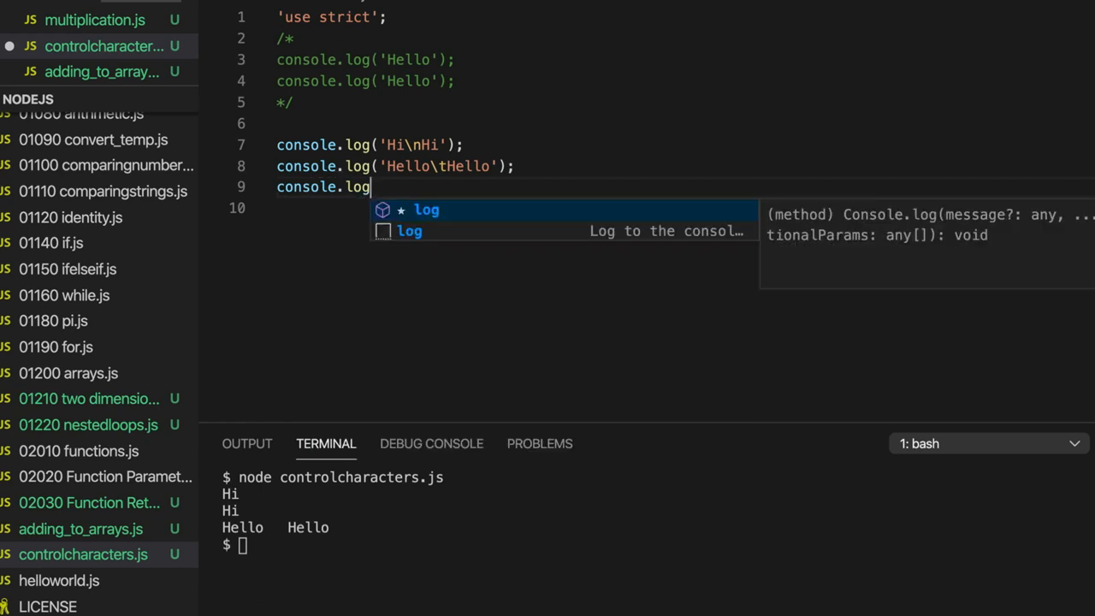
{"action": "type", "text": "('cat'"}
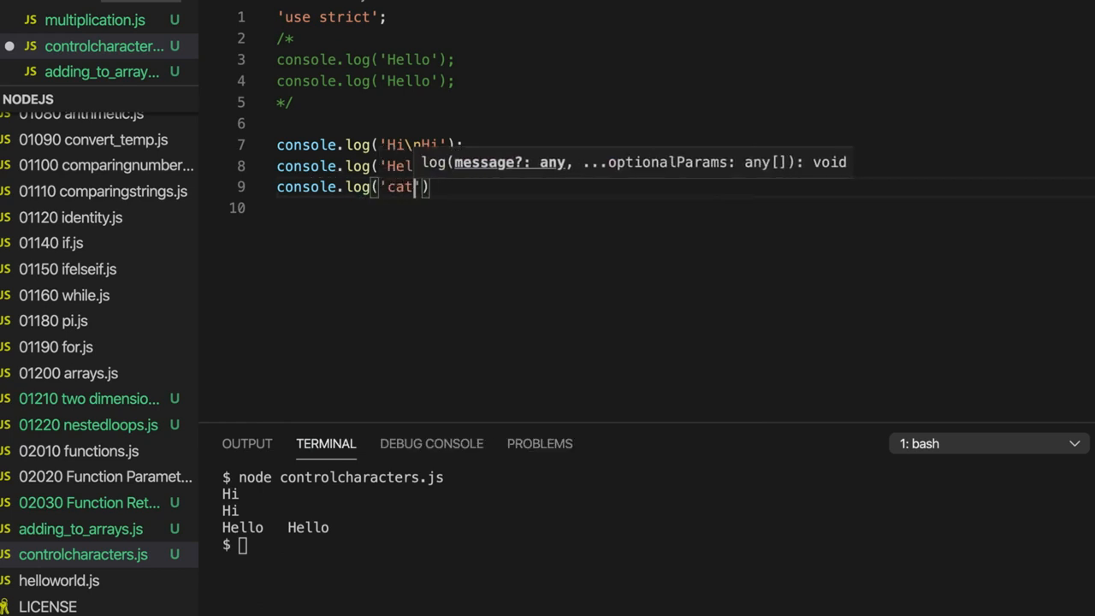
{"action": "type", "text": "\\tdog\\"}
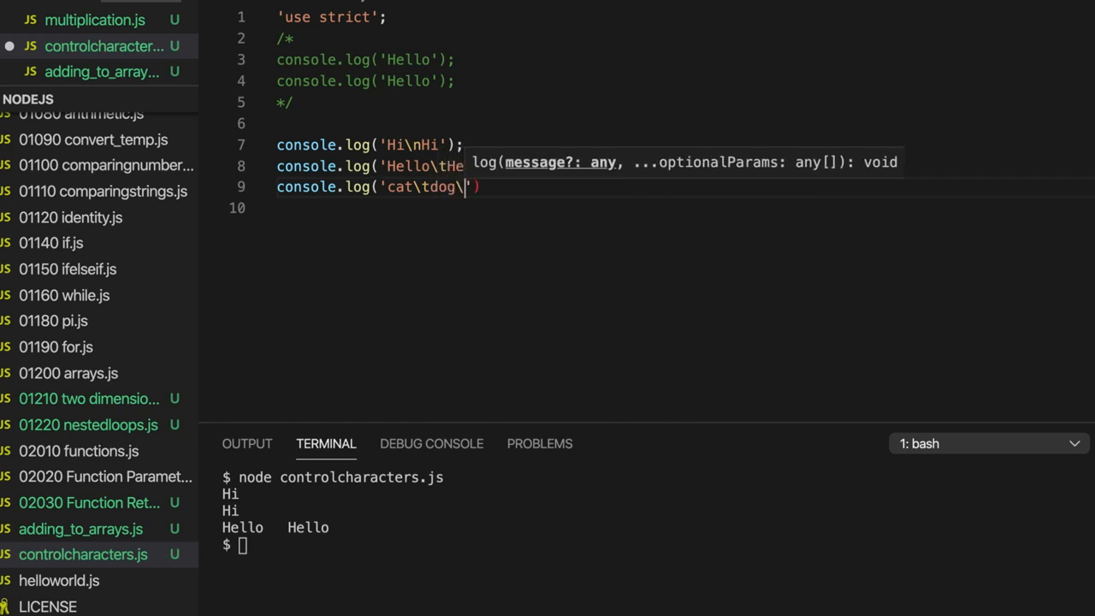
{"action": "type", "text": "tmouse"}
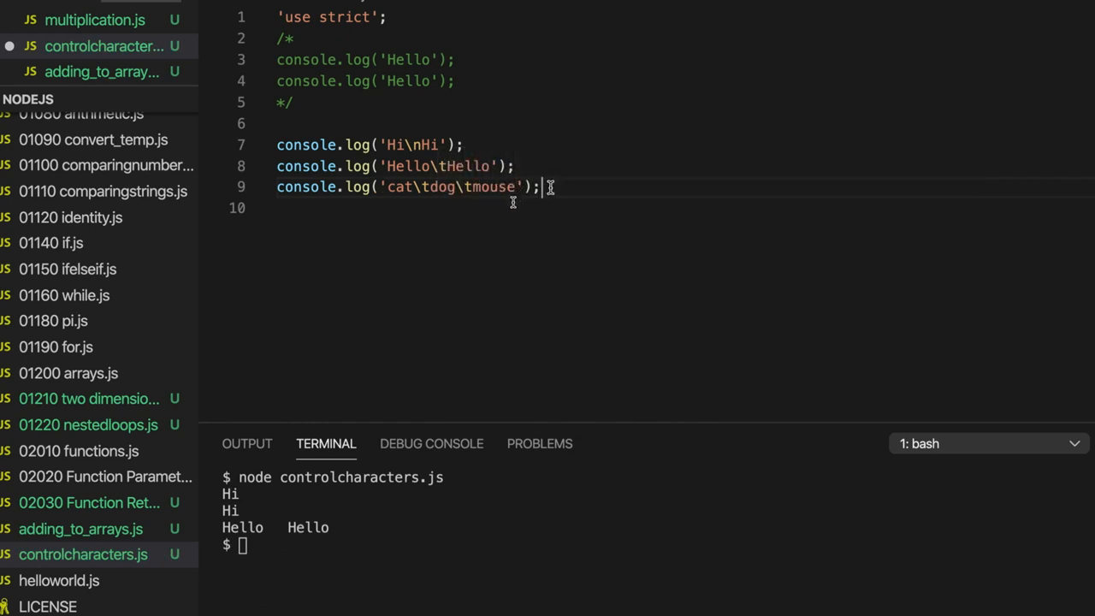
Step: Duplicate that line to line 10, replacing the words with apple, orange, banana
{"action": "triple_click", "coordinate": [406, 187]}
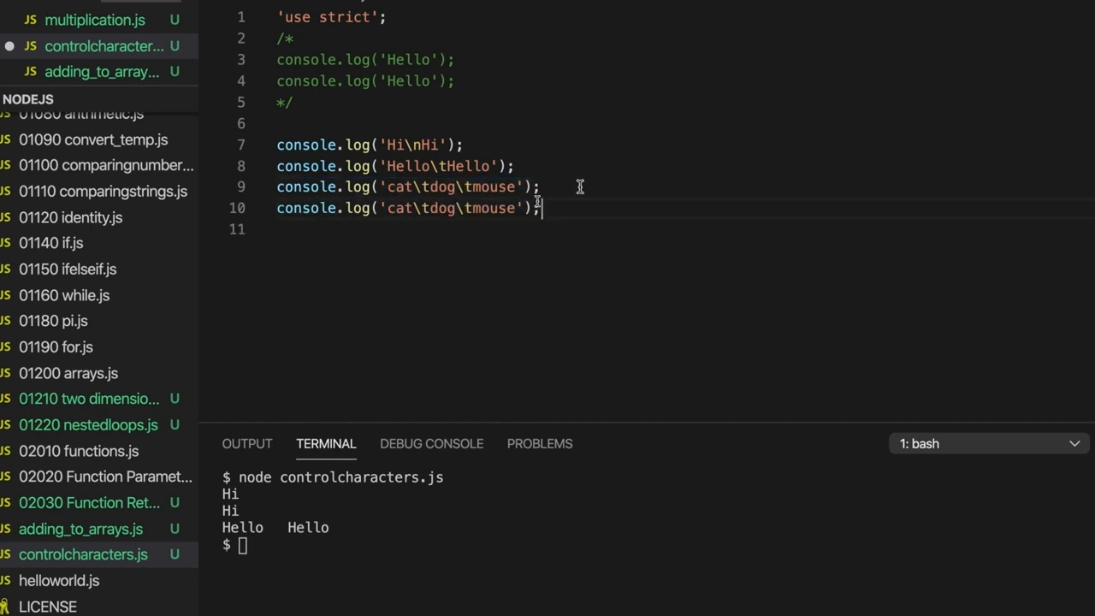
{"action": "double_click", "coordinate": [400, 207]}
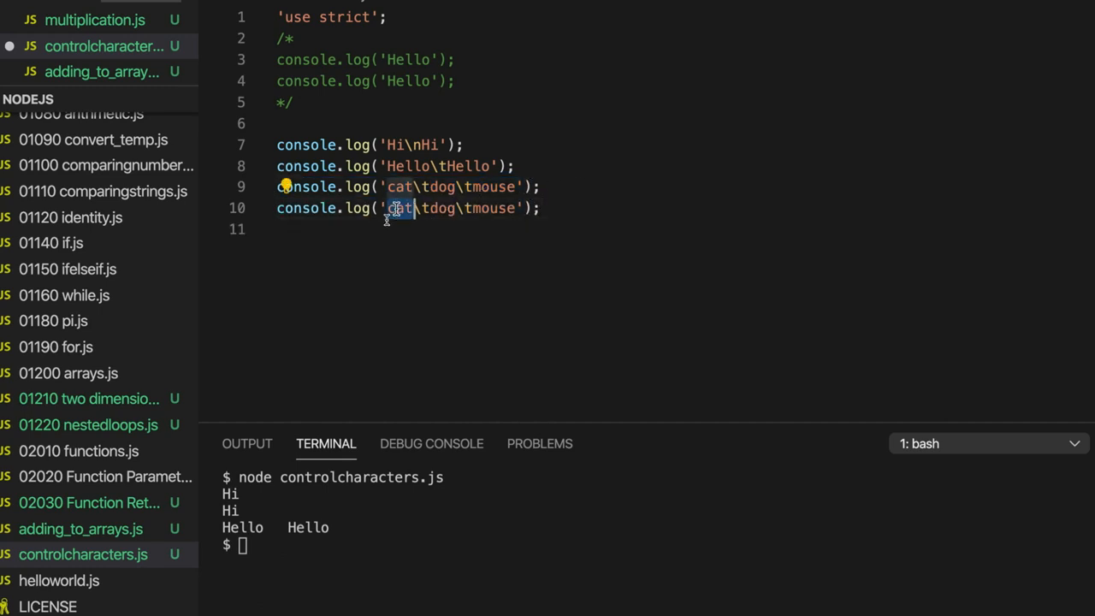
{"action": "type", "text": "apple"}
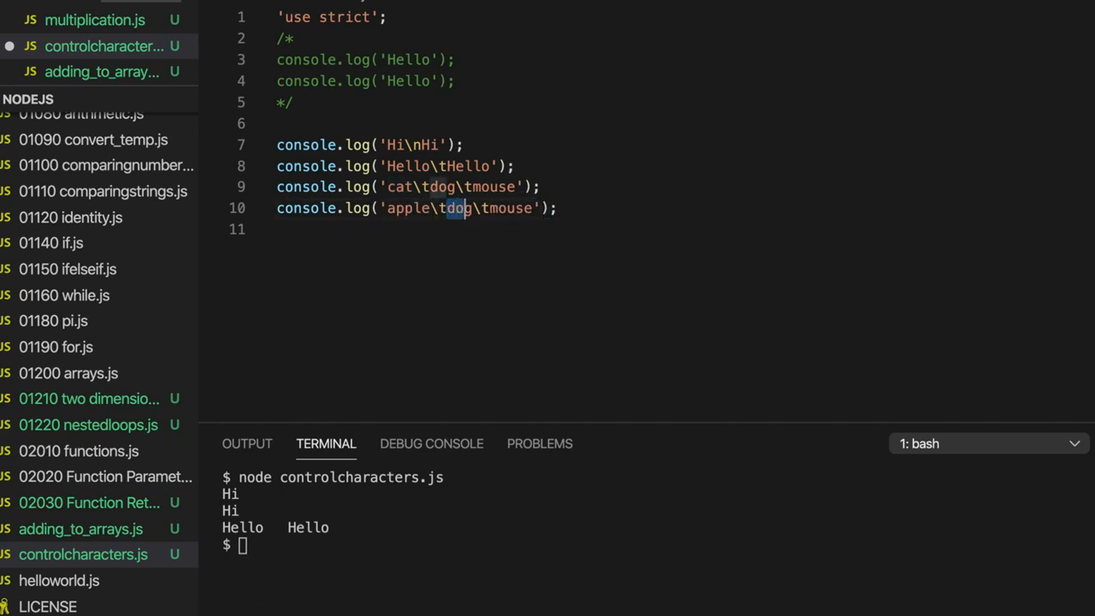
{"action": "type", "text": "orange"}
{"action": "left_click", "coordinate": [652, 545]}
{"action": "type", "text": "c"}
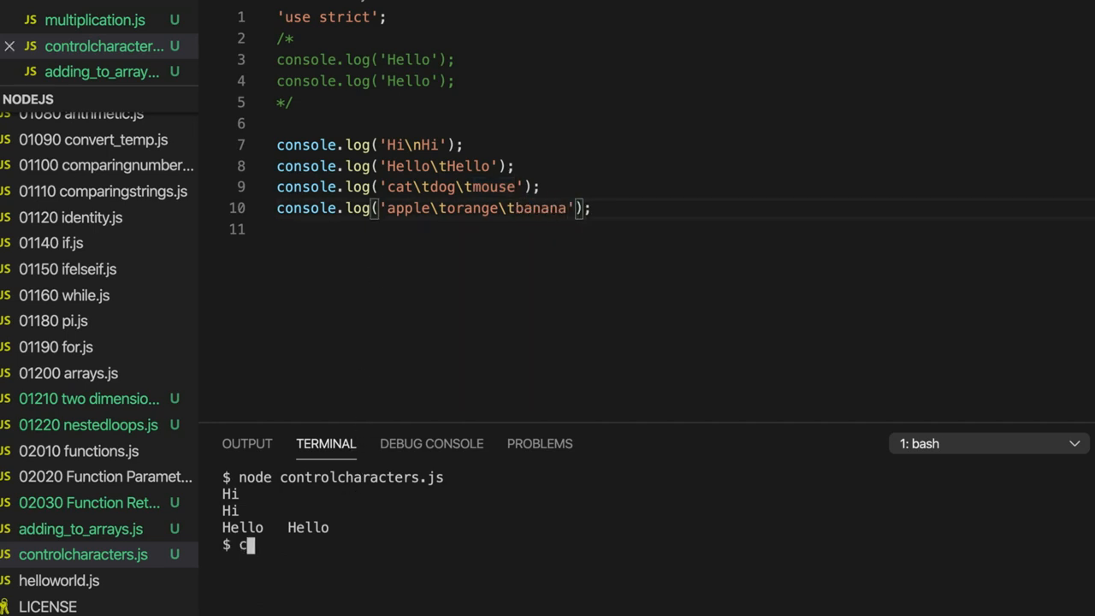
Step: Rerun the script and highlight orange and banana in the tab-aligned output
{"action": "key", "text": "Enter"}
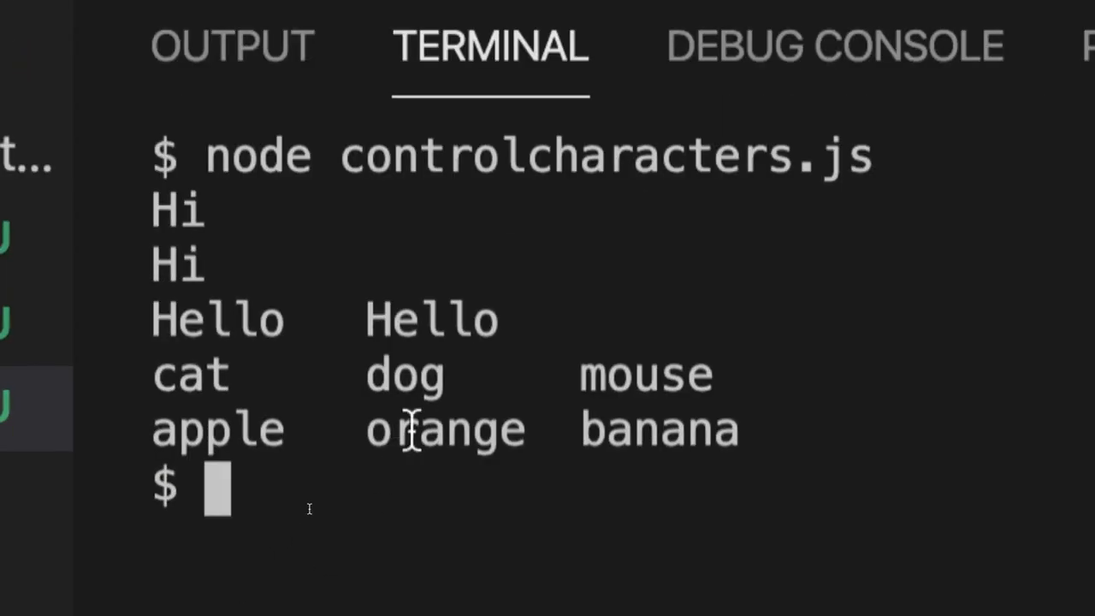
{"action": "double_click", "coordinate": [444, 430]}
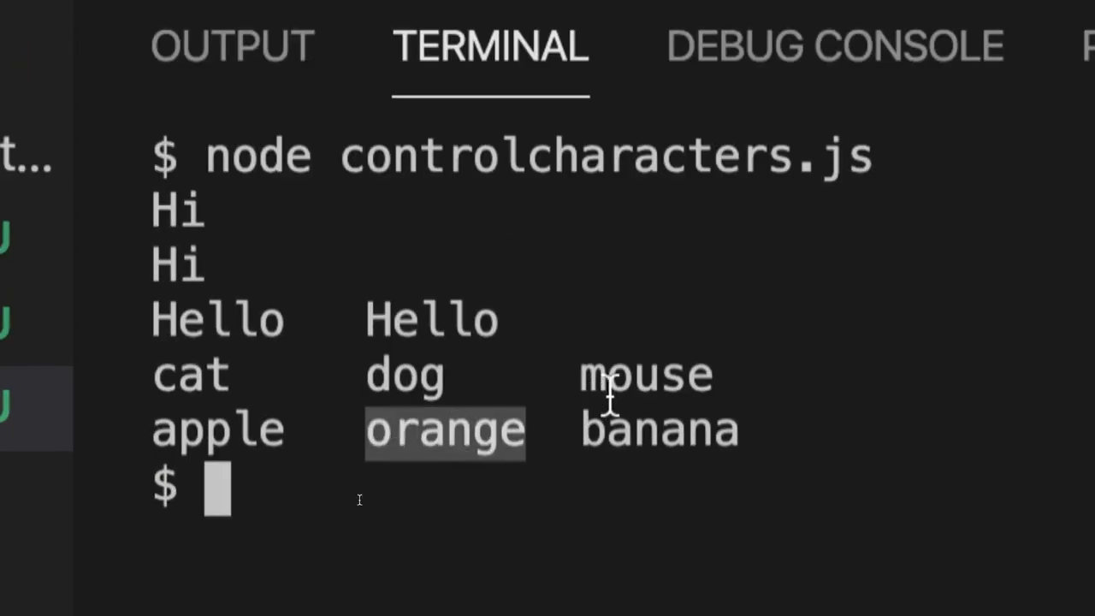
{"action": "mouse_move", "coordinate": [415, 380]}
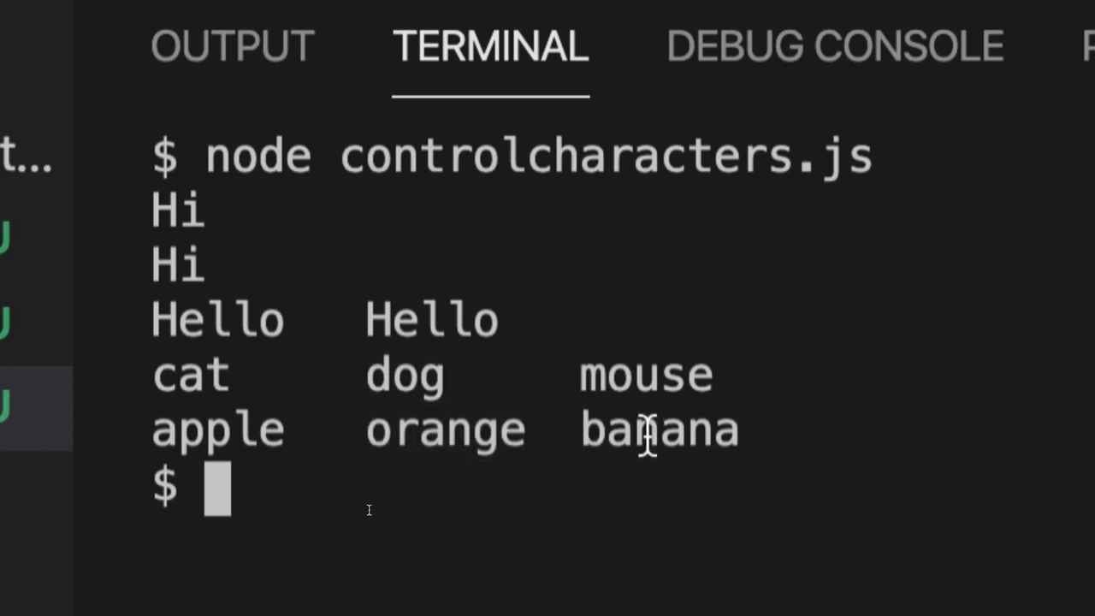
{"action": "double_click", "coordinate": [659, 431]}
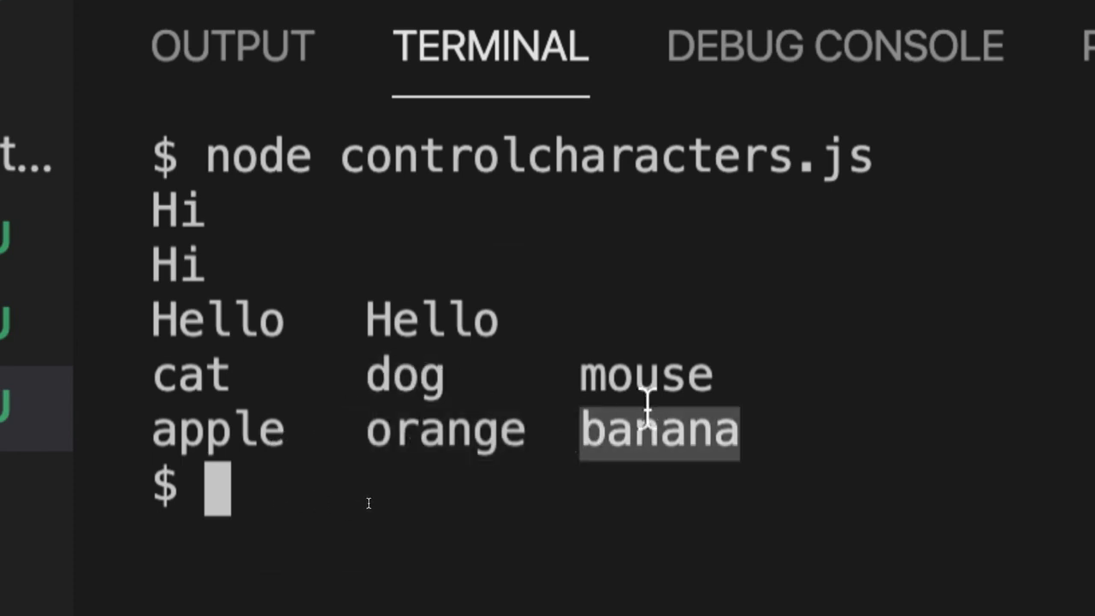
{"action": "mouse_move", "coordinate": [603, 419]}
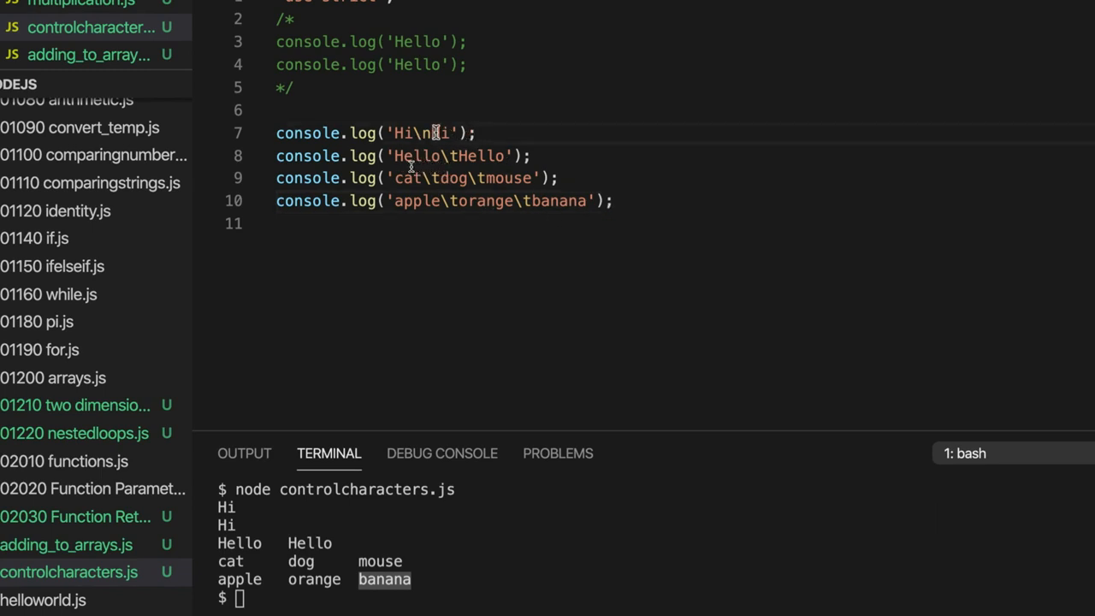
Step: Add an empty console.log(); call on line 12, followed by a blank line
{"action": "double_click", "coordinate": [421, 132]}
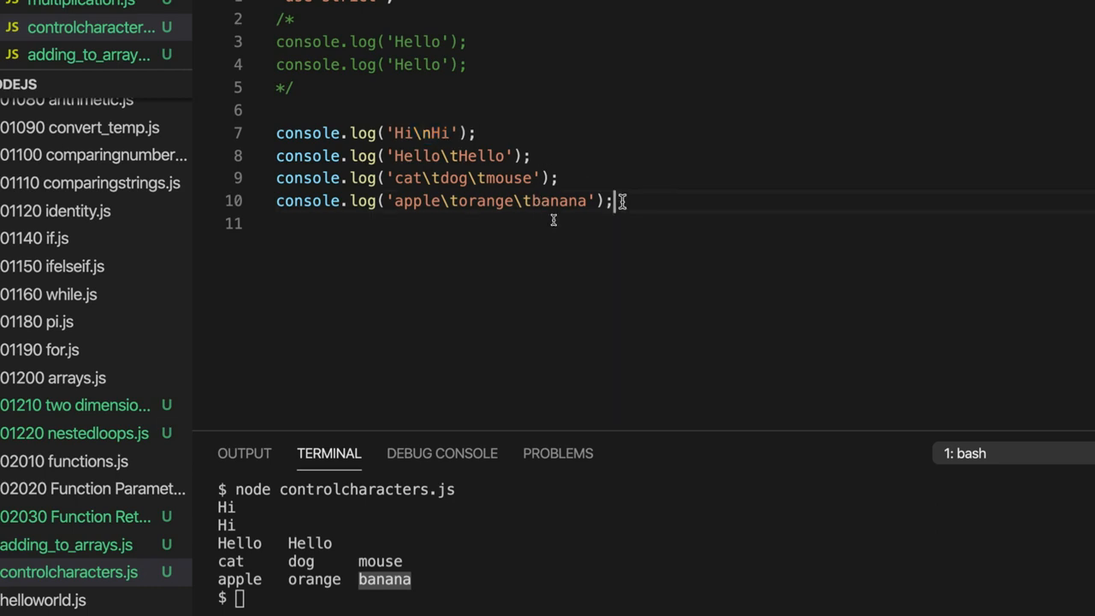
{"action": "type", "text": "console"}
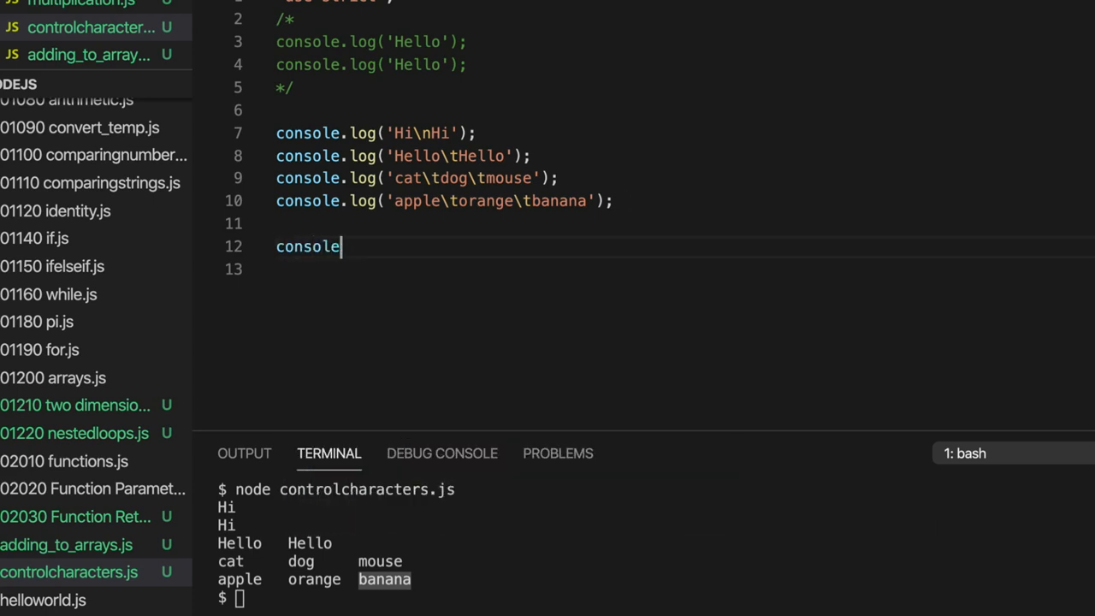
{"action": "type", "text": "();"}
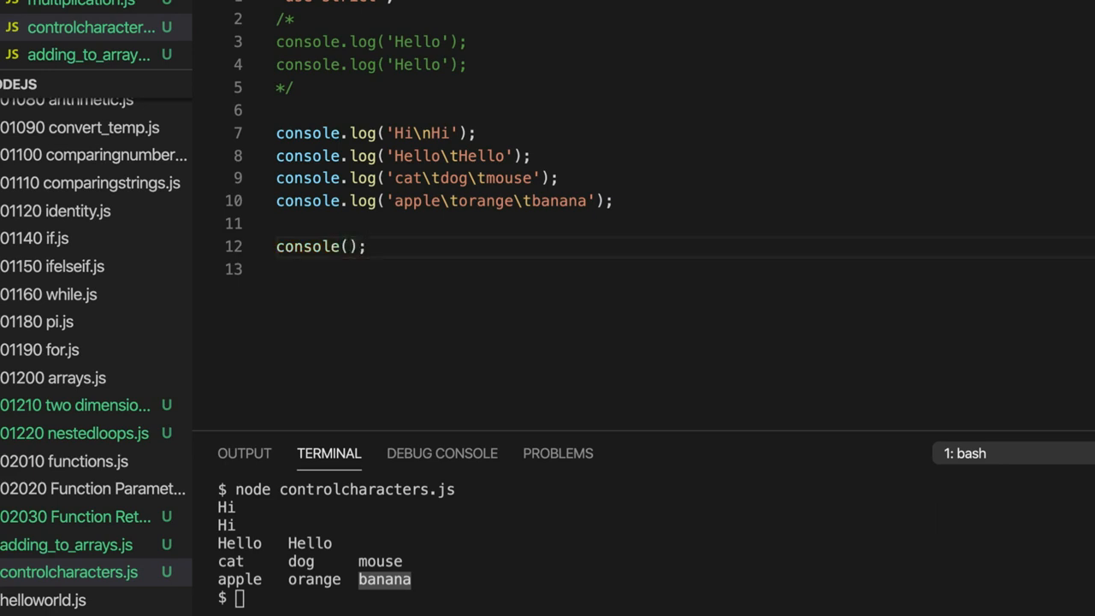
{"action": "type", "text": ".log"}
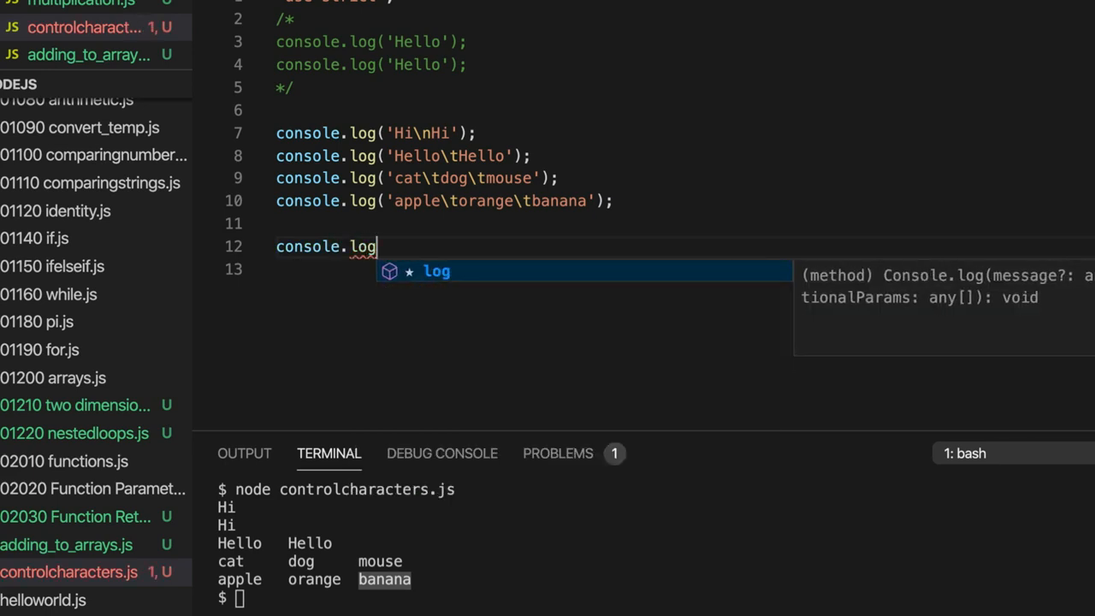
{"action": "type", "text": "();"}
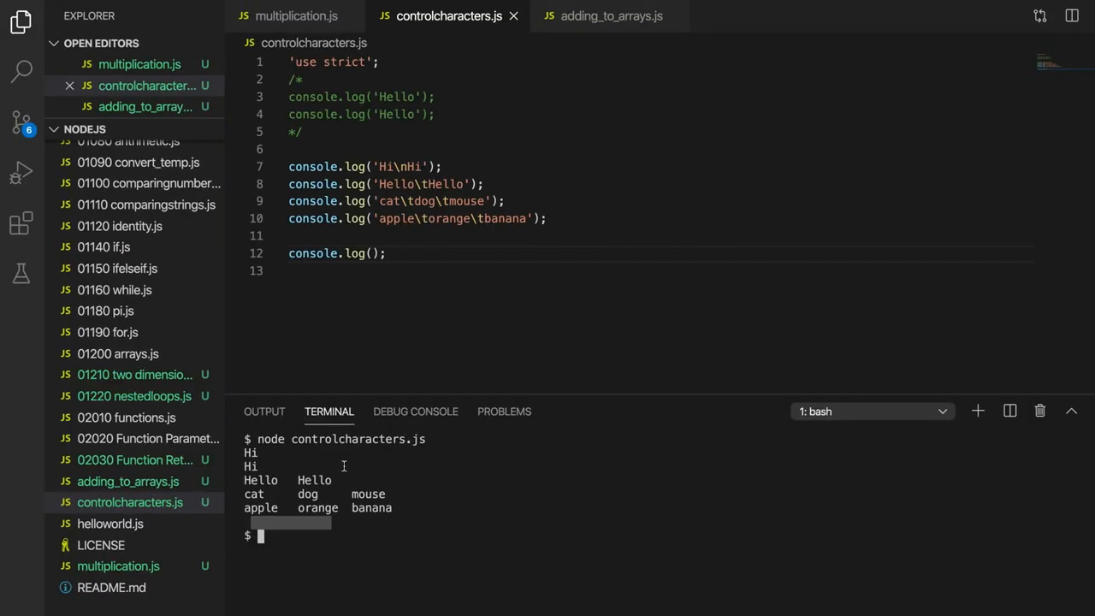
{"action": "left_click", "coordinate": [386, 253]}
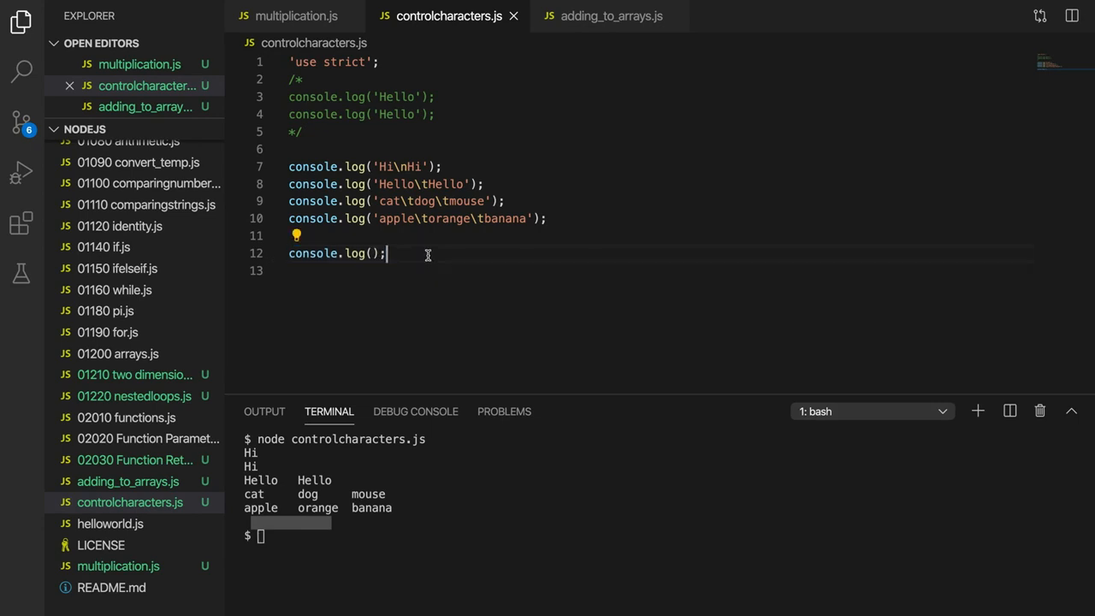
{"action": "key", "text": "Enter"}
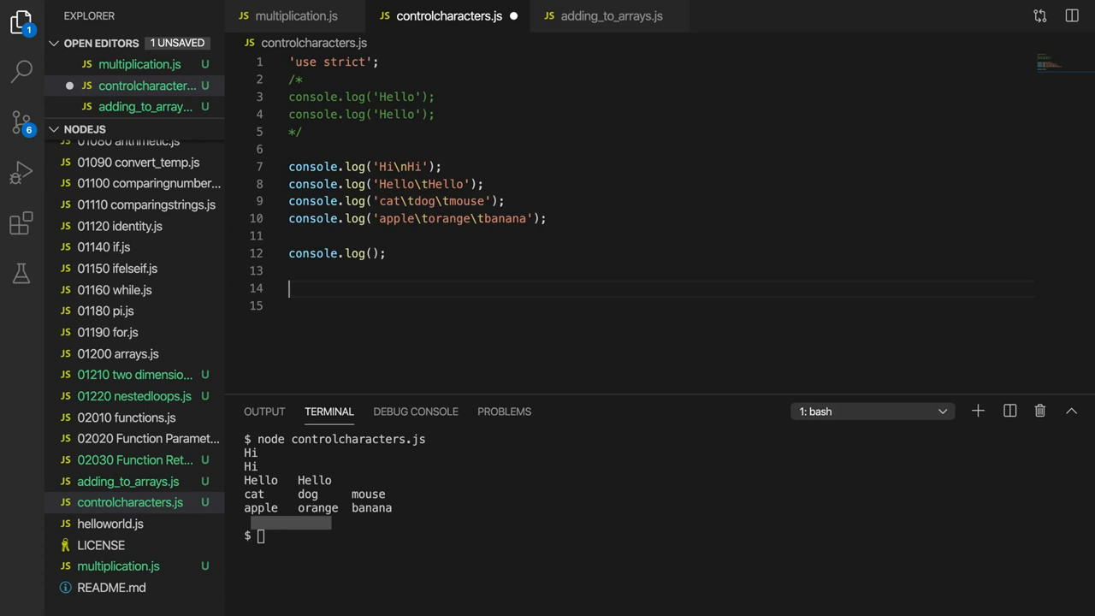
Step: Write process.stdout.write('lion') on line 14
{"action": "type", "text": "process"}
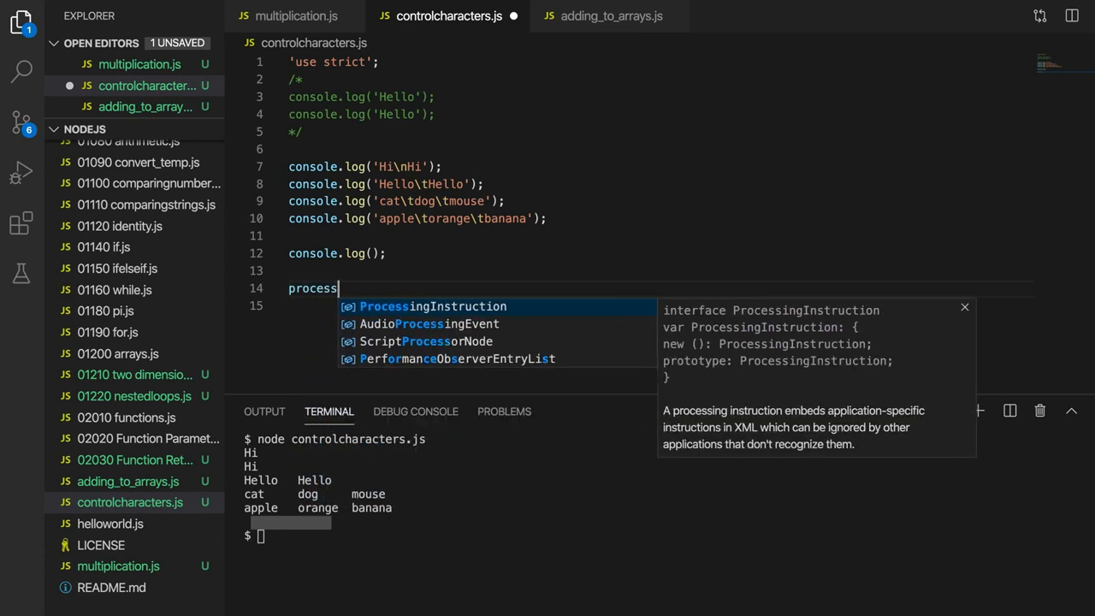
{"action": "key", "text": "Escape"}
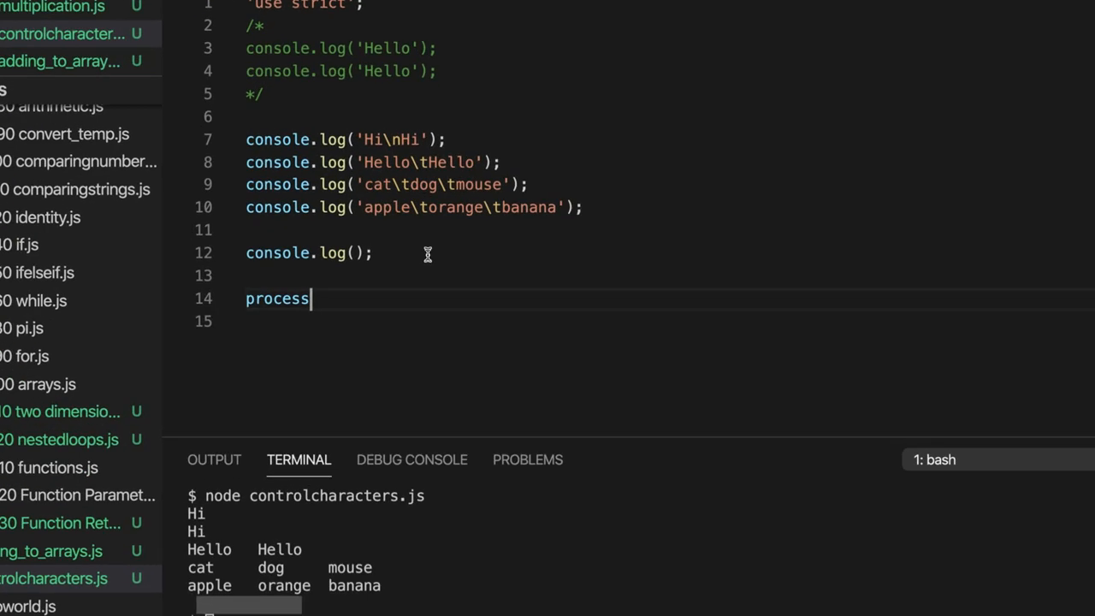
{"action": "type", "text": "."}
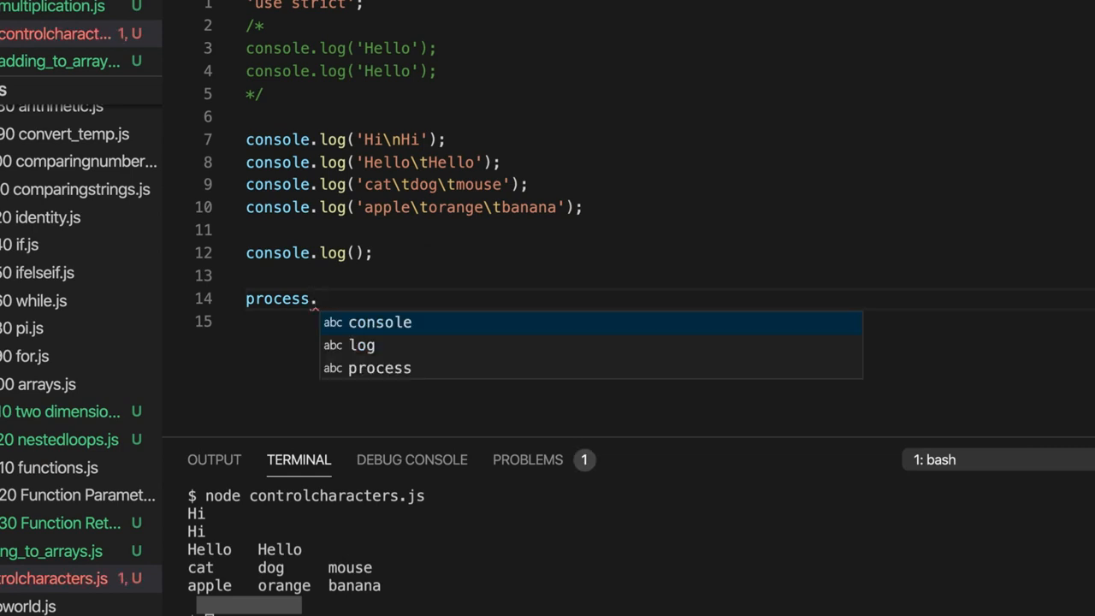
{"action": "type", "text": "stdou"}
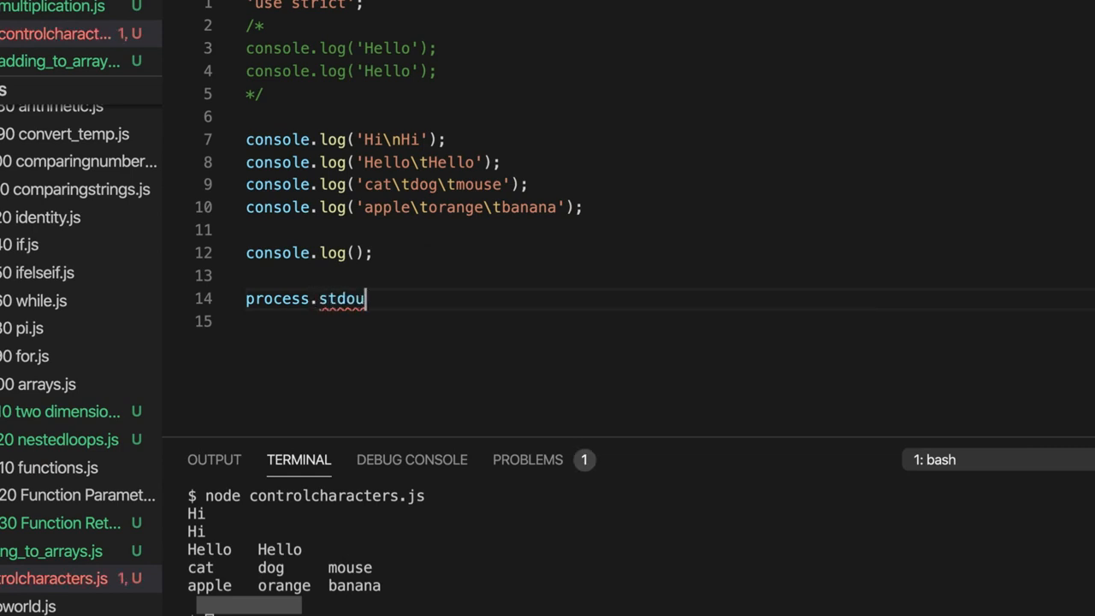
{"action": "type", "text": "t.write()"}
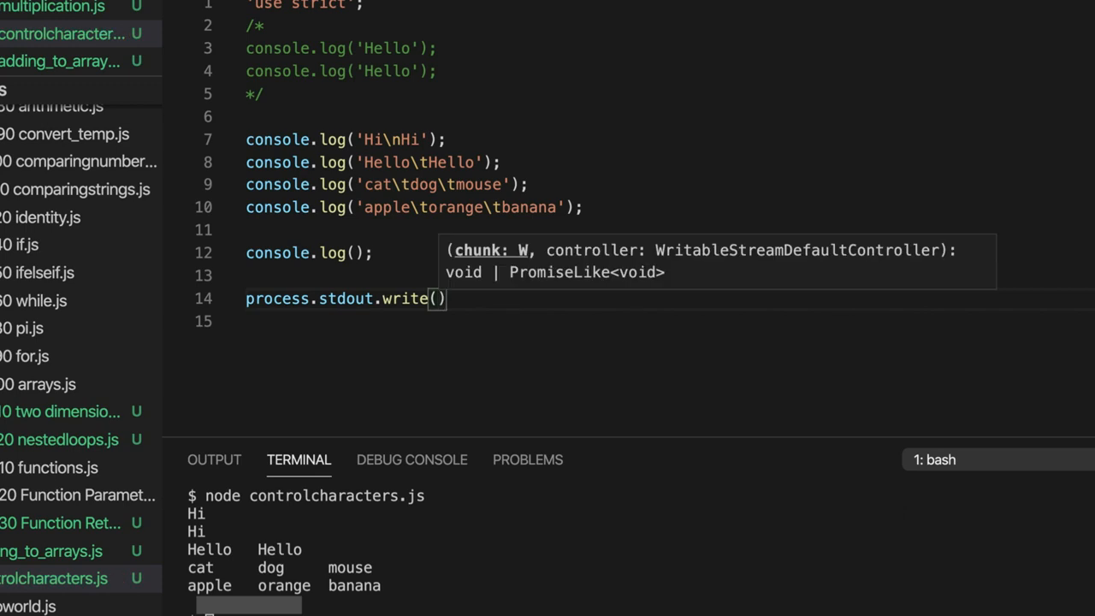
{"action": "type", "text": "''"}
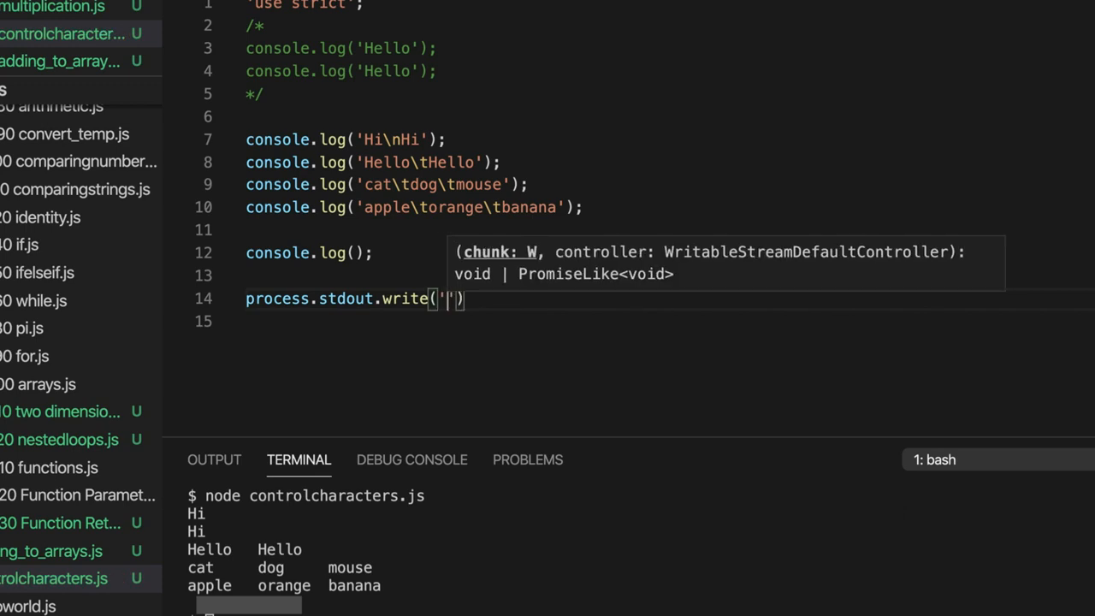
{"action": "type", "text": "lion"}
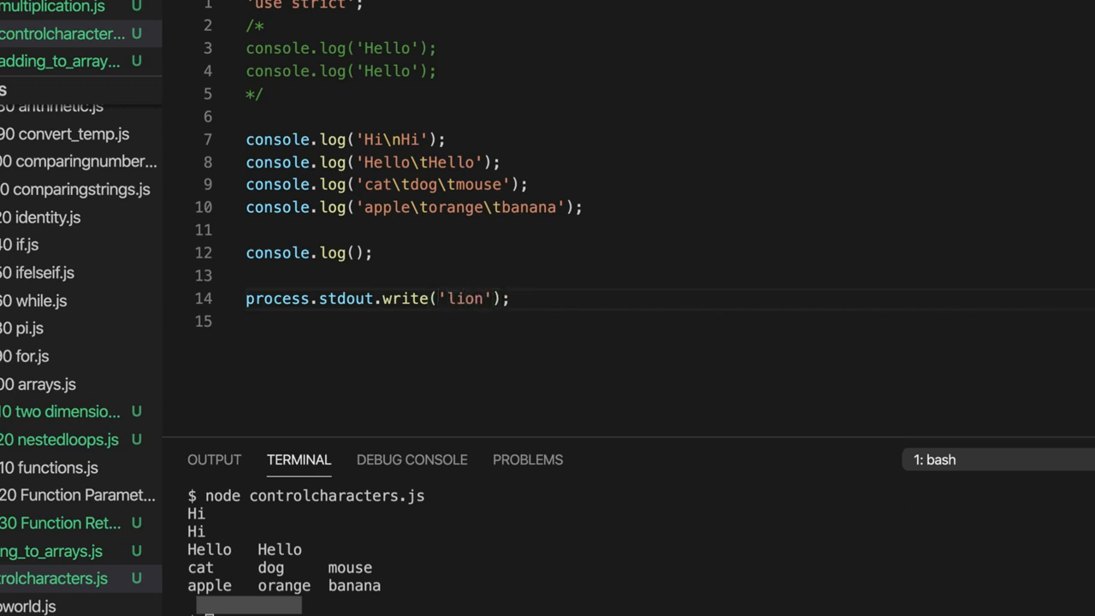
Step: Duplicate the lion line and change the copy's string to 'tiger'
{"action": "triple_click", "coordinate": [376, 298]}
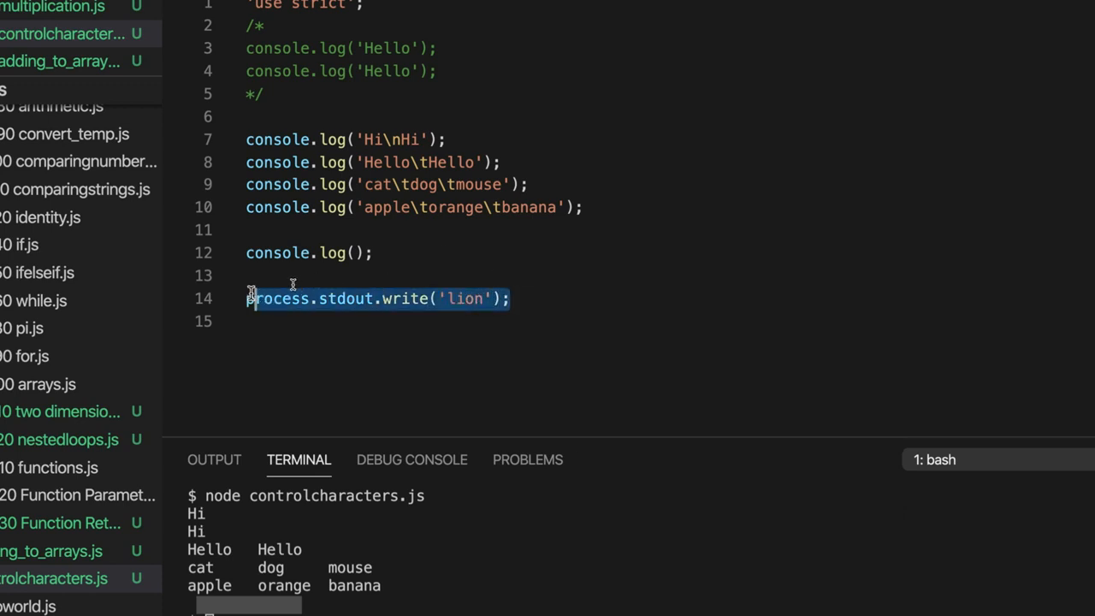
{"action": "left_click", "coordinate": [511, 299]}
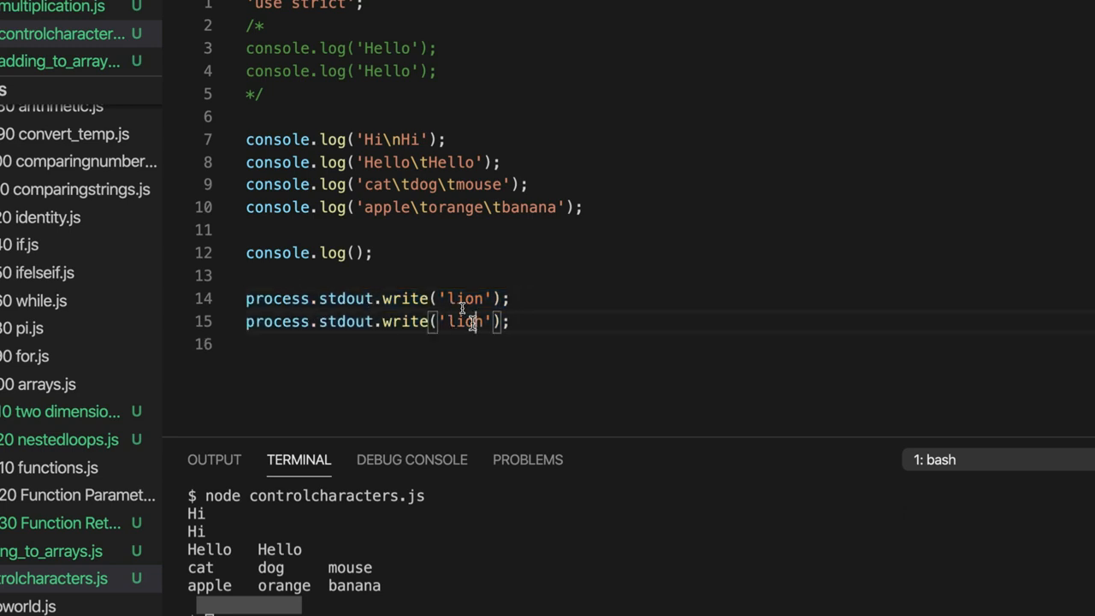
{"action": "type", "text": "tiger"}
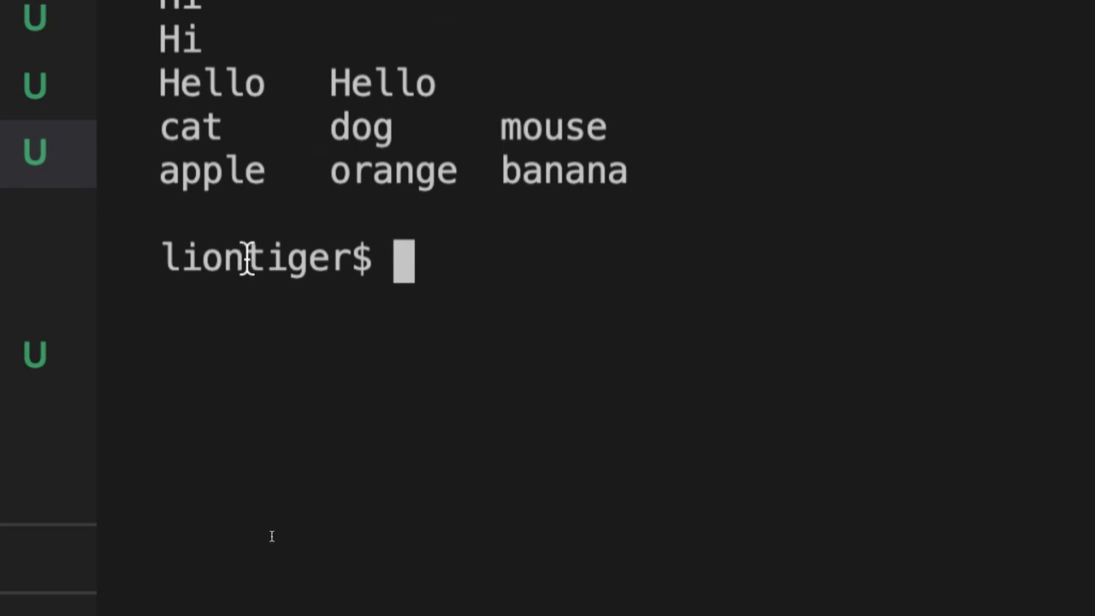
Step: Highlight the run-together liontiger output in the terminal
{"action": "double_click", "coordinate": [295, 258]}
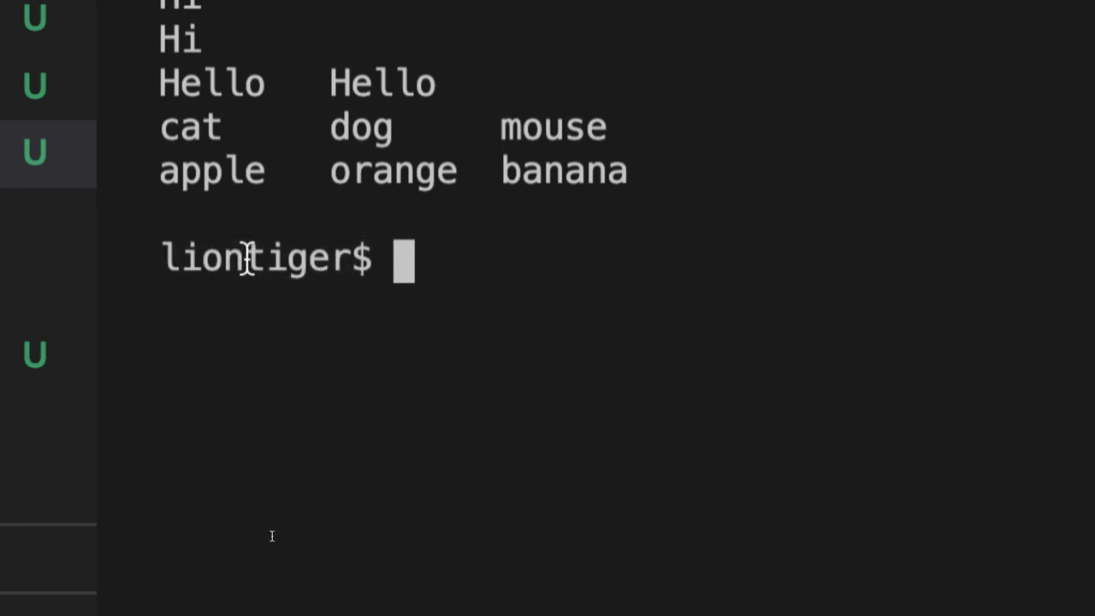
{"action": "double_click", "coordinate": [296, 258]}
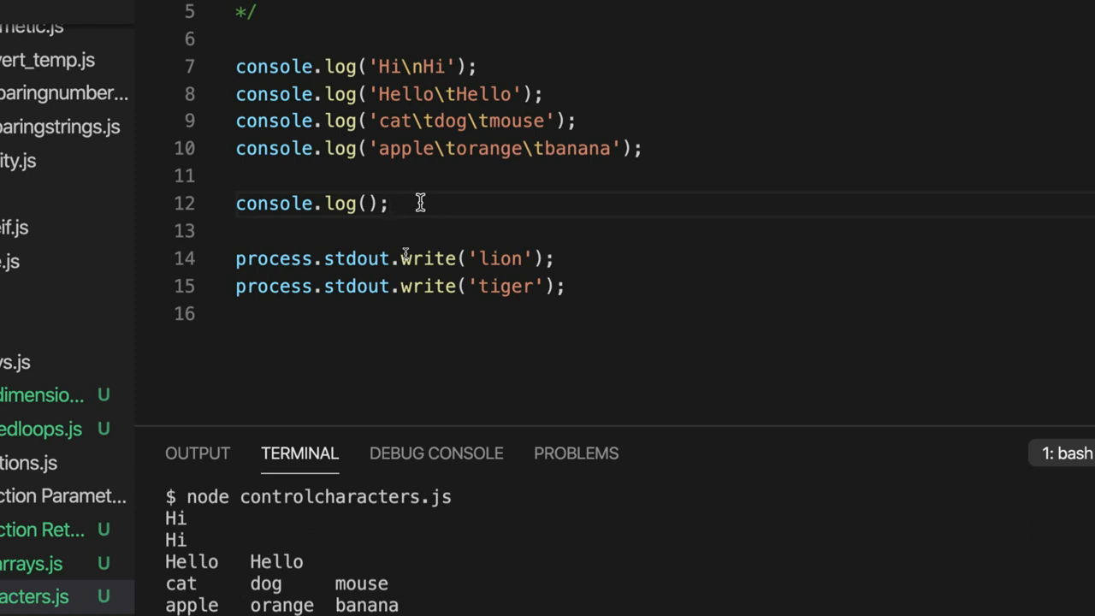
{"action": "triple_click", "coordinate": [312, 202]}
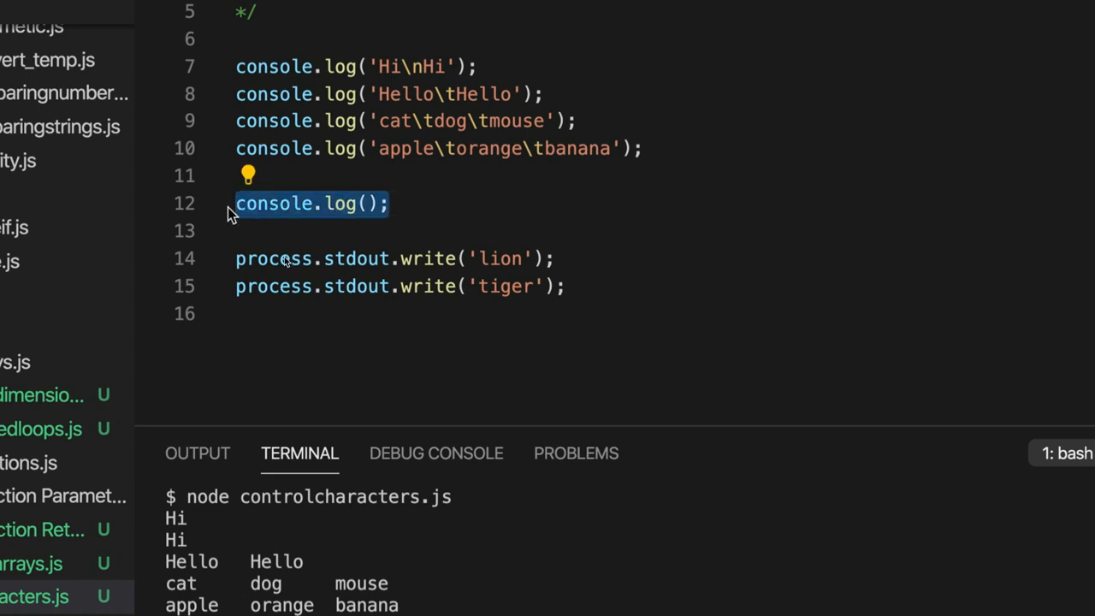
{"action": "mouse_move", "coordinate": [437, 203]}
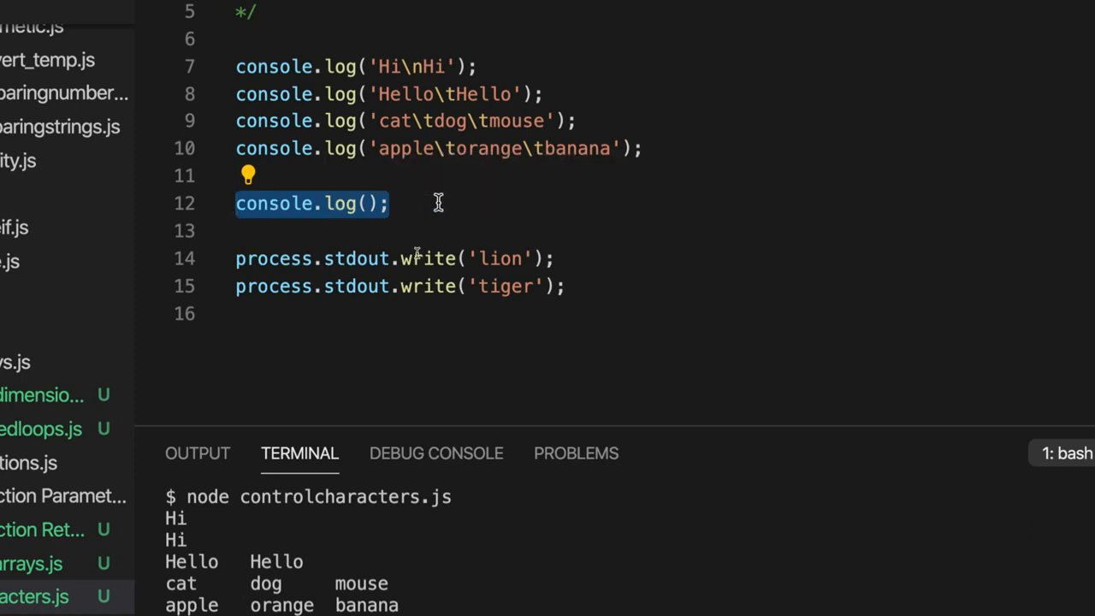
{"action": "left_click", "coordinate": [438, 203]}
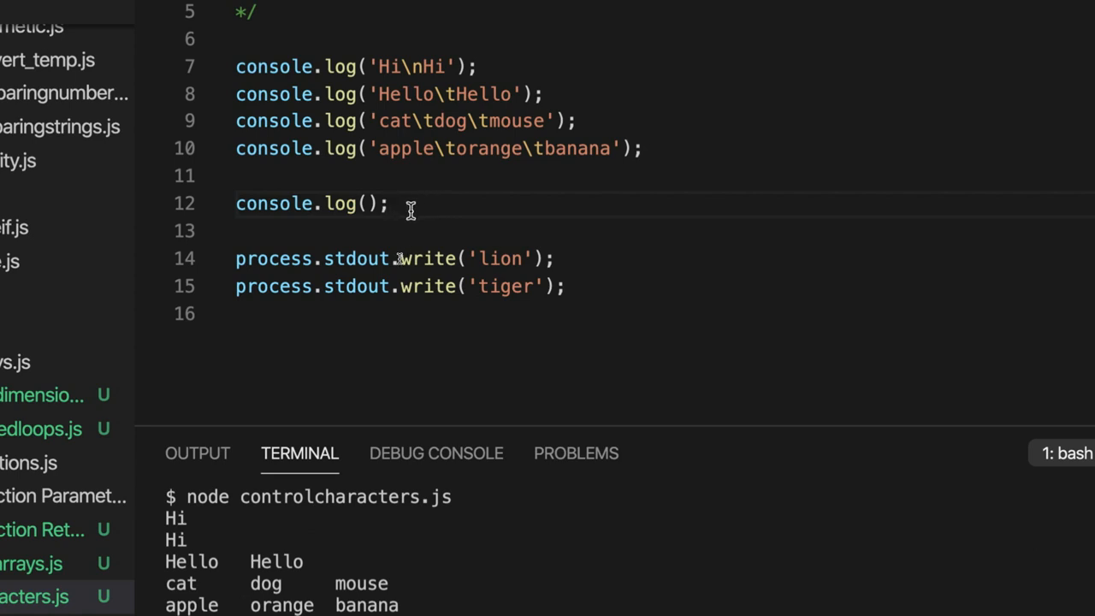
{"action": "left_click", "coordinate": [391, 202]}
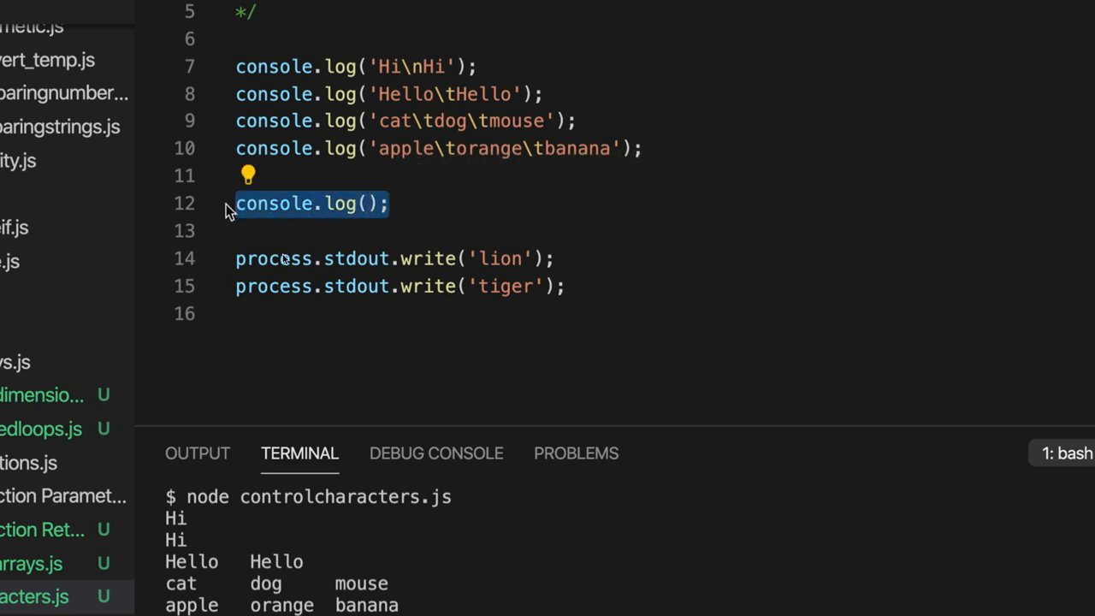
{"action": "mouse_move", "coordinate": [432, 212]}
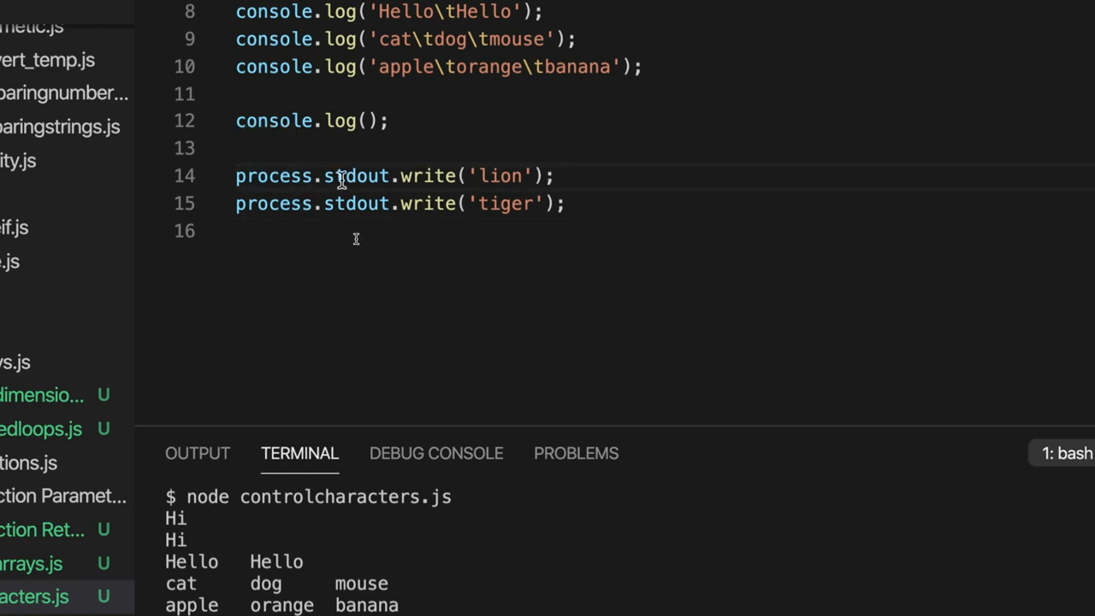
{"action": "mouse_move", "coordinate": [345, 175]}
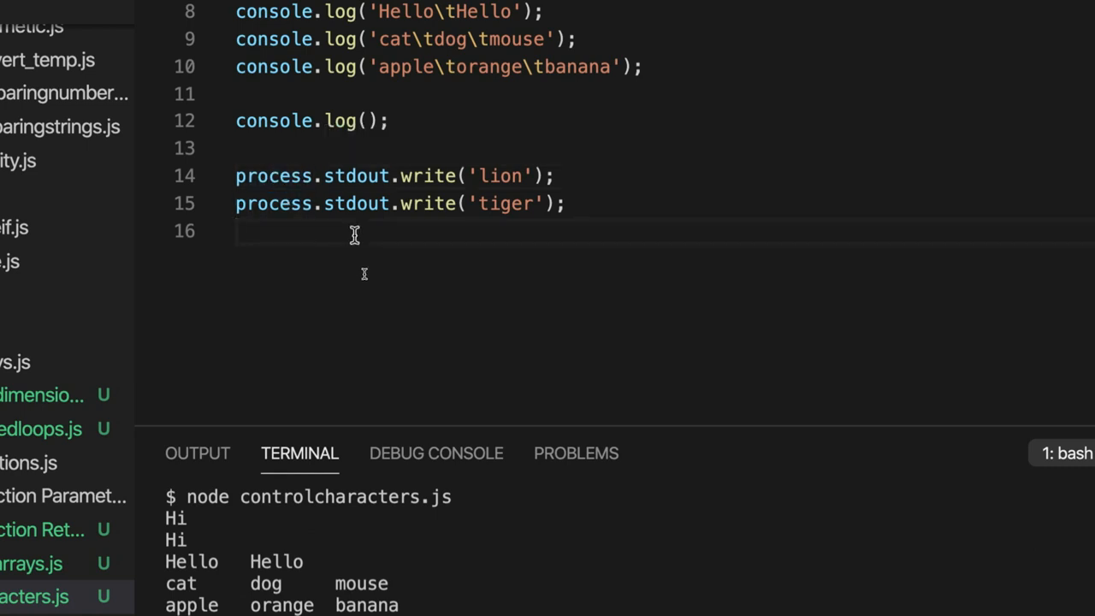
{"action": "double_click", "coordinate": [356, 175]}
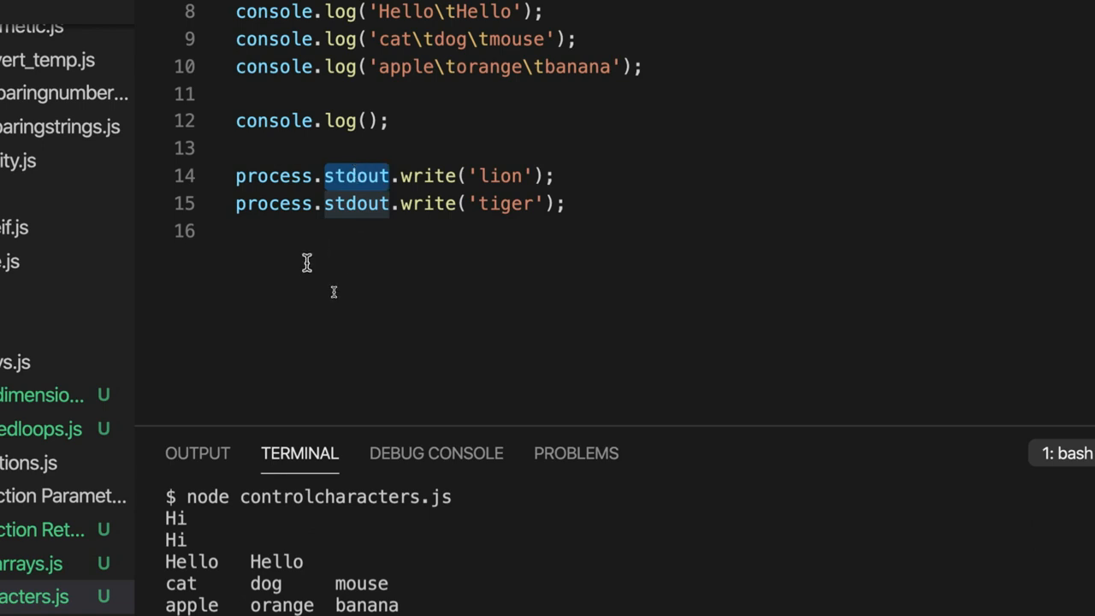
{"action": "double_click", "coordinate": [273, 176]}
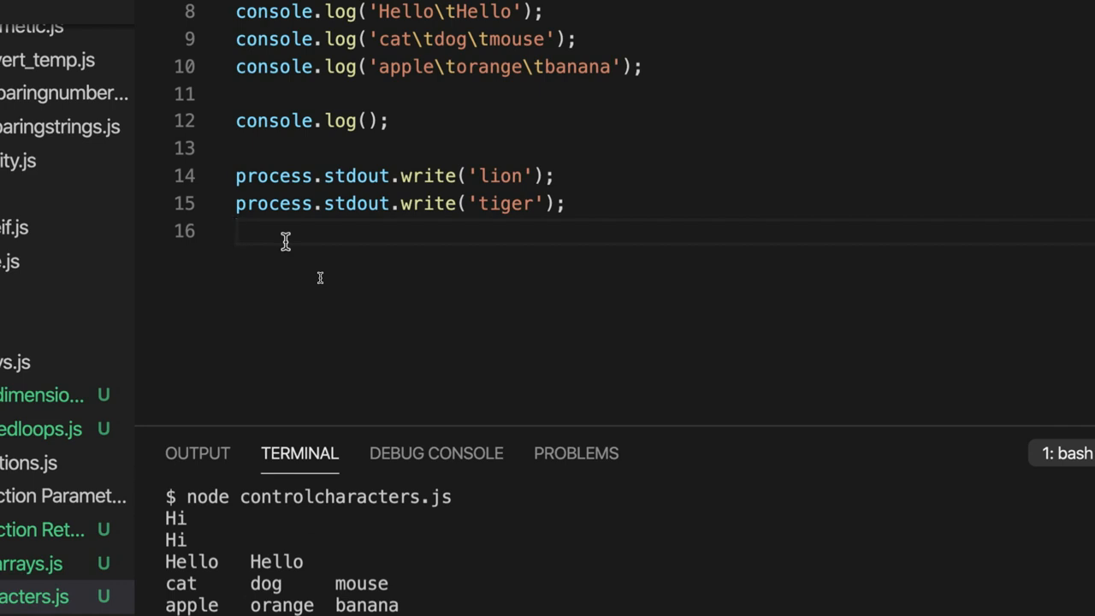
{"action": "double_click", "coordinate": [273, 175]}
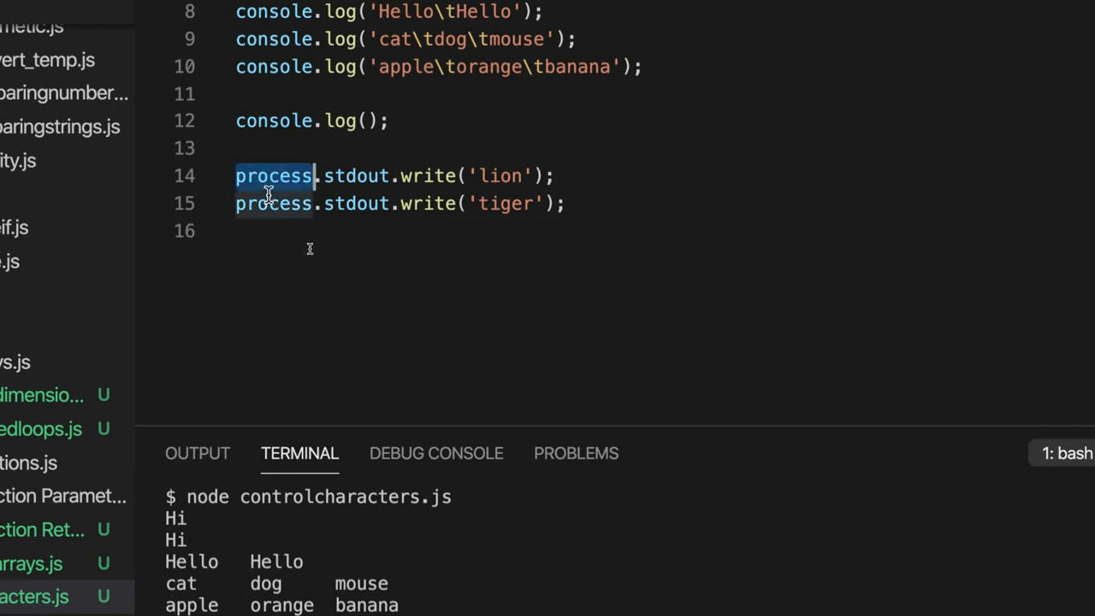
{"action": "left_click", "coordinate": [413, 230]}
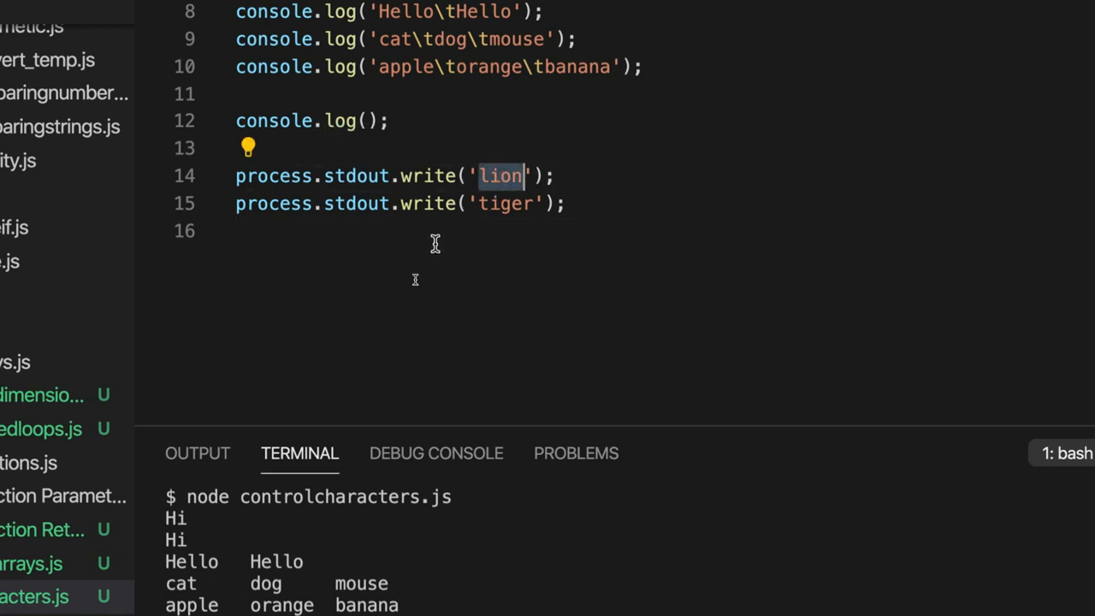
{"action": "left_click", "coordinate": [421, 229]}
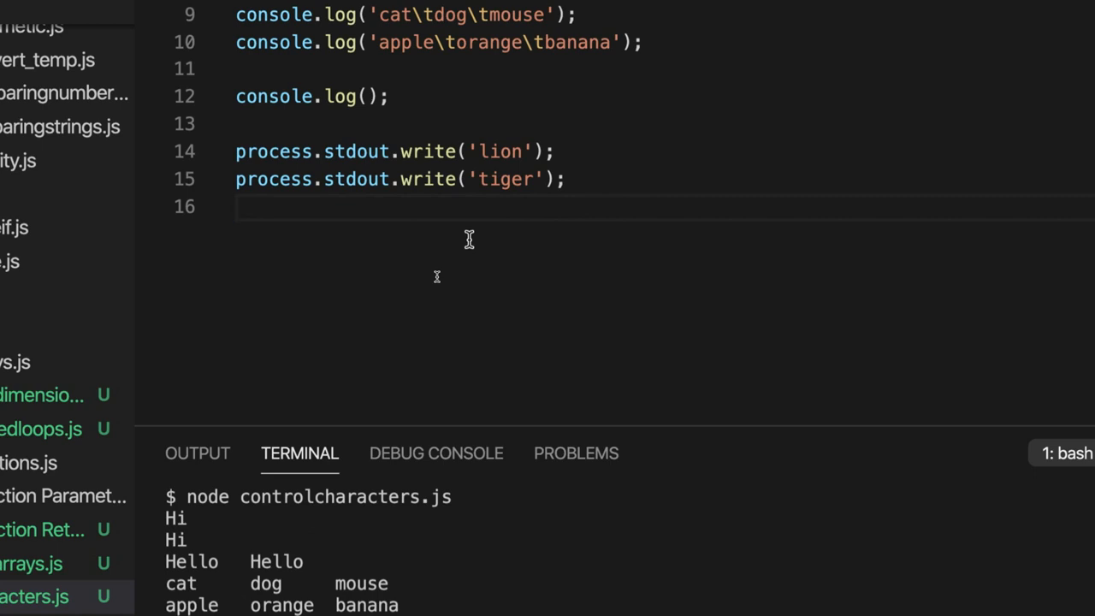
{"action": "mouse_move", "coordinate": [411, 229]}
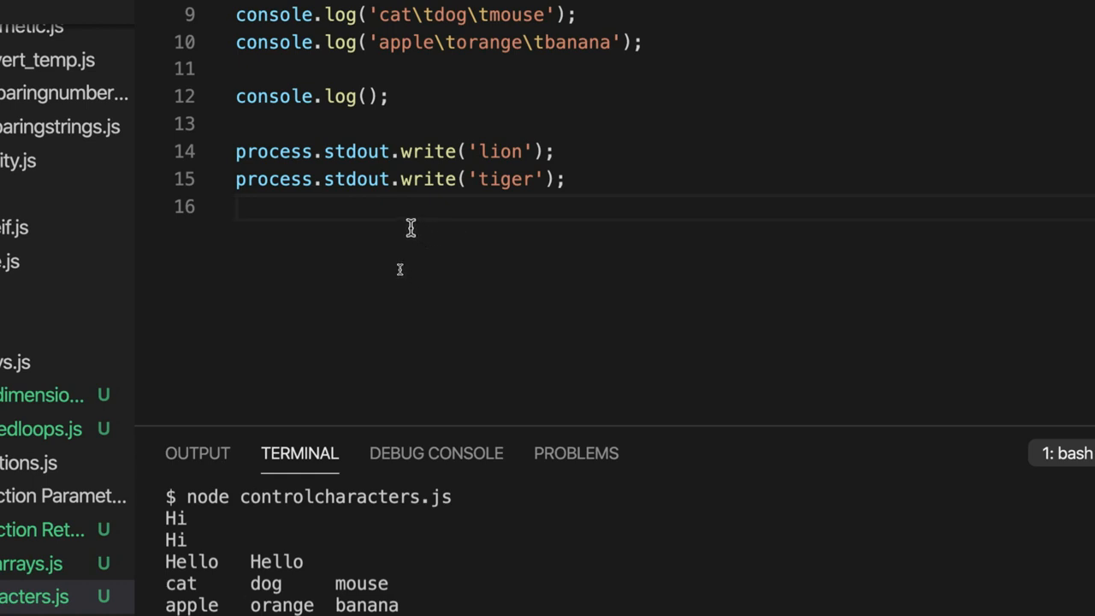
Step: Add \t to the 'lion' string and \n to the 'tiger' string
{"action": "scroll", "scroll_direction": "up", "scroll_amount": 3}
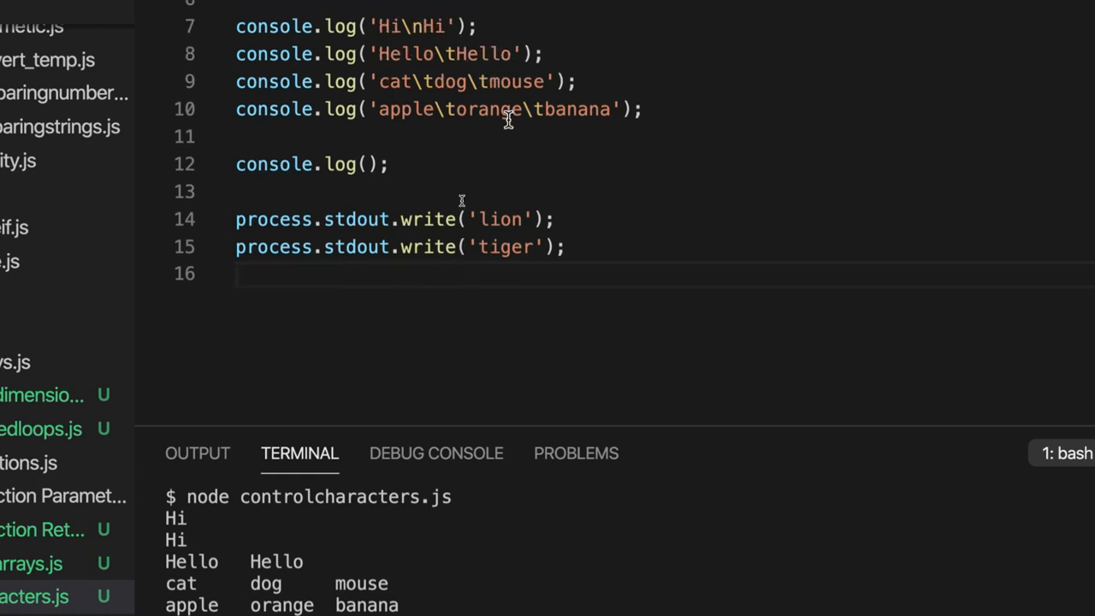
{"action": "double_click", "coordinate": [427, 224]}
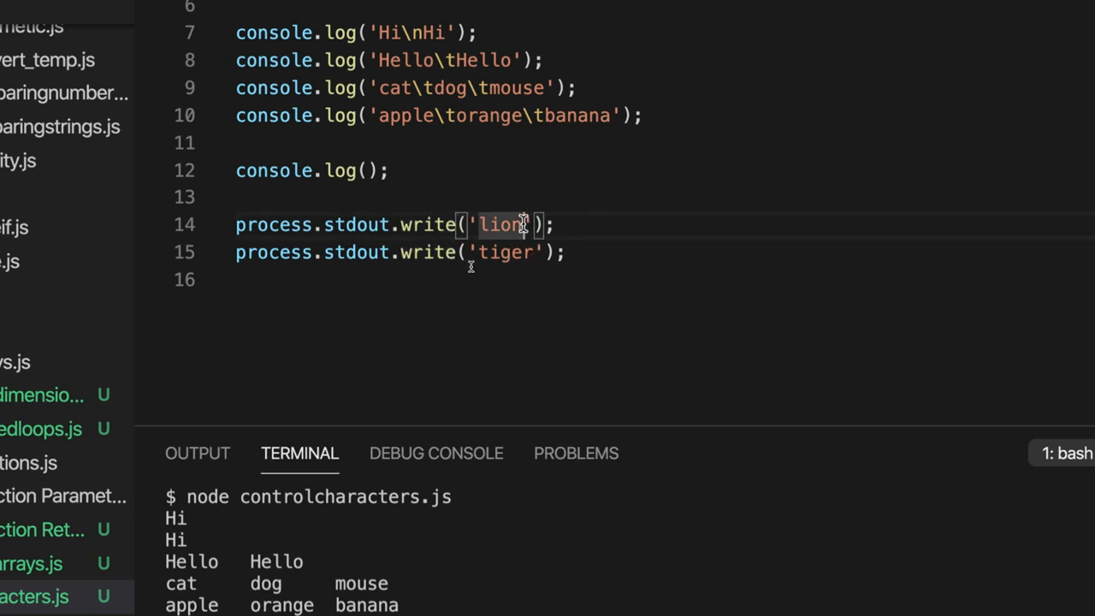
{"action": "type", "text": "\\t"}
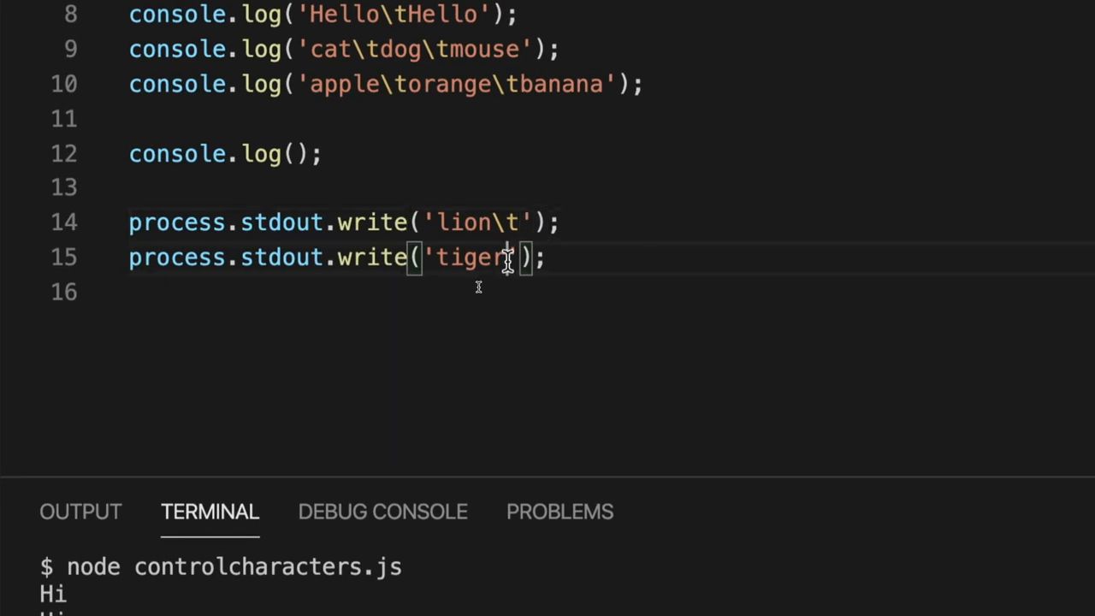
{"action": "type", "text": "\\n"}
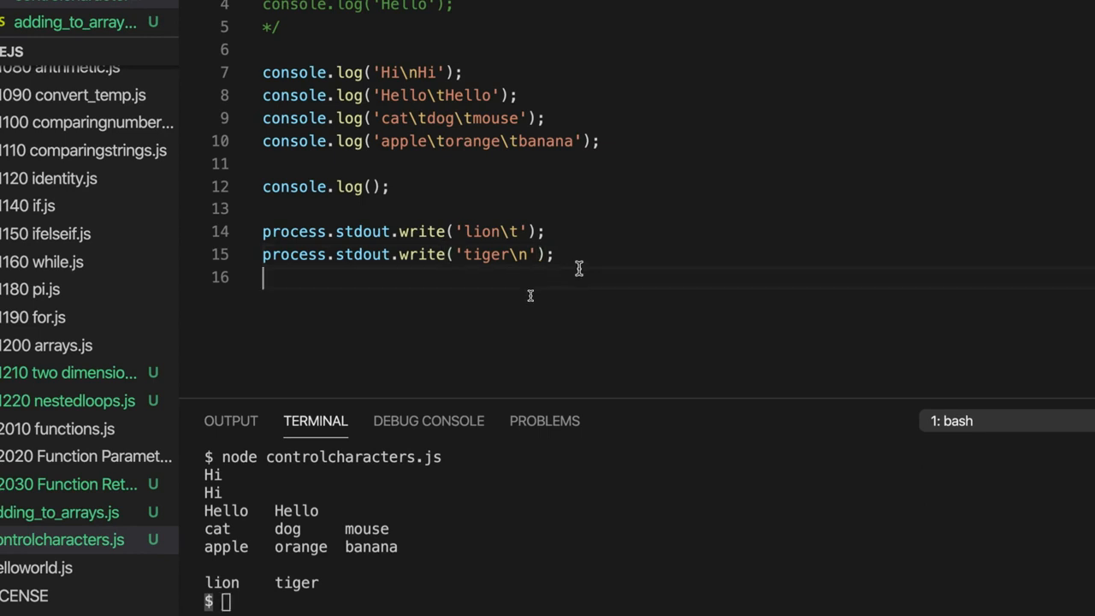
{"action": "mouse_move", "coordinate": [475, 328]}
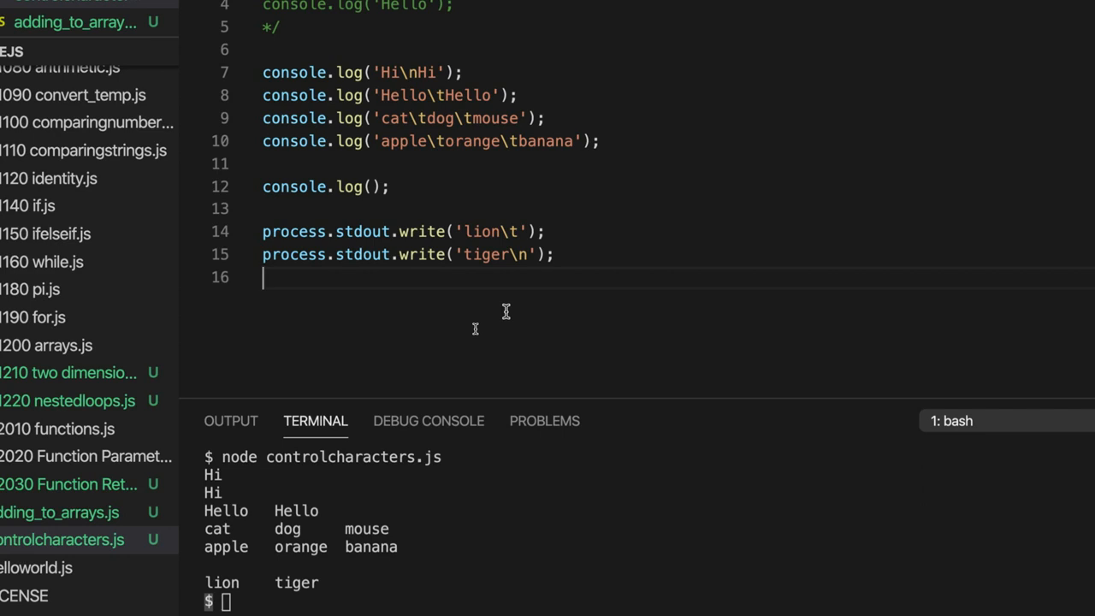
Step: Declare let value = 7 on a new line
{"action": "key", "text": "enter"}
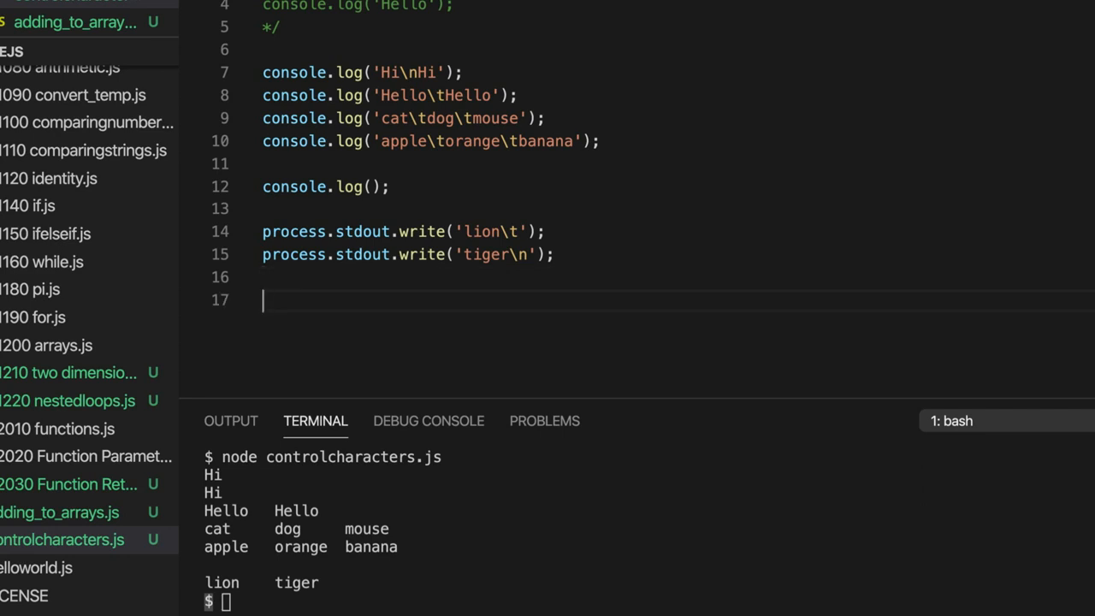
{"action": "type", "text": "let"}
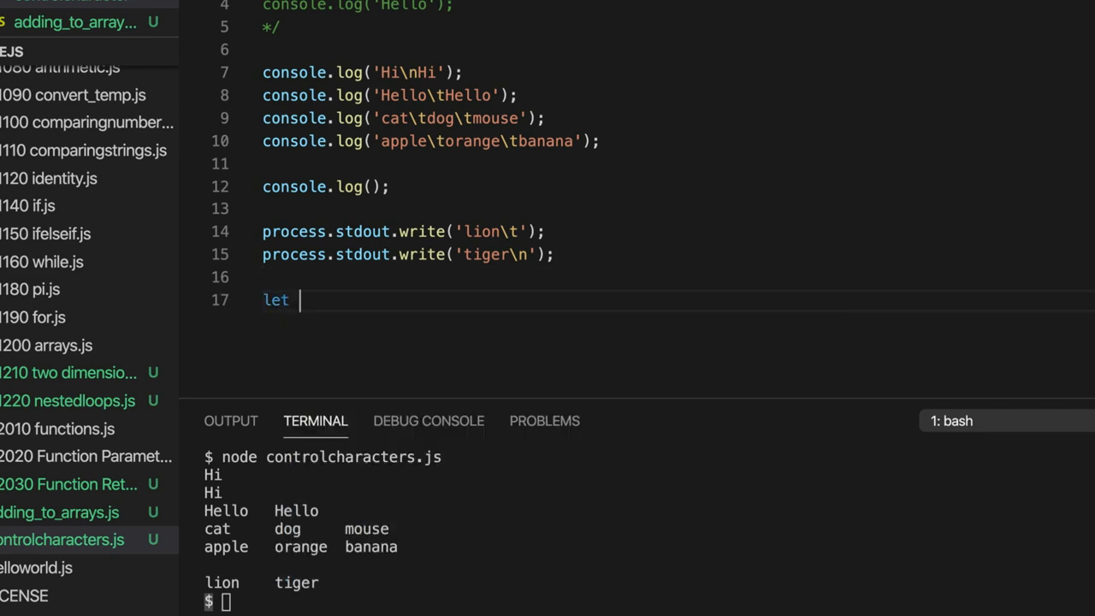
{"action": "type", "text": "value = 7;"}
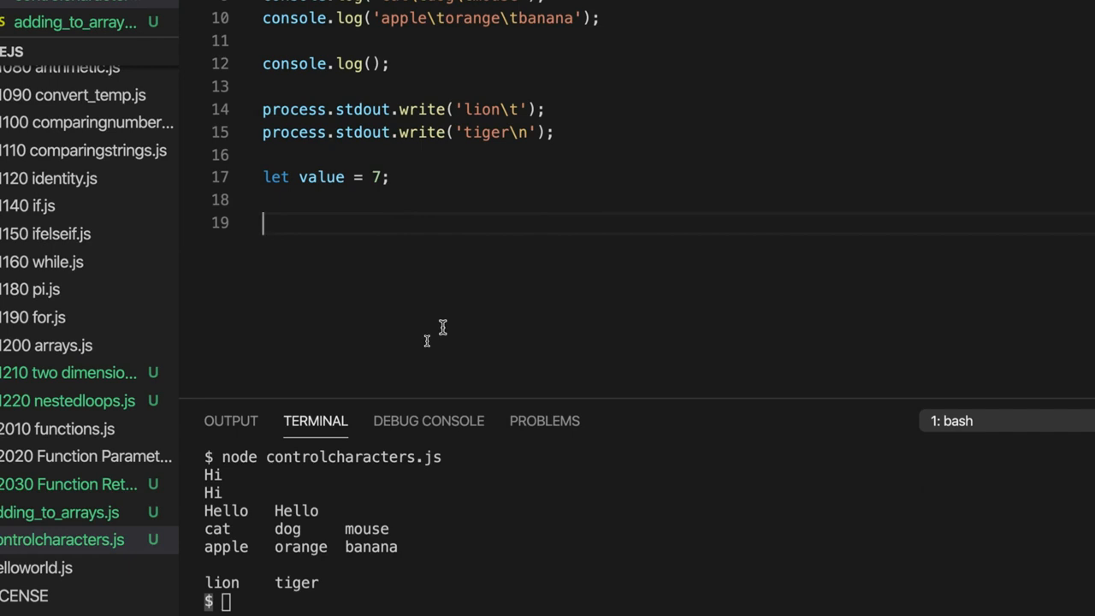
Step: Add process.stdout.write(value), accepting the suggested value variable
{"action": "type", "text": "process.std"}
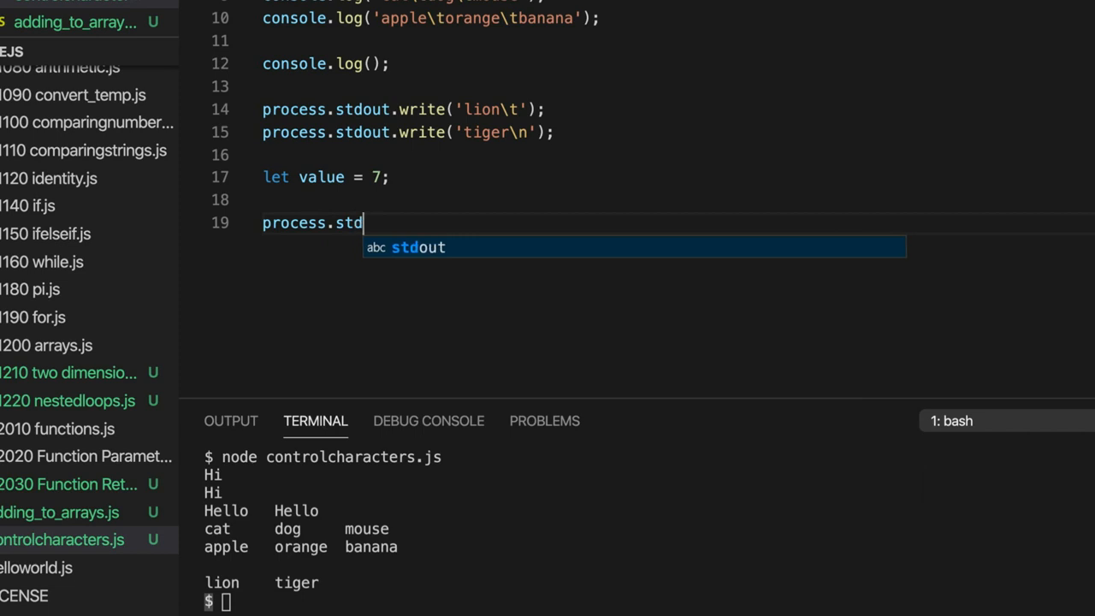
{"action": "type", "text": "out.wri"}
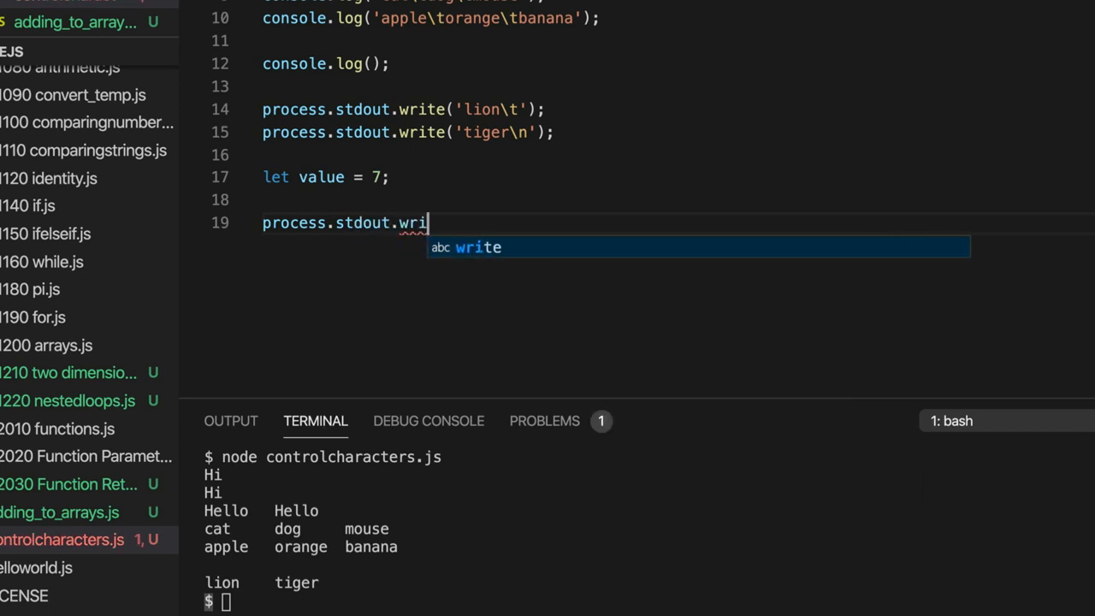
{"action": "type", "text": "te(valu"}
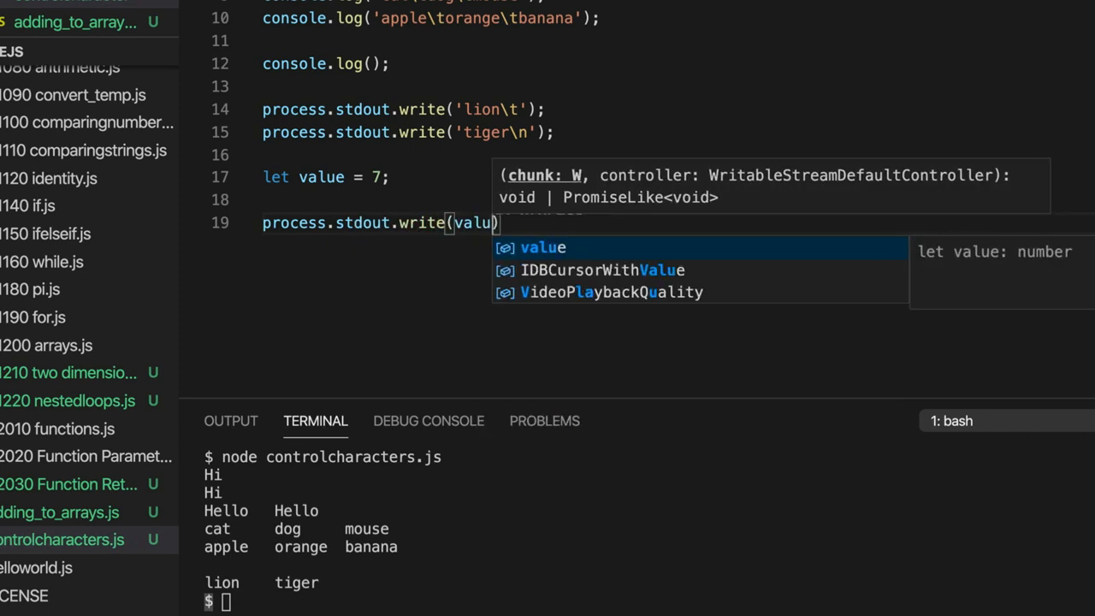
{"action": "key", "text": "Enter"}
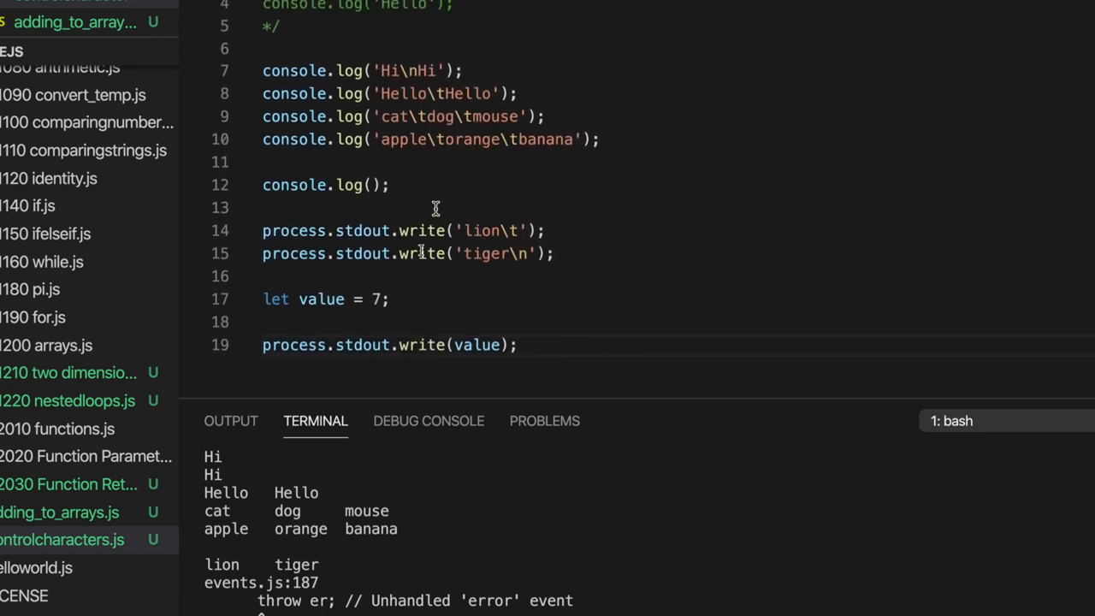
{"action": "mouse_move", "coordinate": [402, 175]}
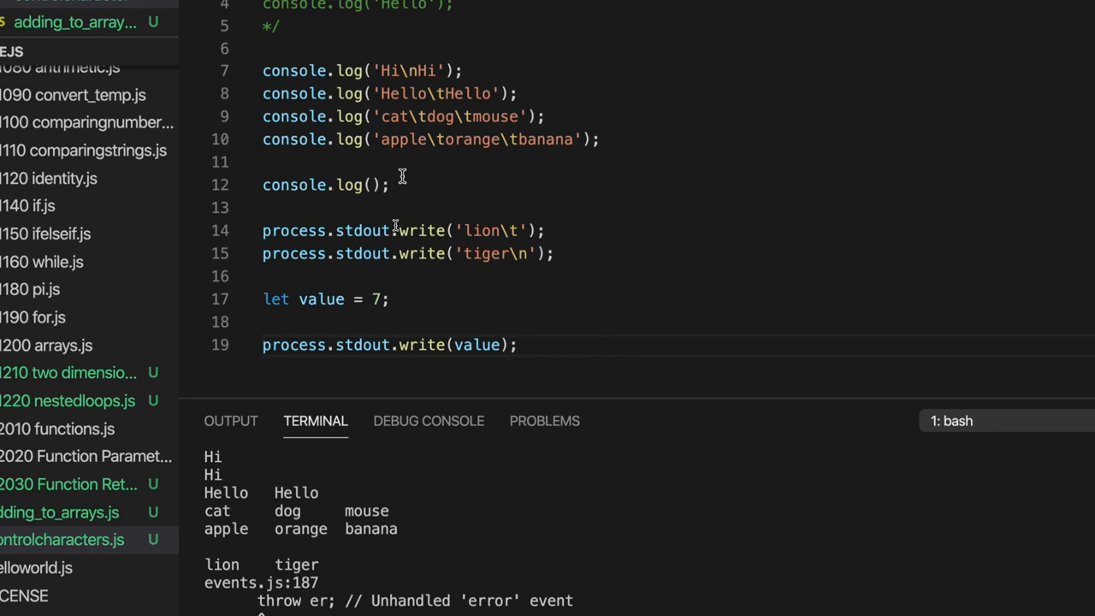
Step: Review the chunk TypeError against the write call and value declaration, placing the cursor after value
{"action": "scroll", "scroll_direction": "down", "scroll_amount": 3}
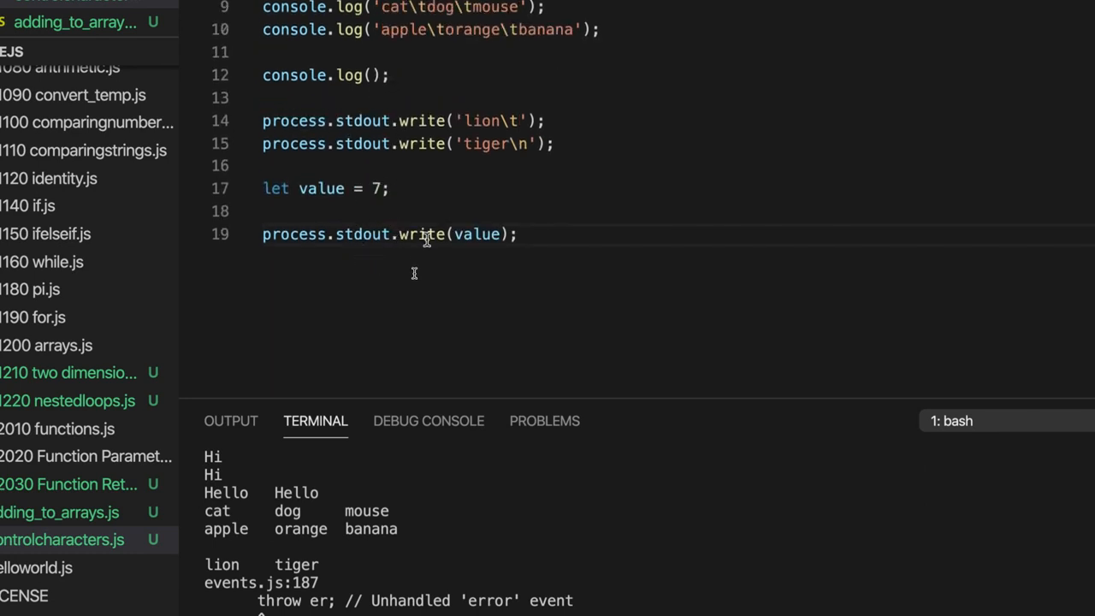
{"action": "double_click", "coordinate": [422, 234]}
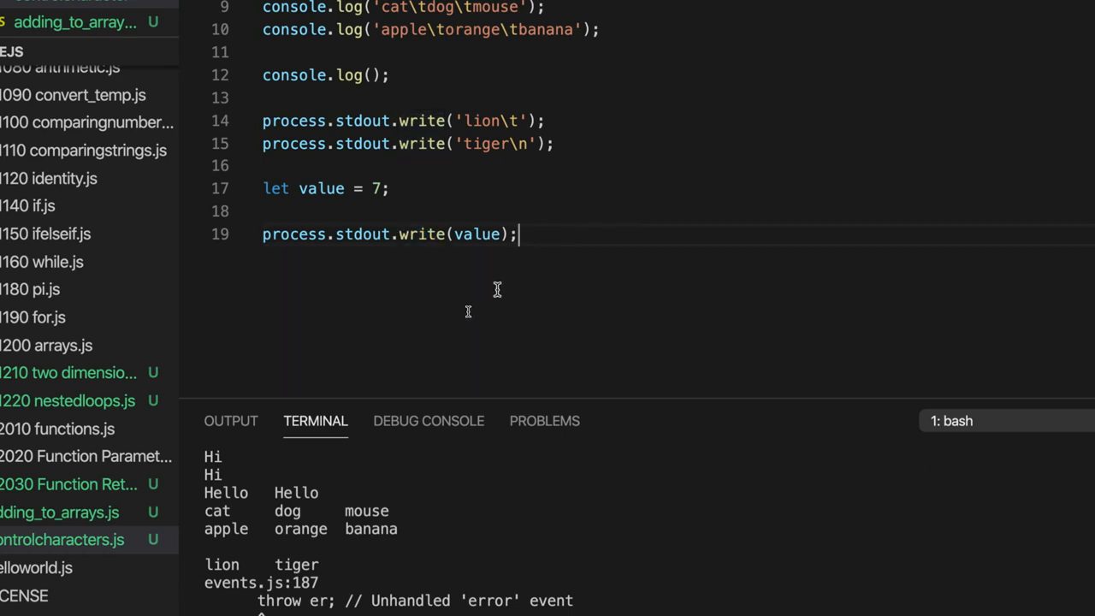
{"action": "scroll", "scroll_direction": "down", "scroll_amount": 3}
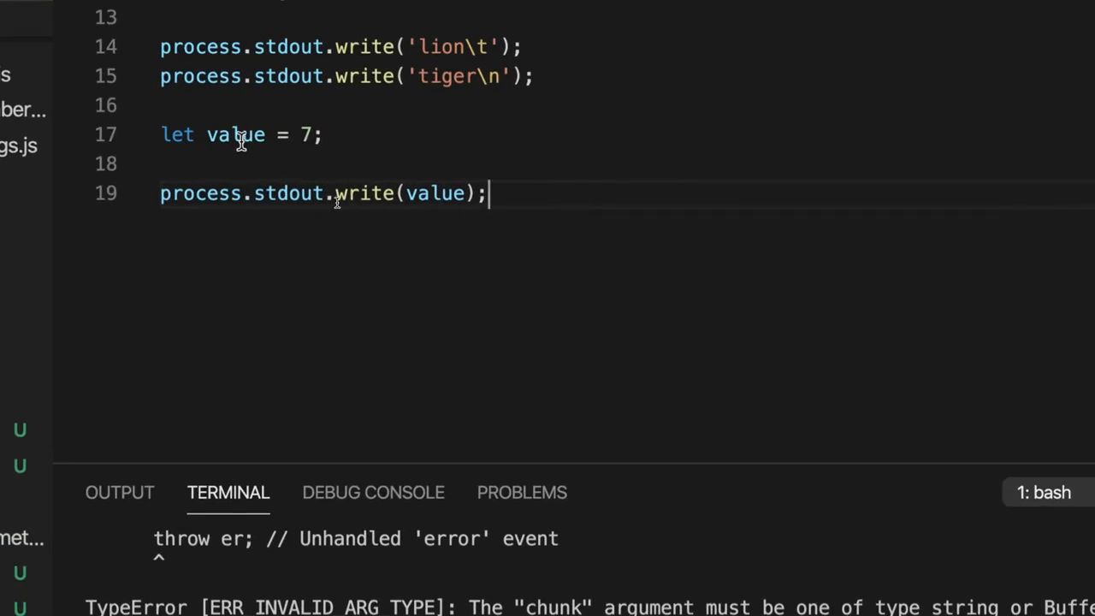
{"action": "double_click", "coordinate": [235, 134]}
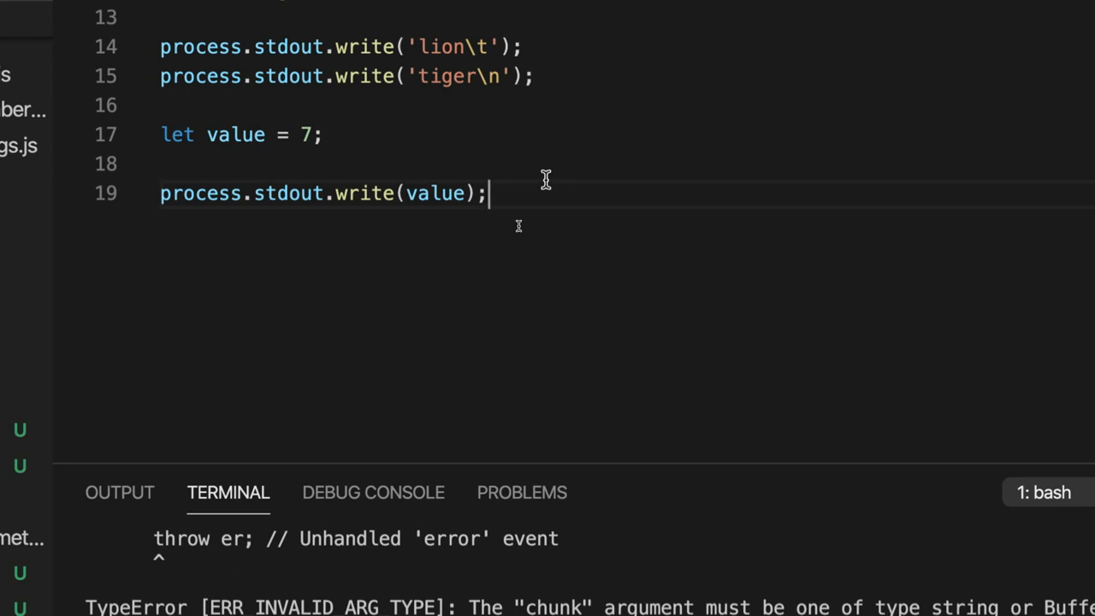
{"action": "mouse_move", "coordinate": [466, 190]}
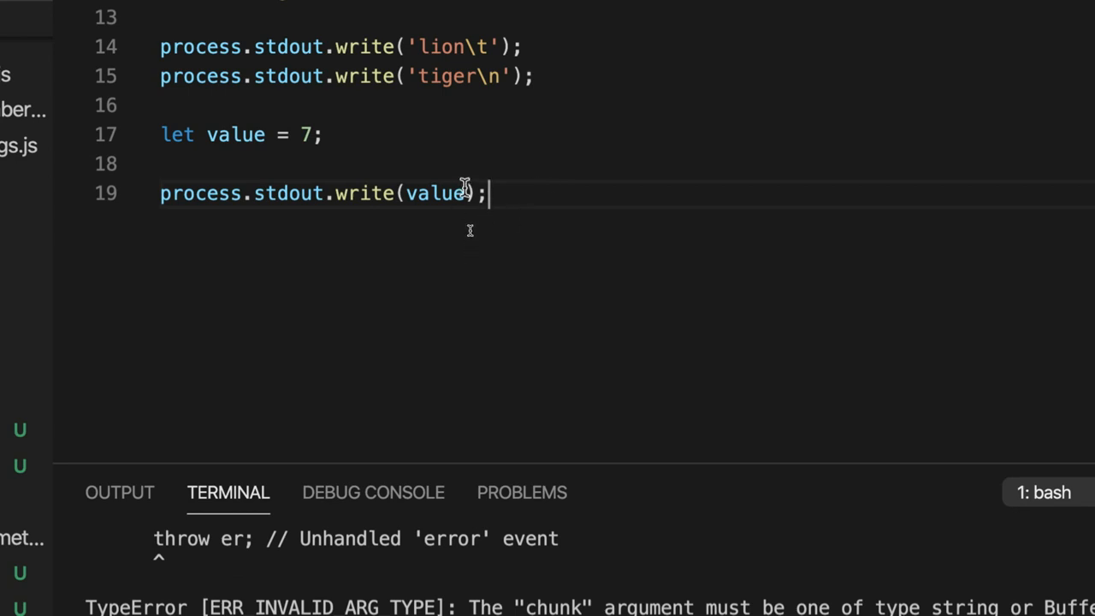
{"action": "double_click", "coordinate": [437, 193]}
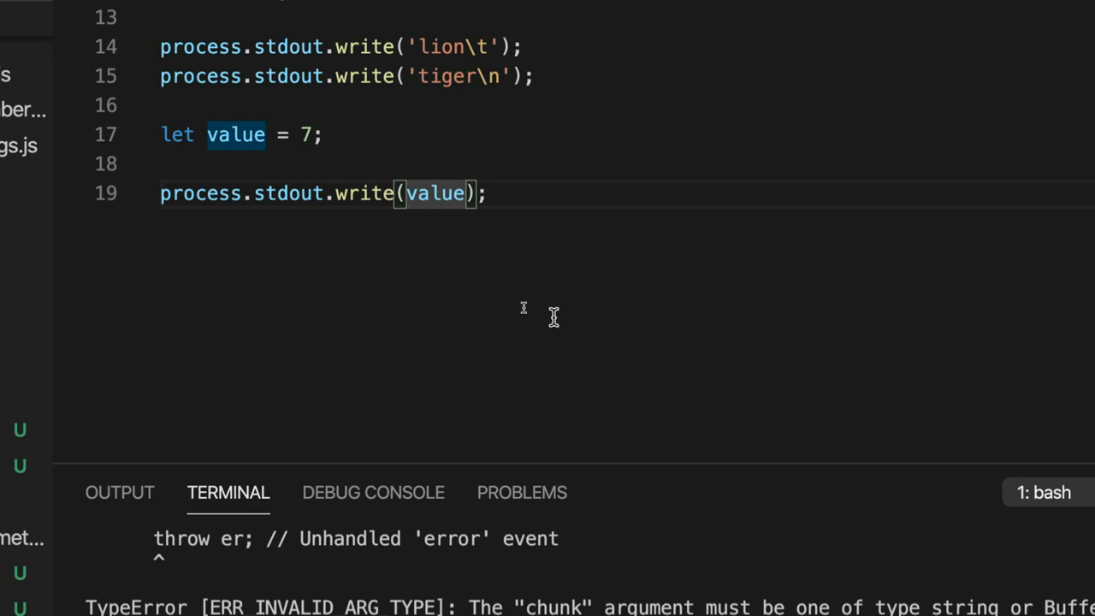
Step: Change the write argument to value.toString() and check the call
{"action": "type", "text": "t"}
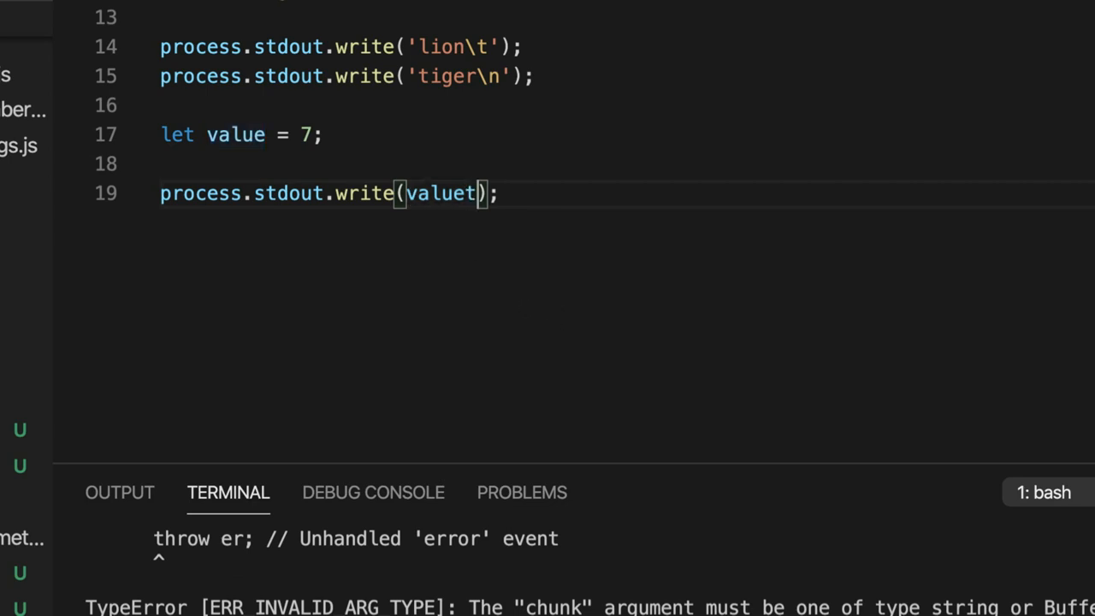
{"action": "type", "text": ".toString("}
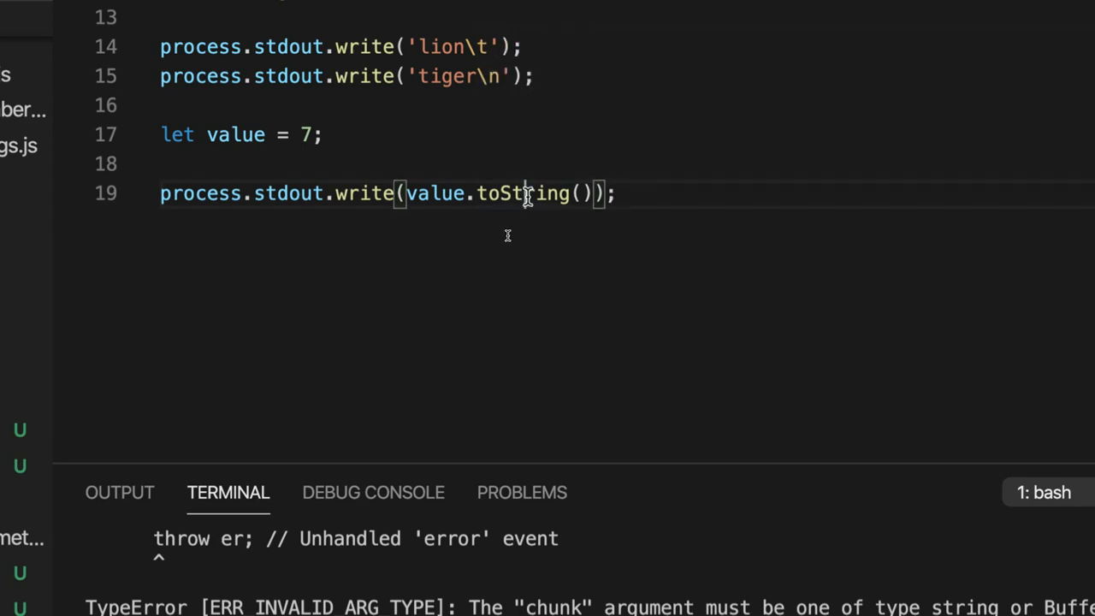
{"action": "double_click", "coordinate": [523, 192]}
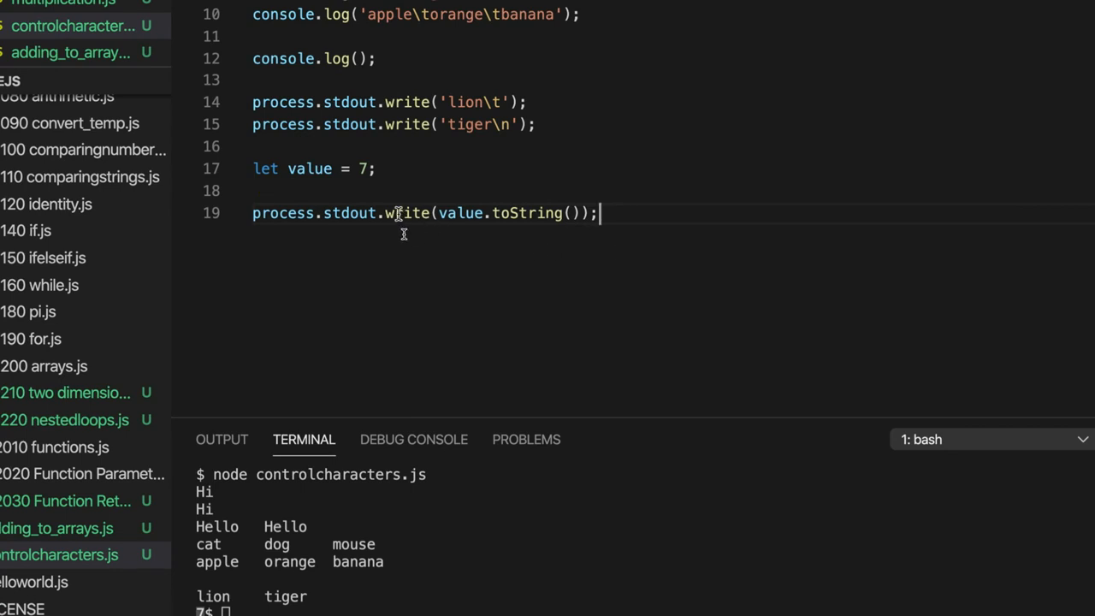
{"action": "double_click", "coordinate": [406, 213]}
{"action": "type", "text": " + "}
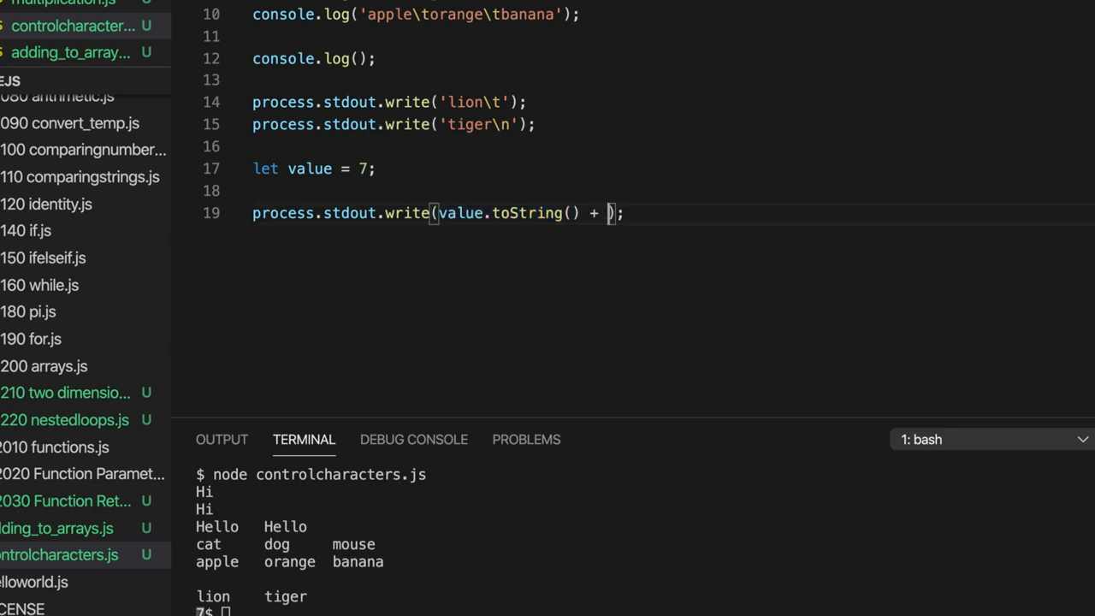
Step: Append '\n' to value.toString() on line 19 and view the output
{"action": "type", "text": "'"}
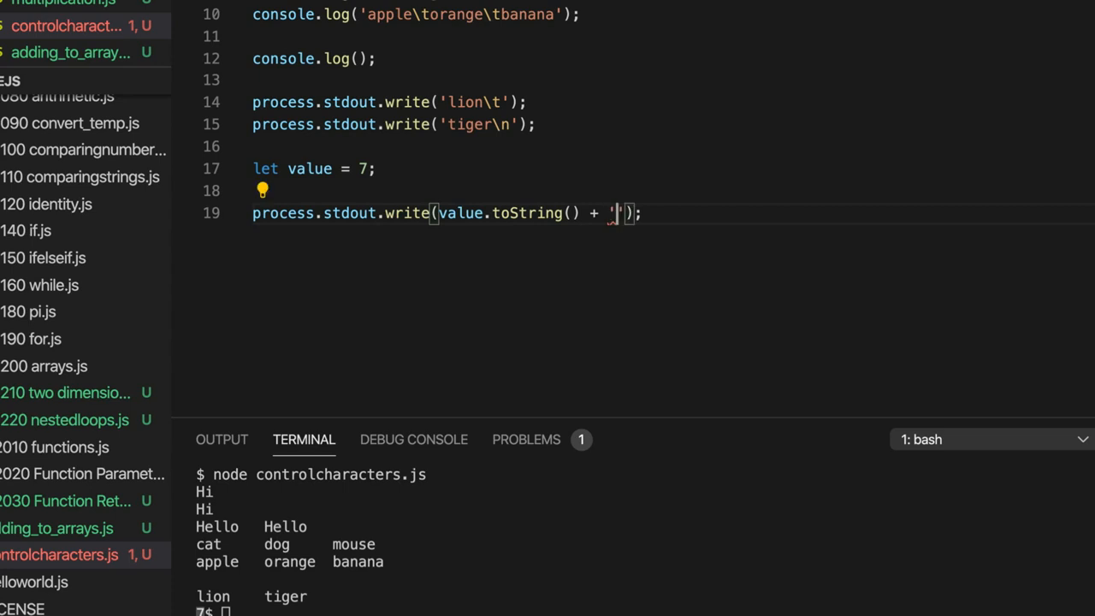
{"action": "type", "text": "\\n"}
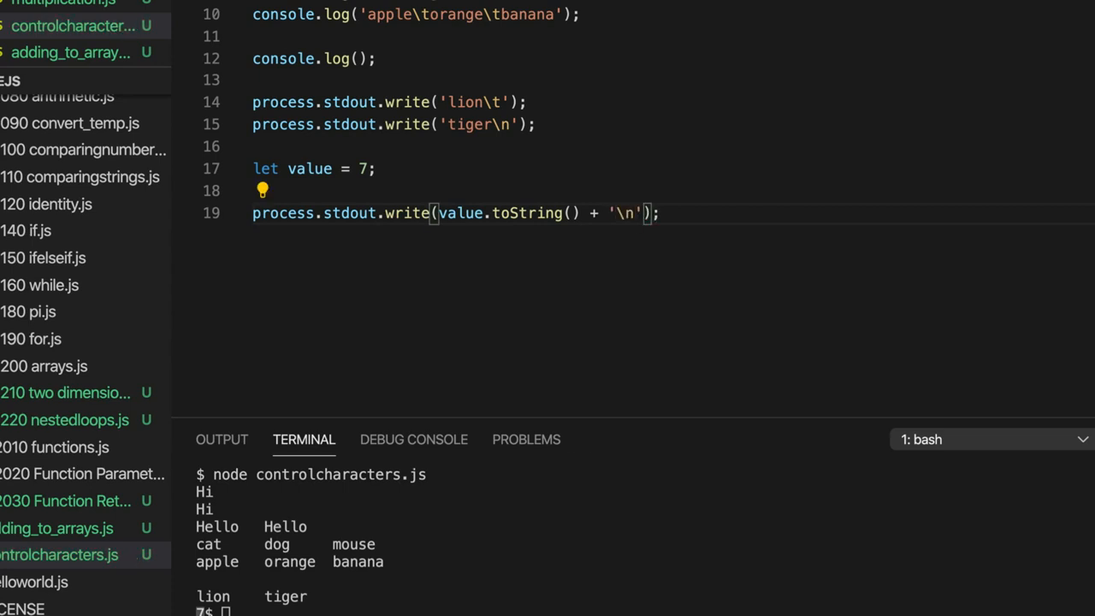
{"action": "type", "text": "cl"}
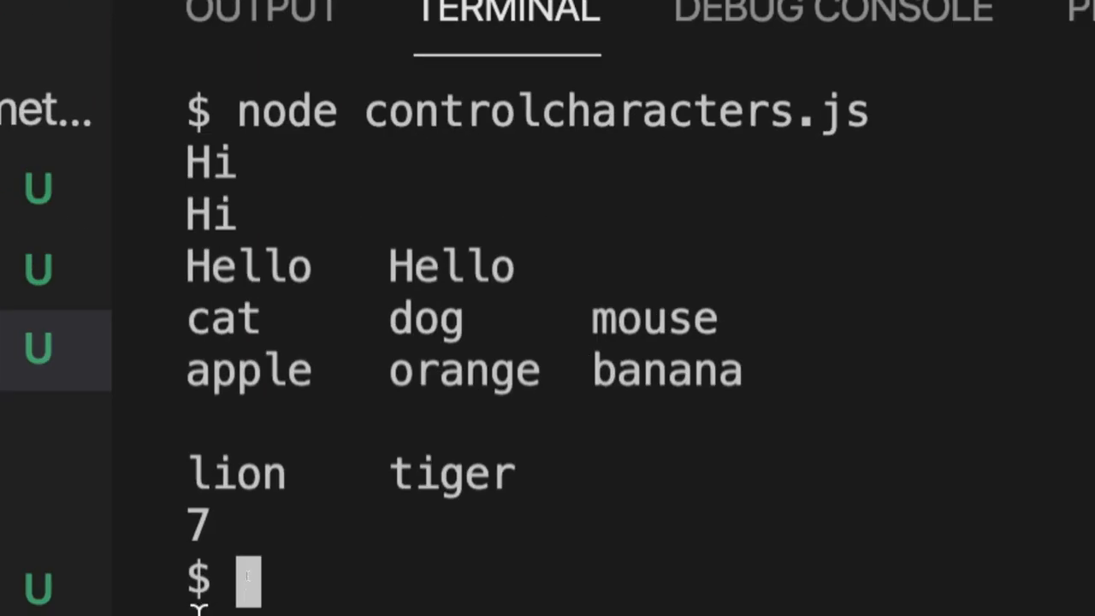
{"action": "scroll", "scroll_direction": "down", "scroll_amount": 3}
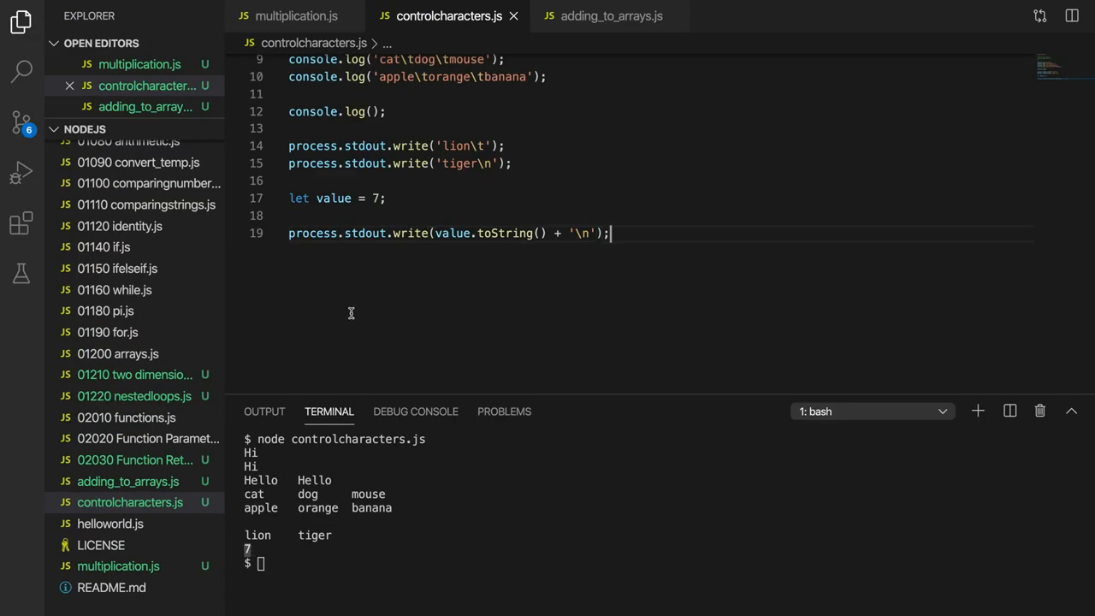
Step: Delete the appended newline from line 19's write call
{"action": "key", "text": "Backspace"}
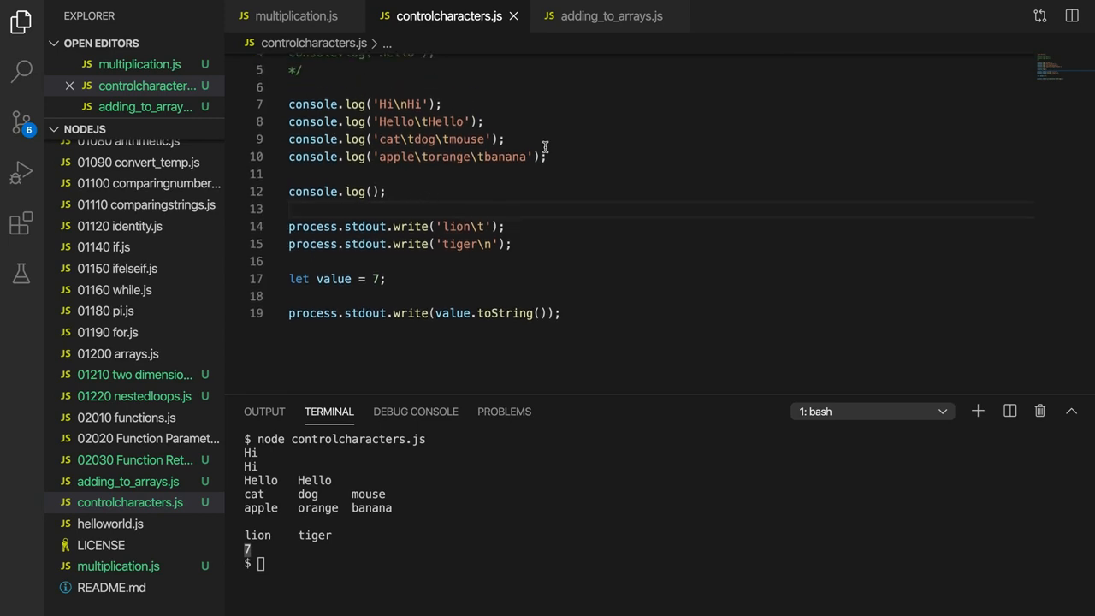
{"action": "mouse_move", "coordinate": [543, 237]}
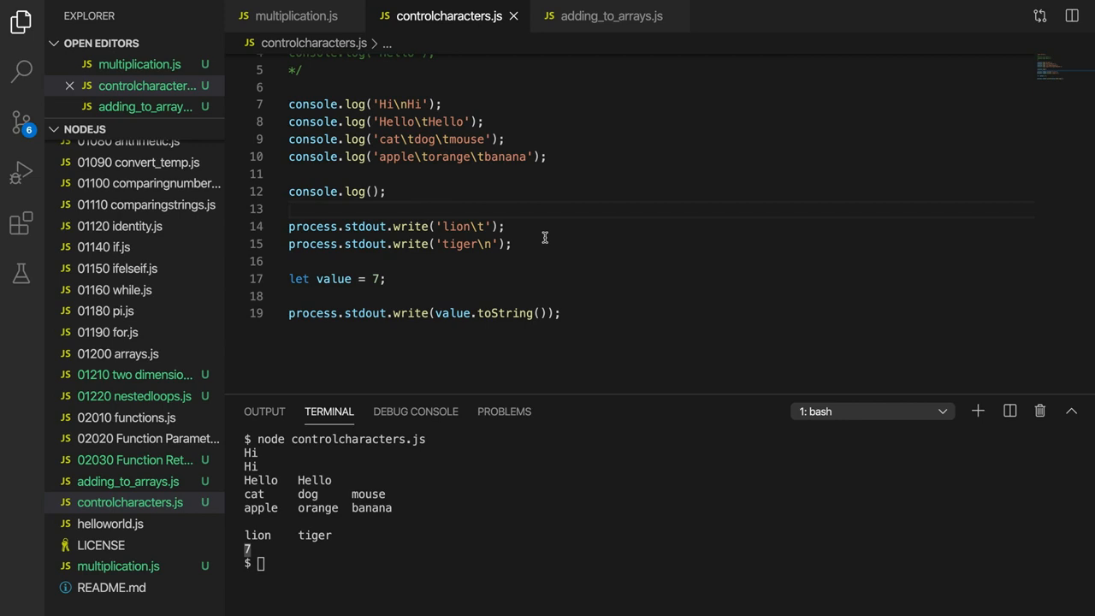
{"action": "mouse_move", "coordinate": [500, 203]}
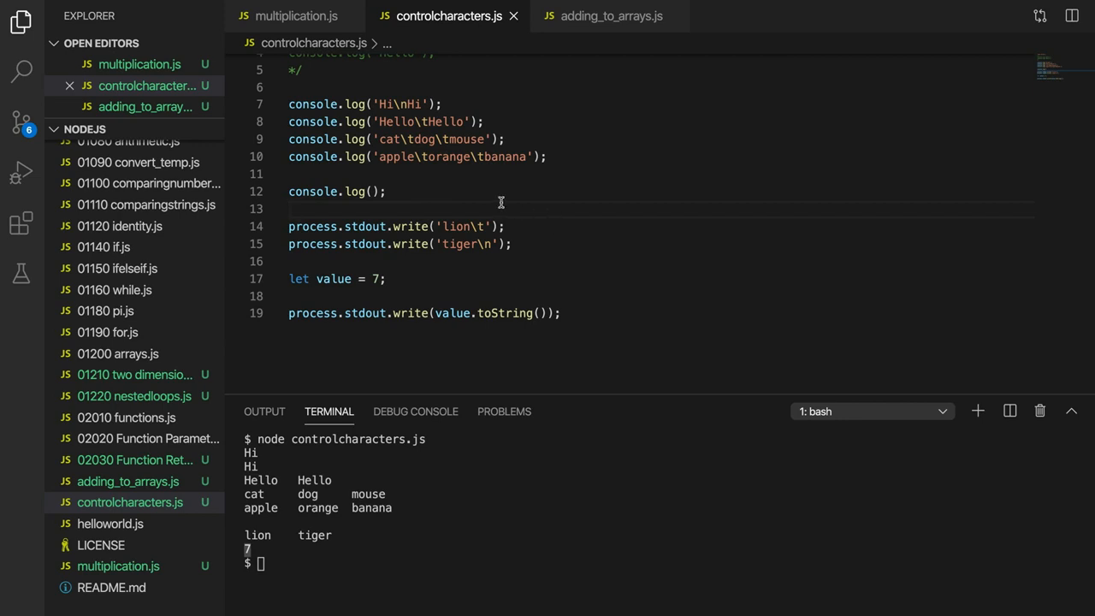
{"action": "mouse_move", "coordinate": [542, 193]}
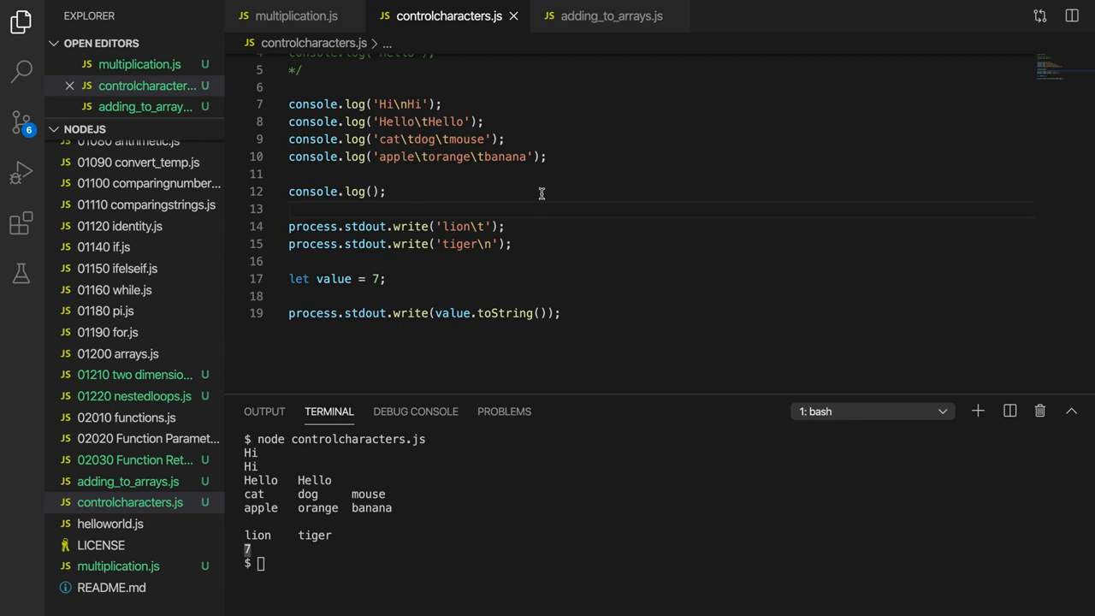
{"action": "mouse_move", "coordinate": [532, 248]}
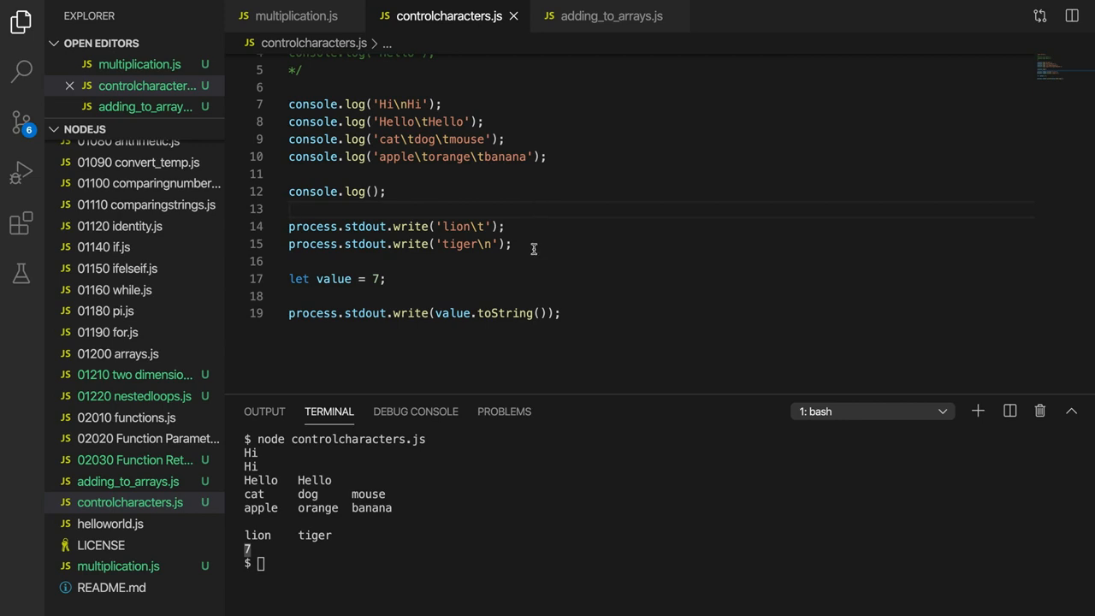